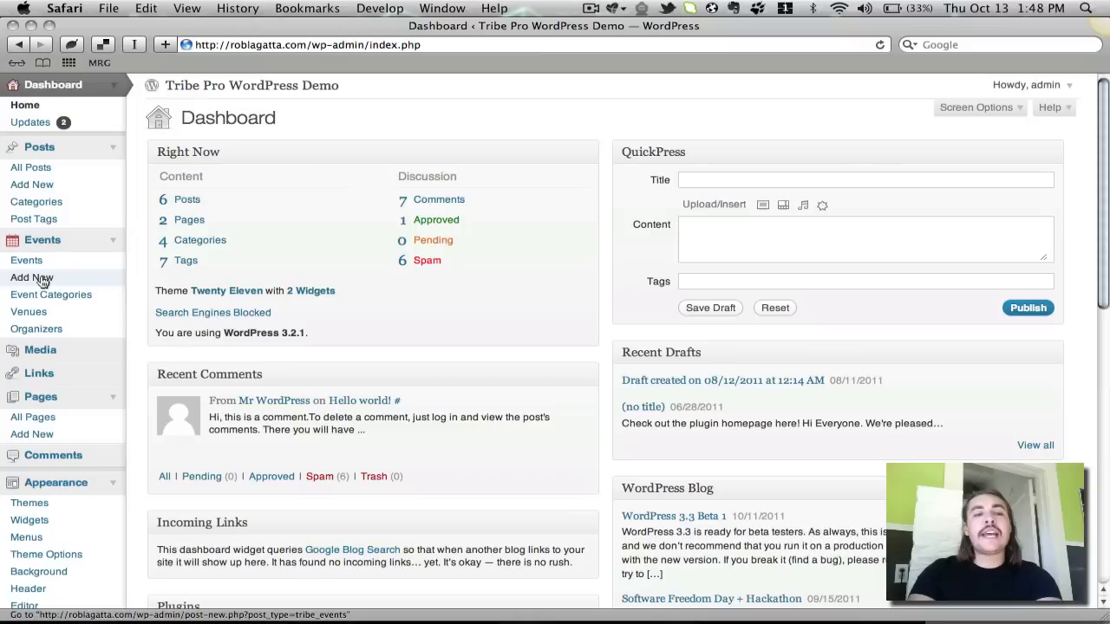
# Start a new event via Events > Add New from the Dashboard
pyautogui.click(31, 278)
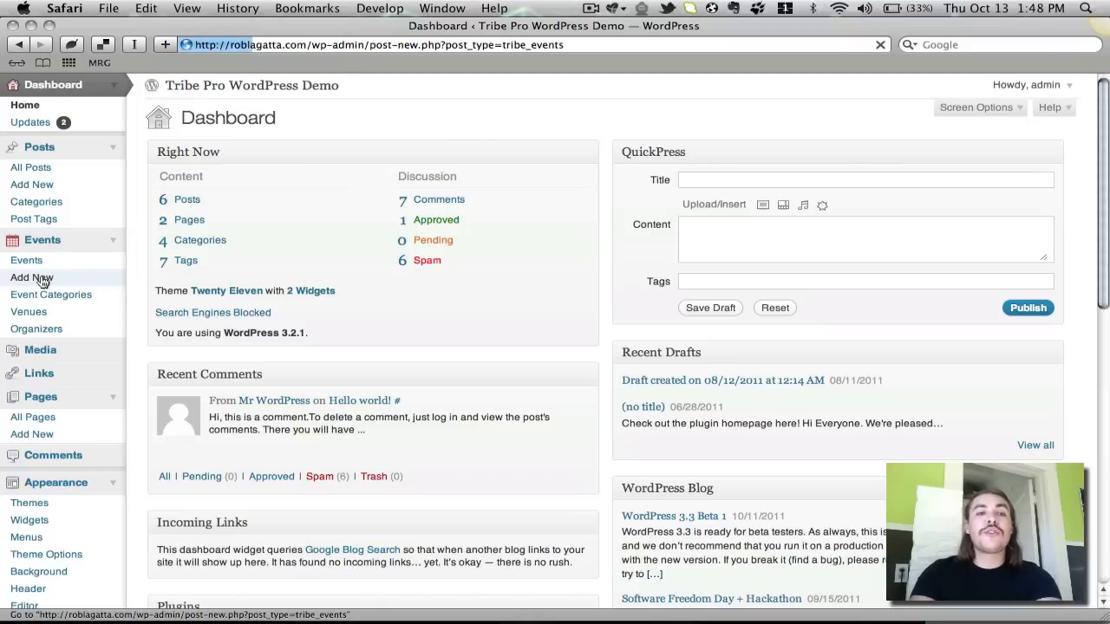
pyautogui.click(31, 277)
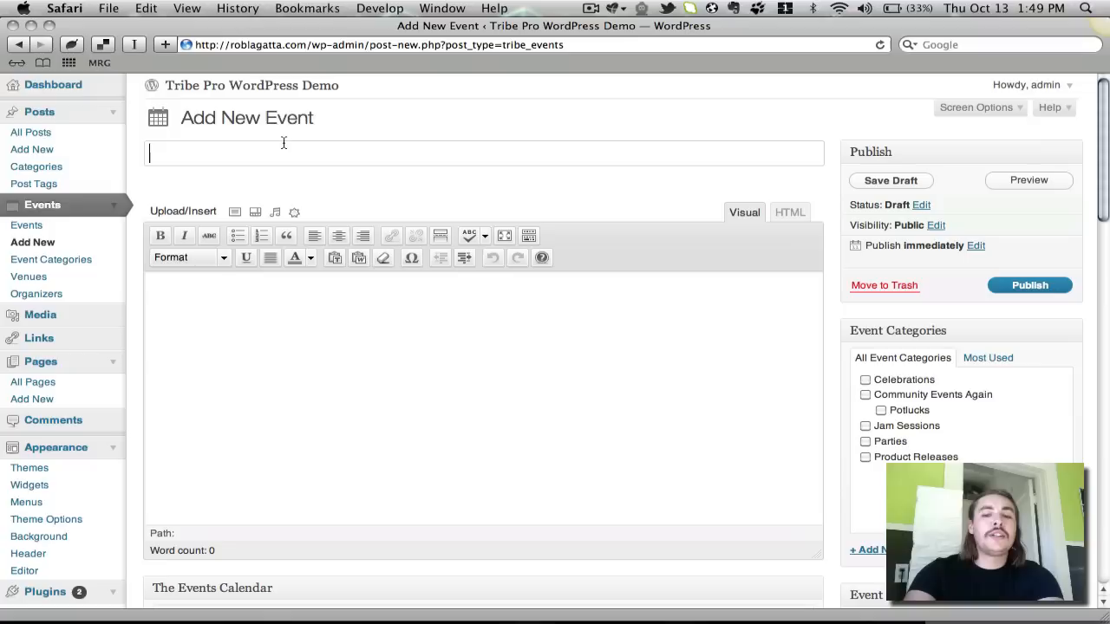
# Title the event Tribe Launch Party with a short description, filed under Celebrations and Parties
pyautogui.write('Tribe Pr')
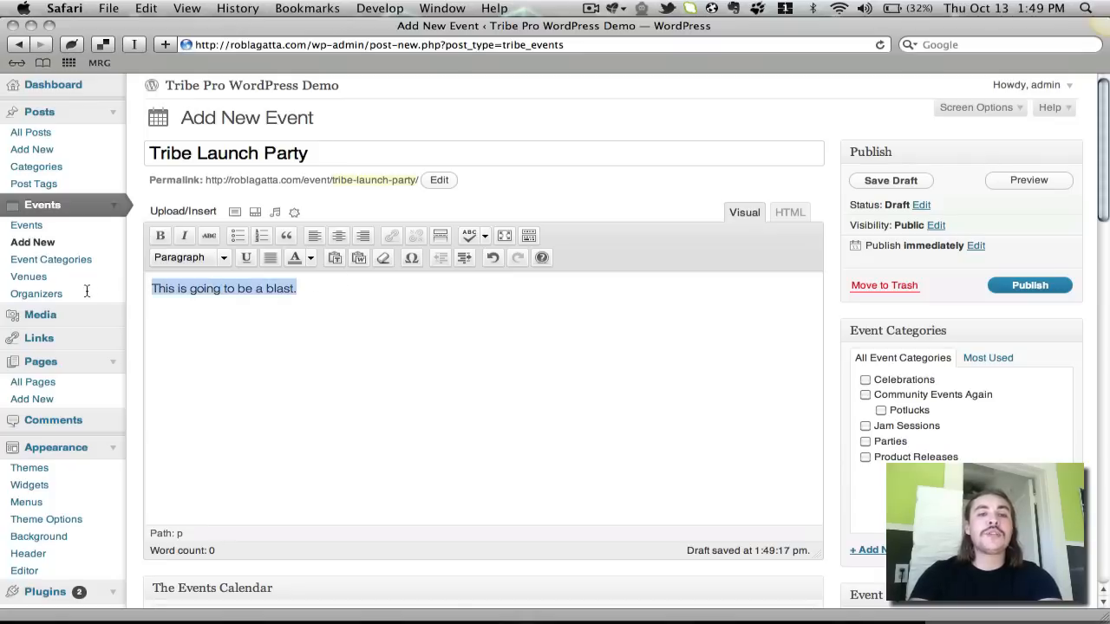
pyautogui.click(298, 288)
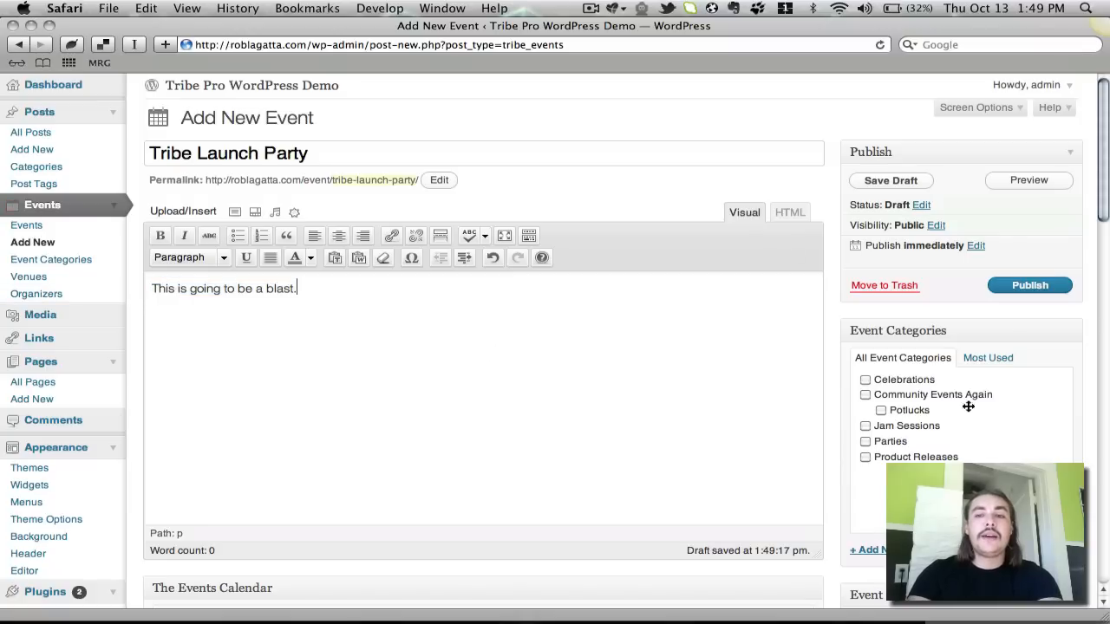
pyautogui.click(864, 378)
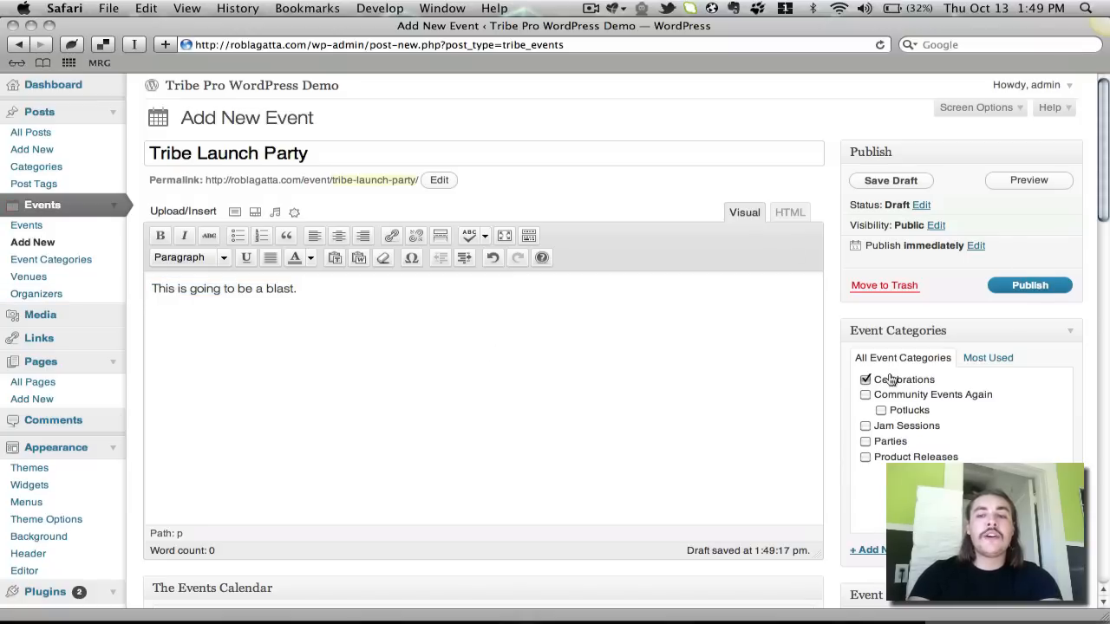
pyautogui.click(864, 442)
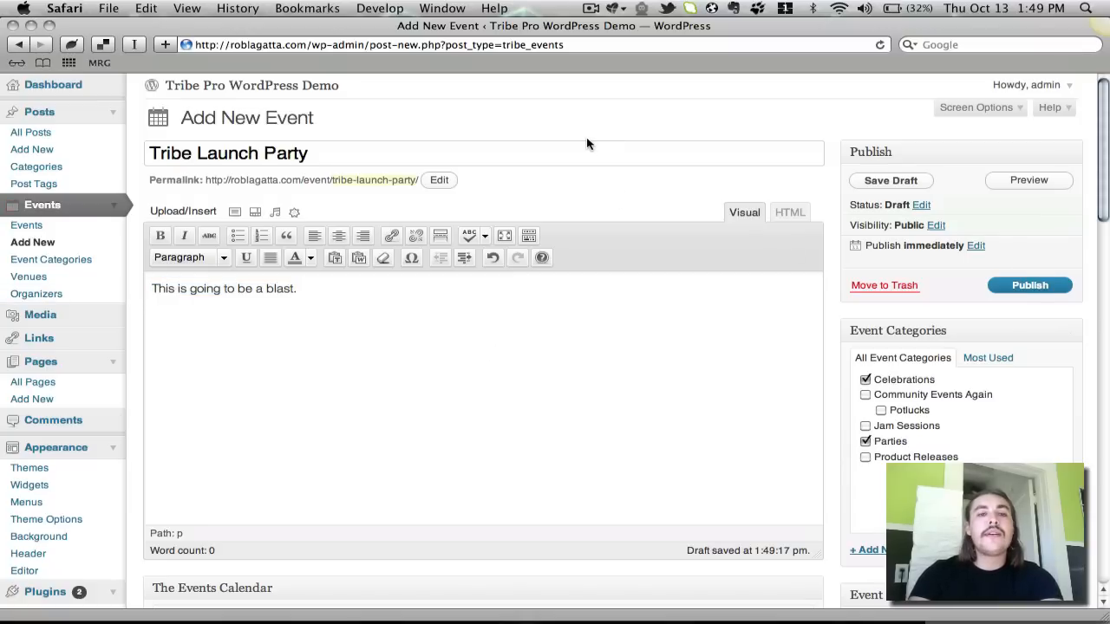
pyautogui.scroll(-3)
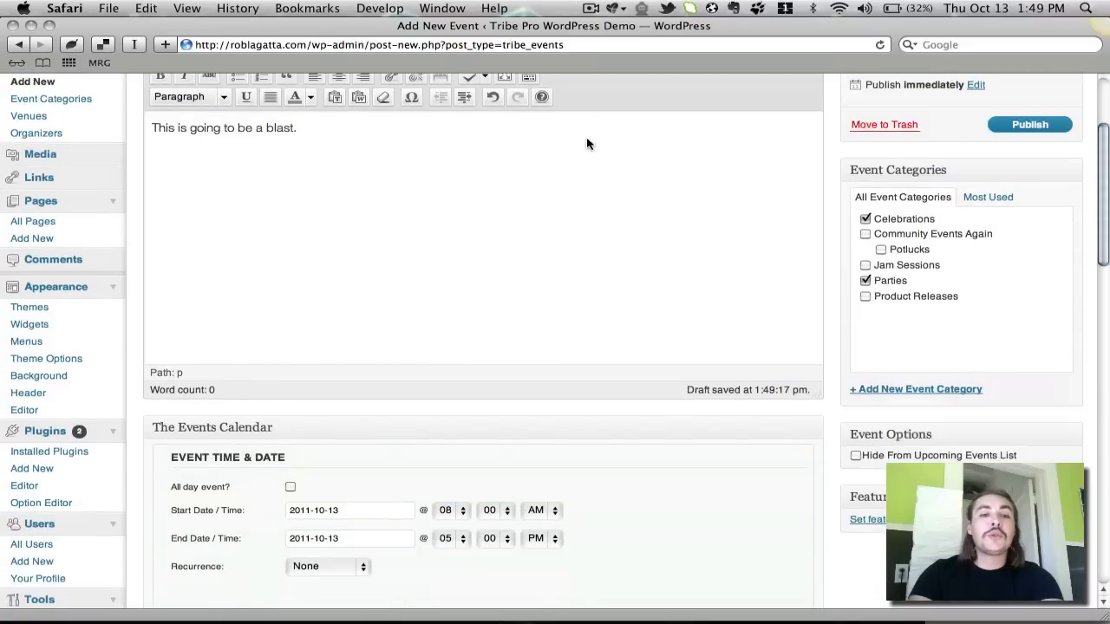
pyautogui.scroll(-3)
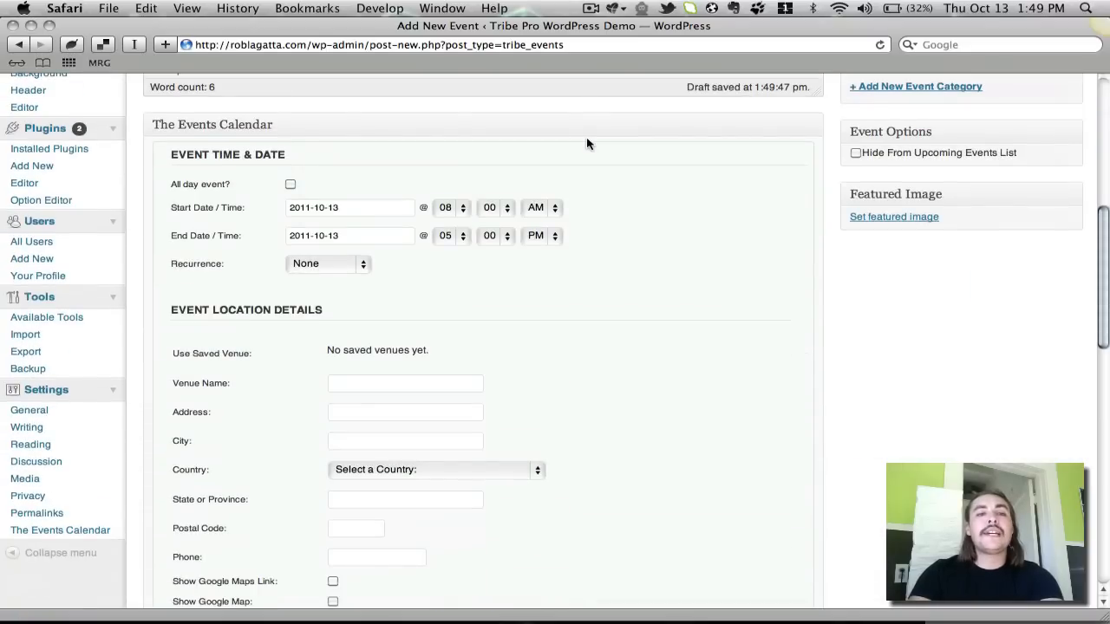
pyautogui.moveTo(372, 173)
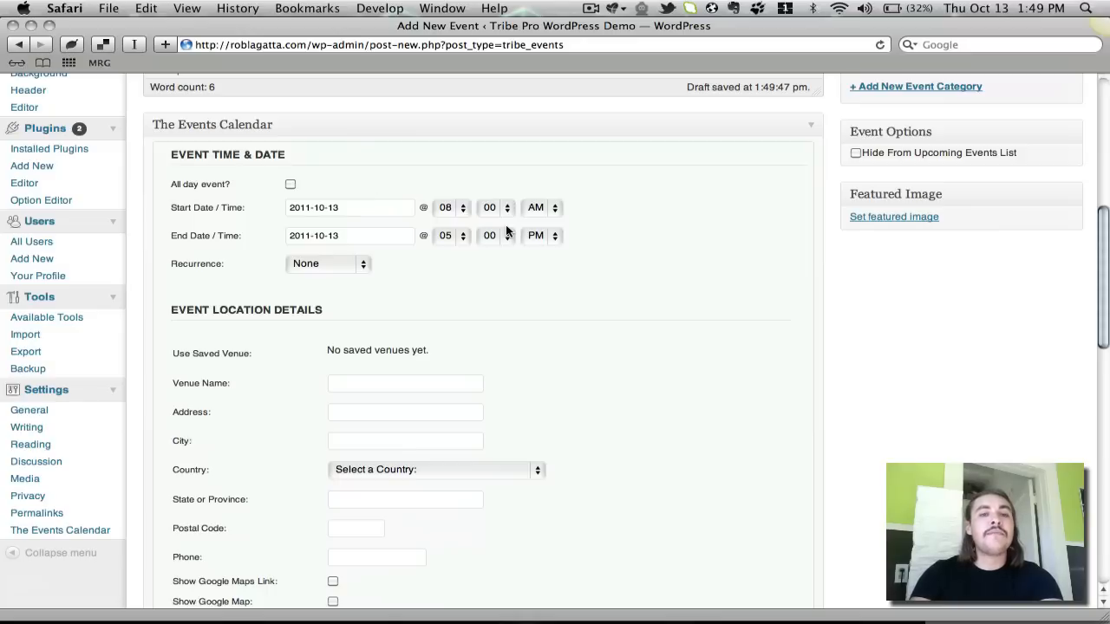
pyautogui.moveTo(281, 267)
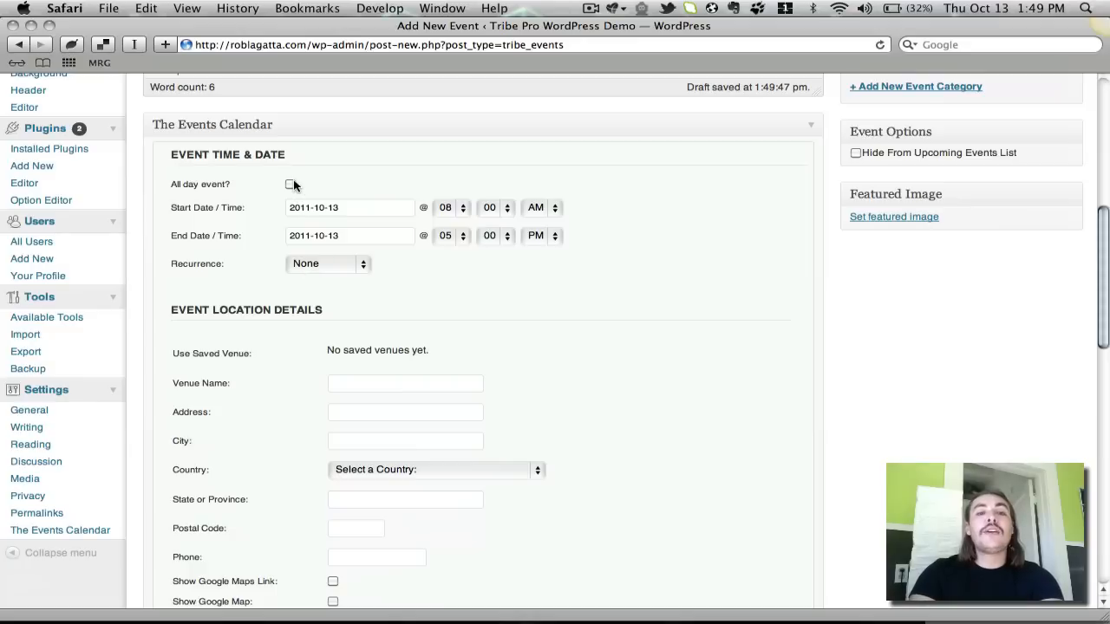
pyautogui.click(292, 184)
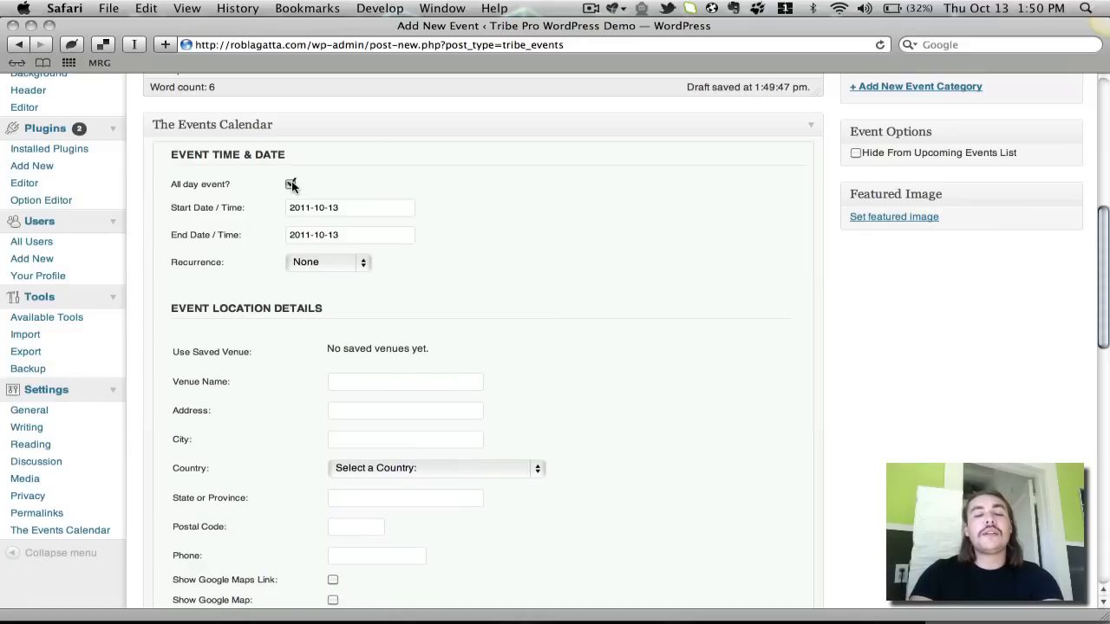
pyautogui.click(291, 184)
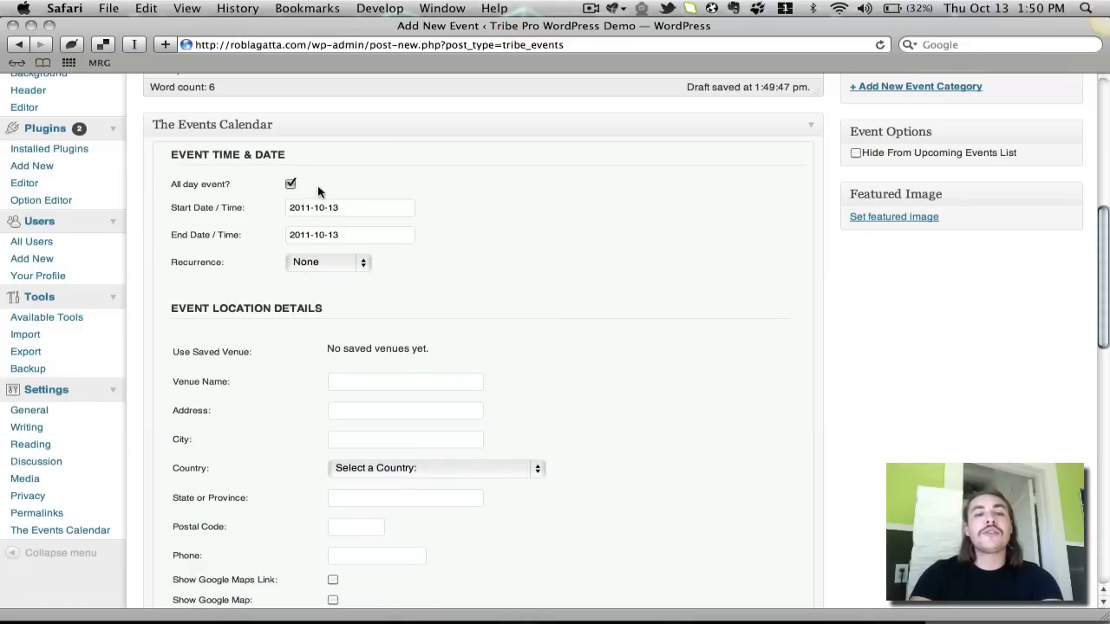
pyautogui.click(291, 184)
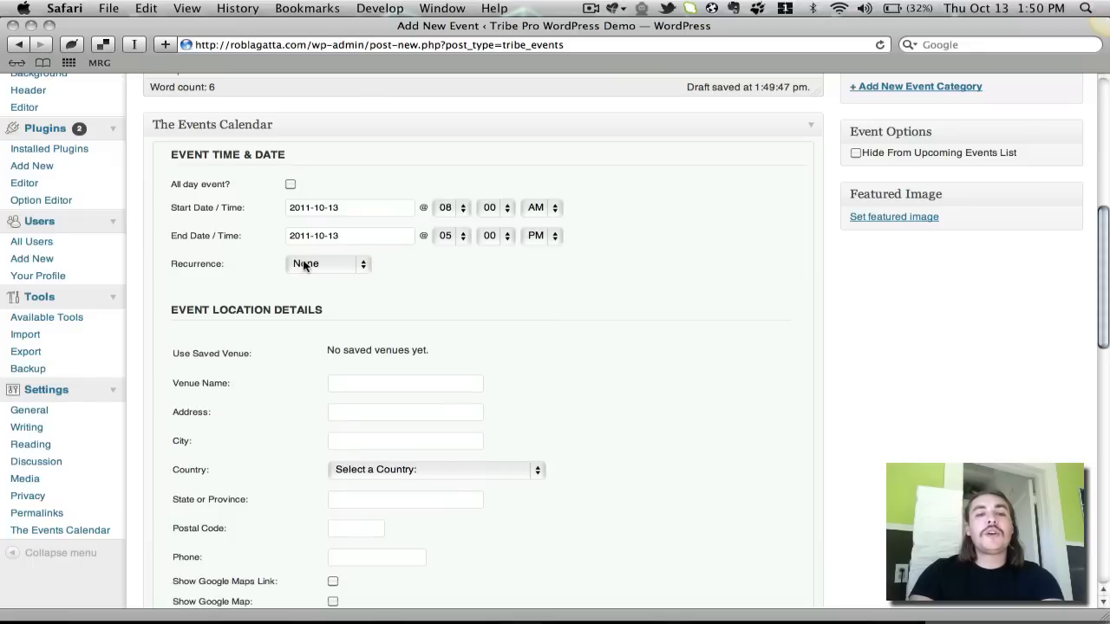
pyautogui.click(326, 263)
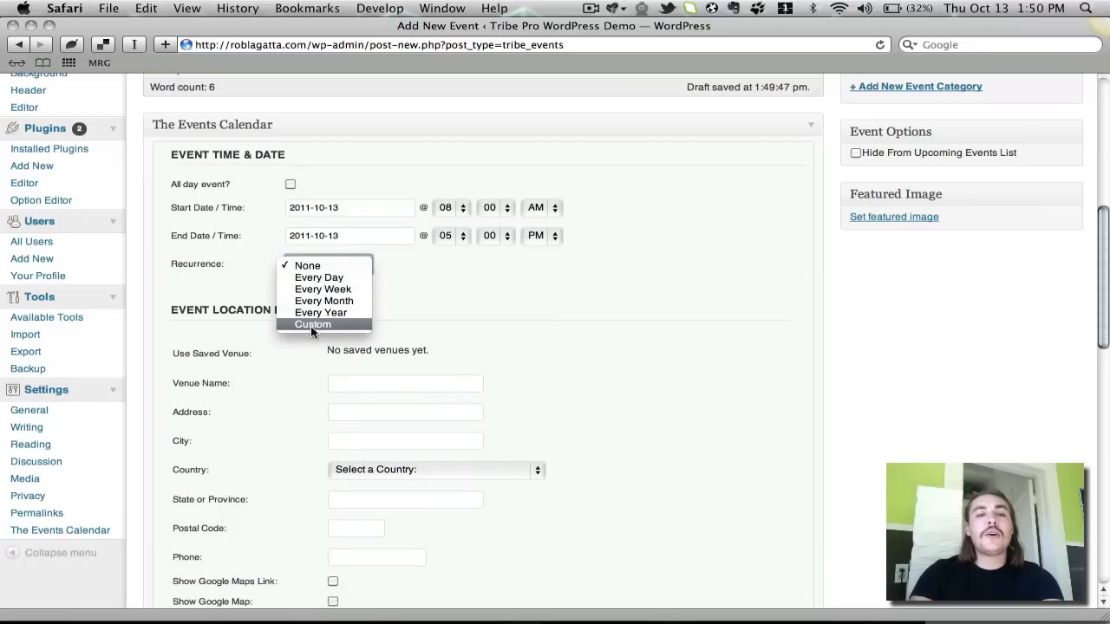
pyautogui.click(307, 265)
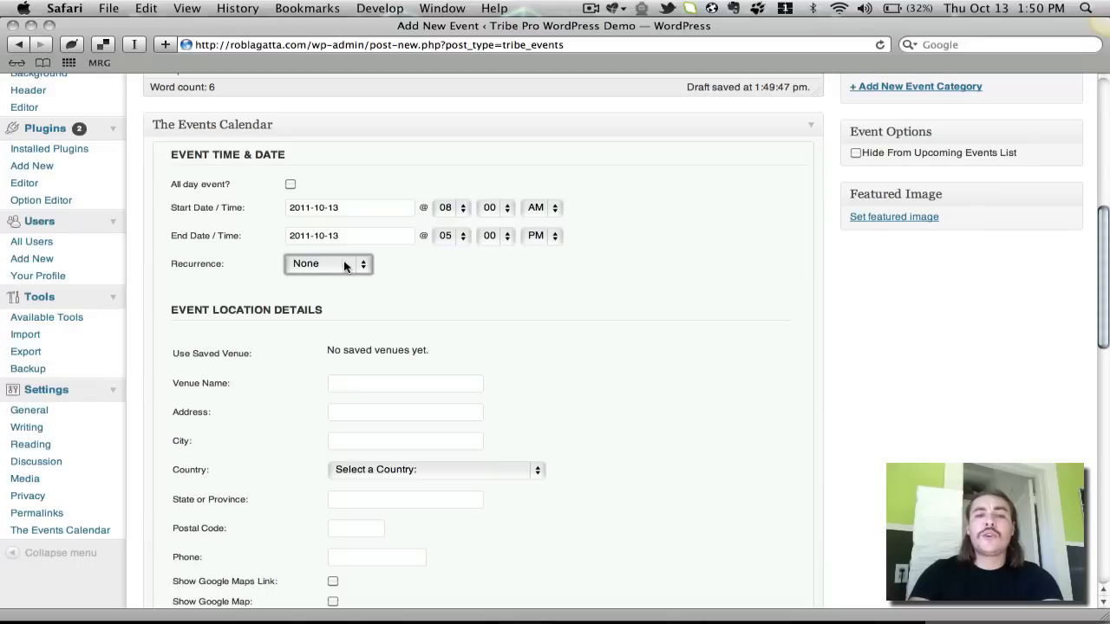
pyautogui.click(327, 264)
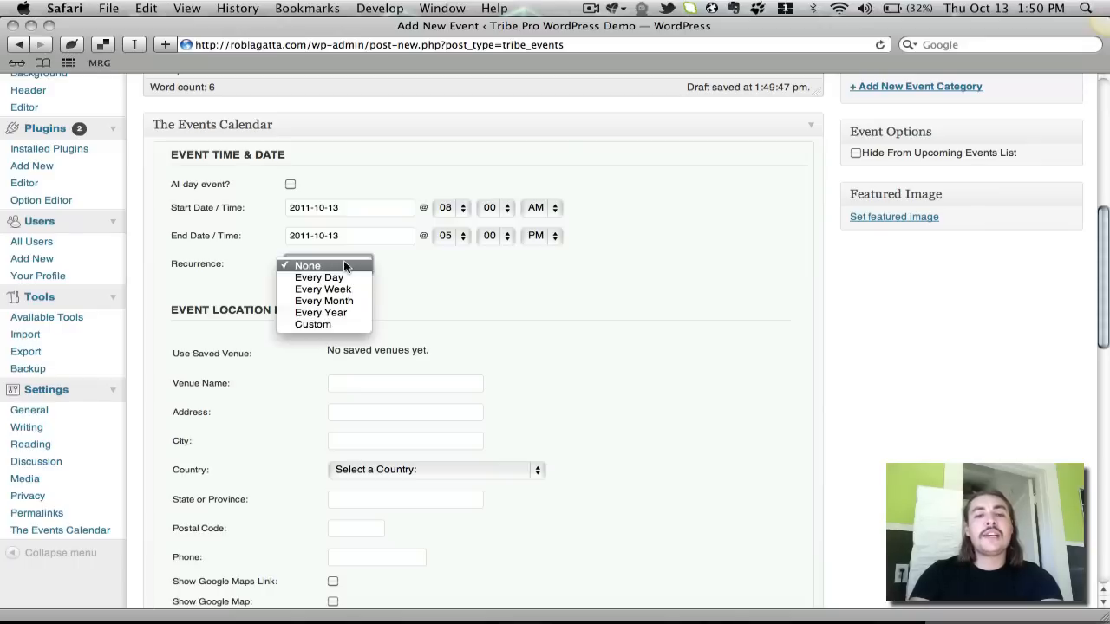
pyautogui.moveTo(319, 277)
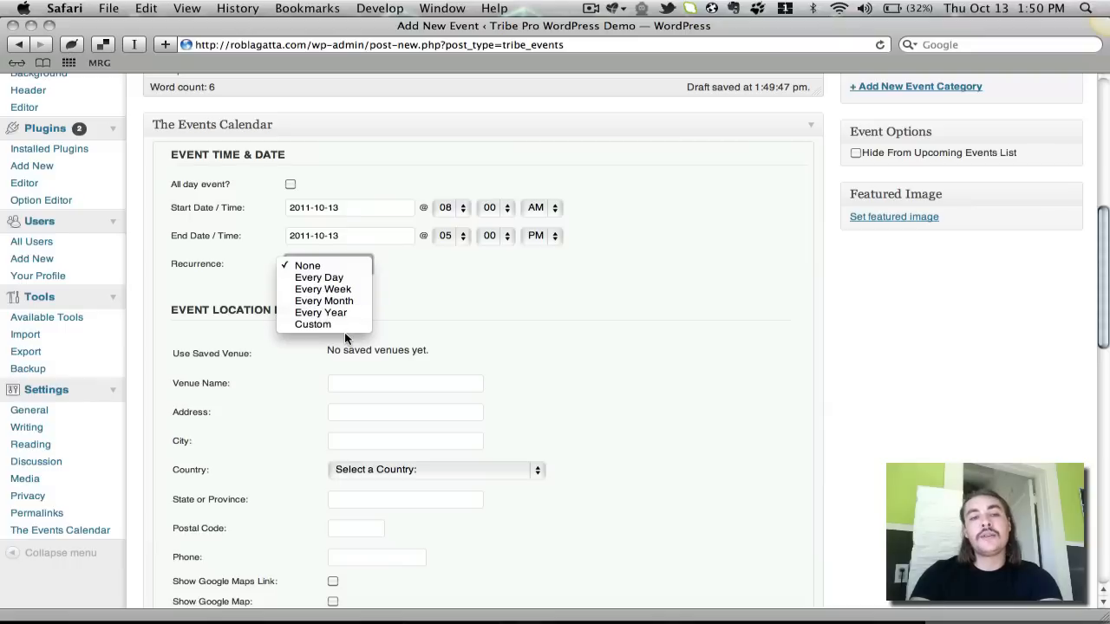
pyautogui.moveTo(308, 267)
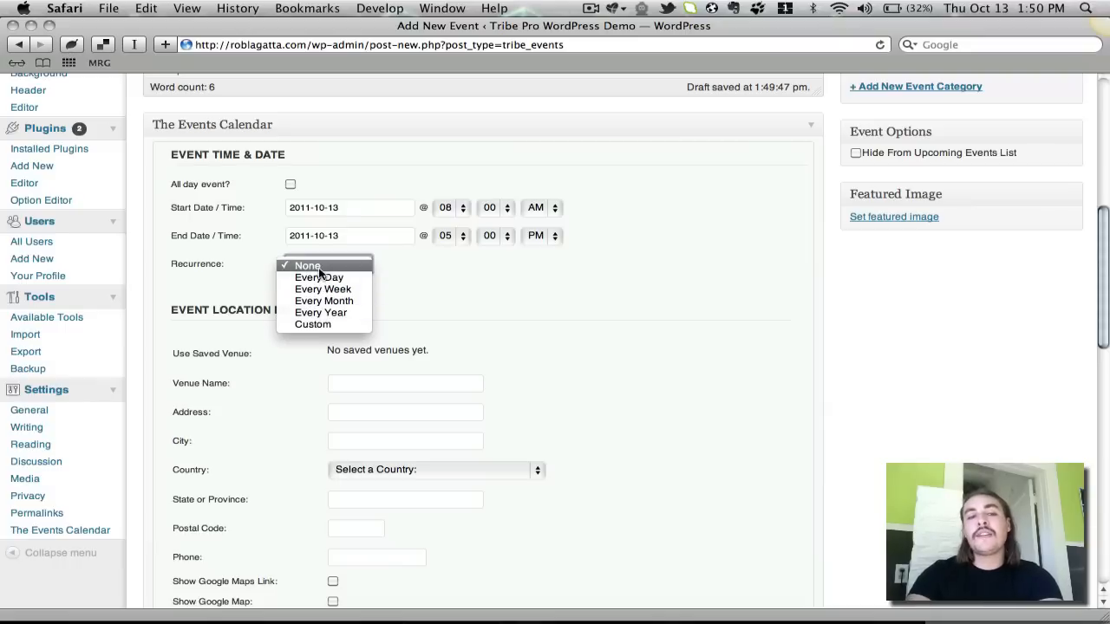
# Schedule the event for October 22, 2011 from 8:00 PM to 11:00 PM, non-recurring
pyautogui.click(307, 265)
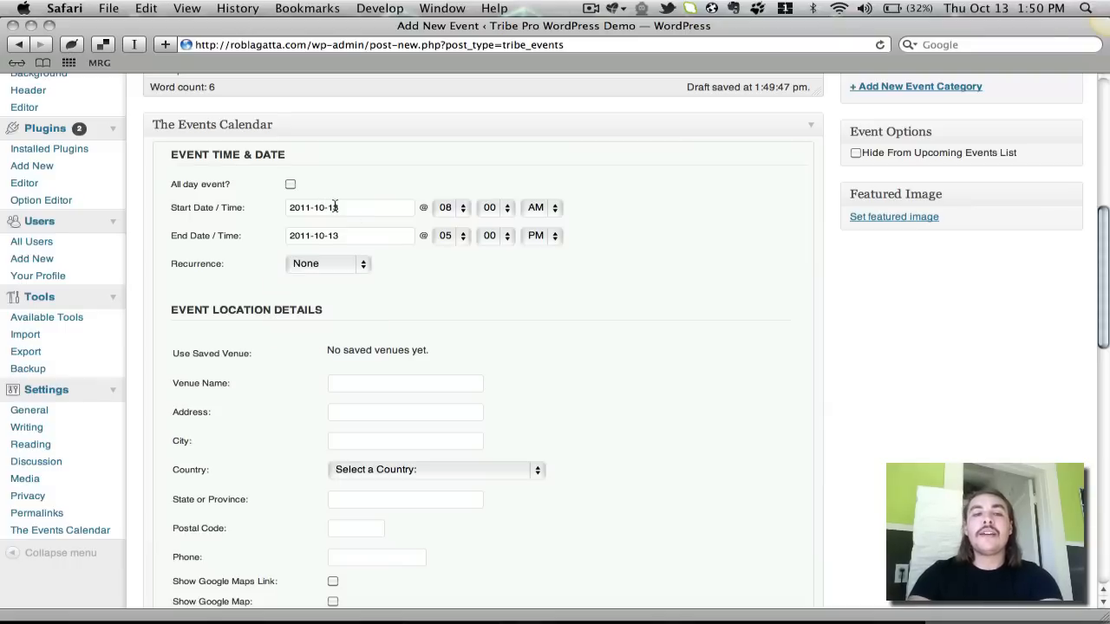
pyautogui.click(350, 206)
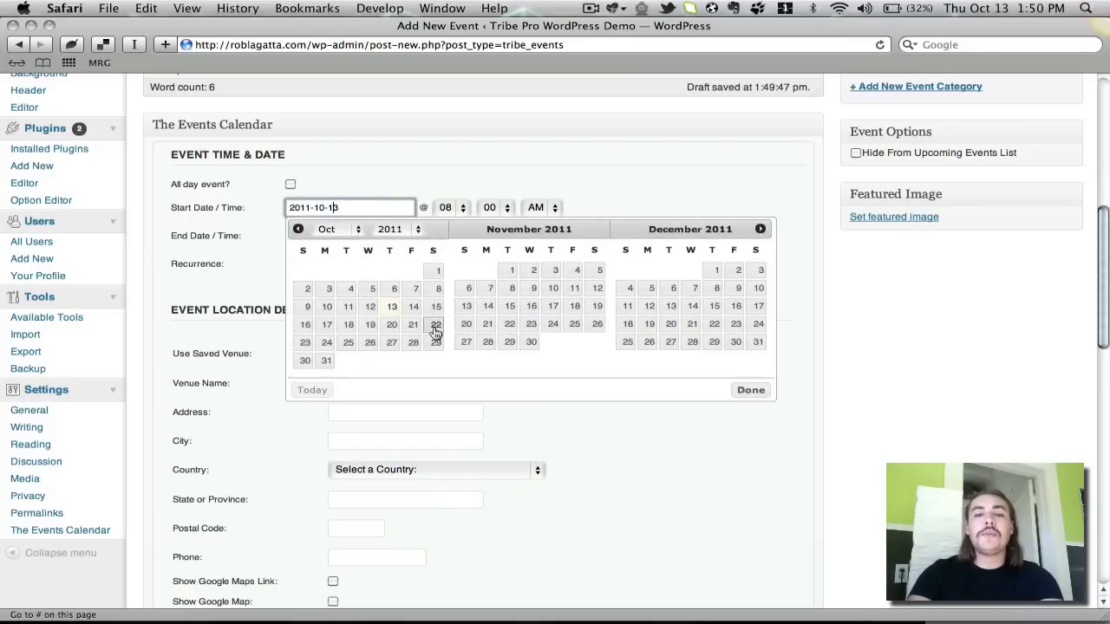
pyautogui.click(433, 325)
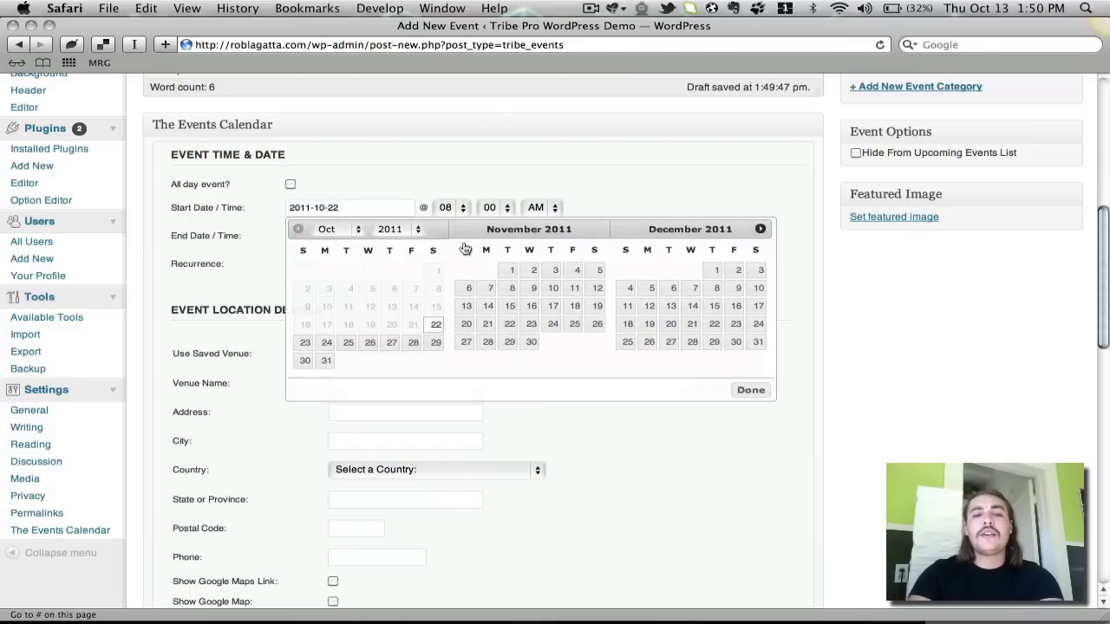
pyautogui.click(534, 208)
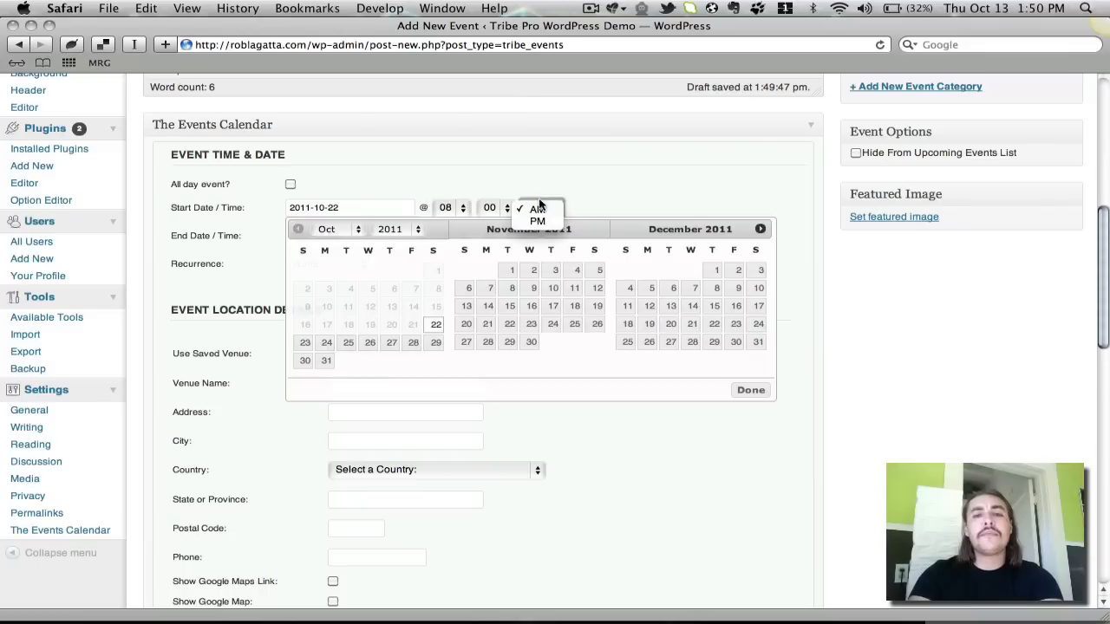
pyautogui.click(537, 220)
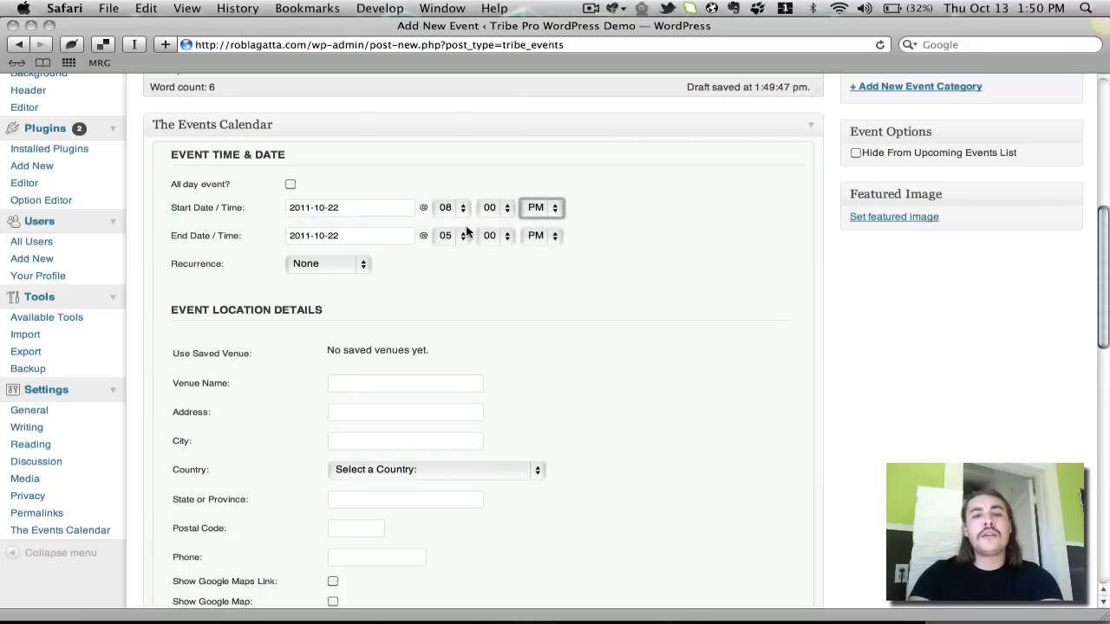
pyautogui.click(444, 235)
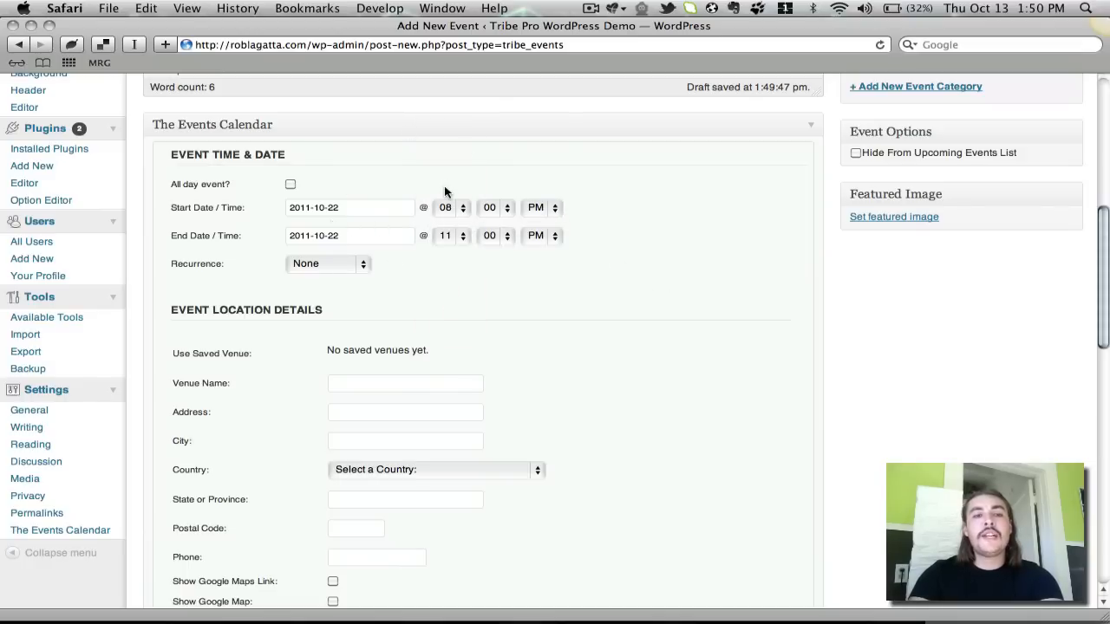
pyautogui.scroll(-3)
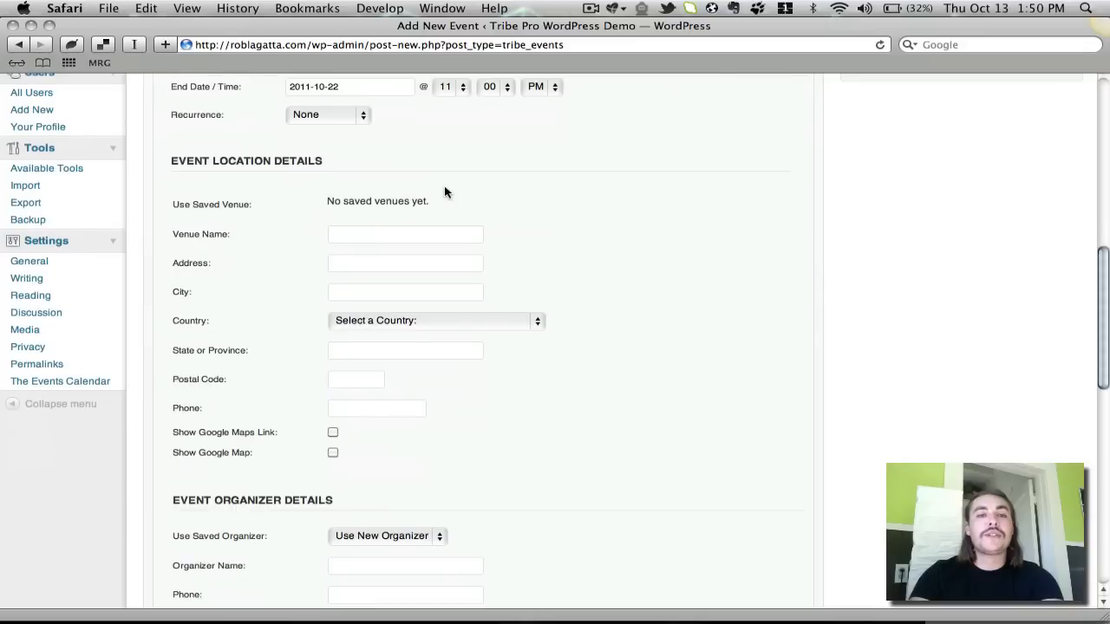
pyautogui.scroll(-3)
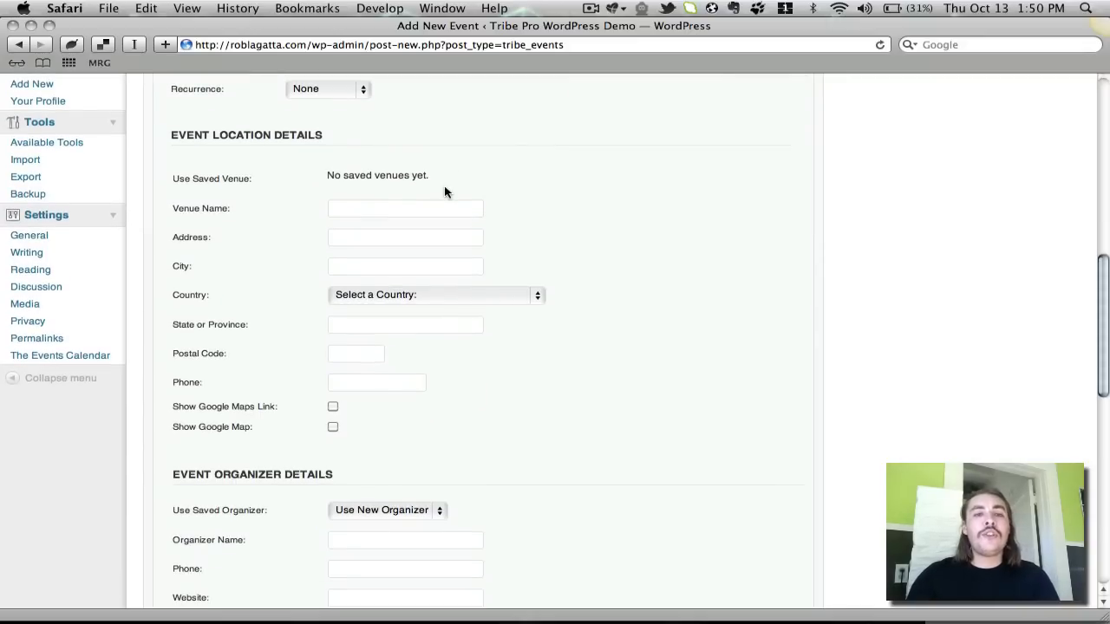
pyautogui.moveTo(354, 174)
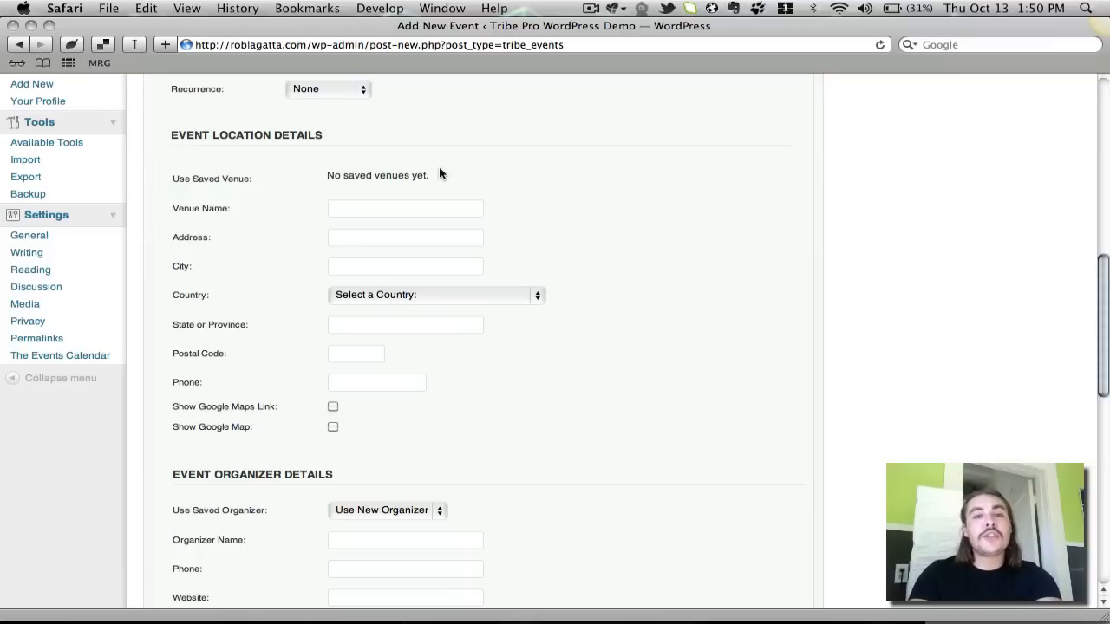
pyautogui.click(406, 208)
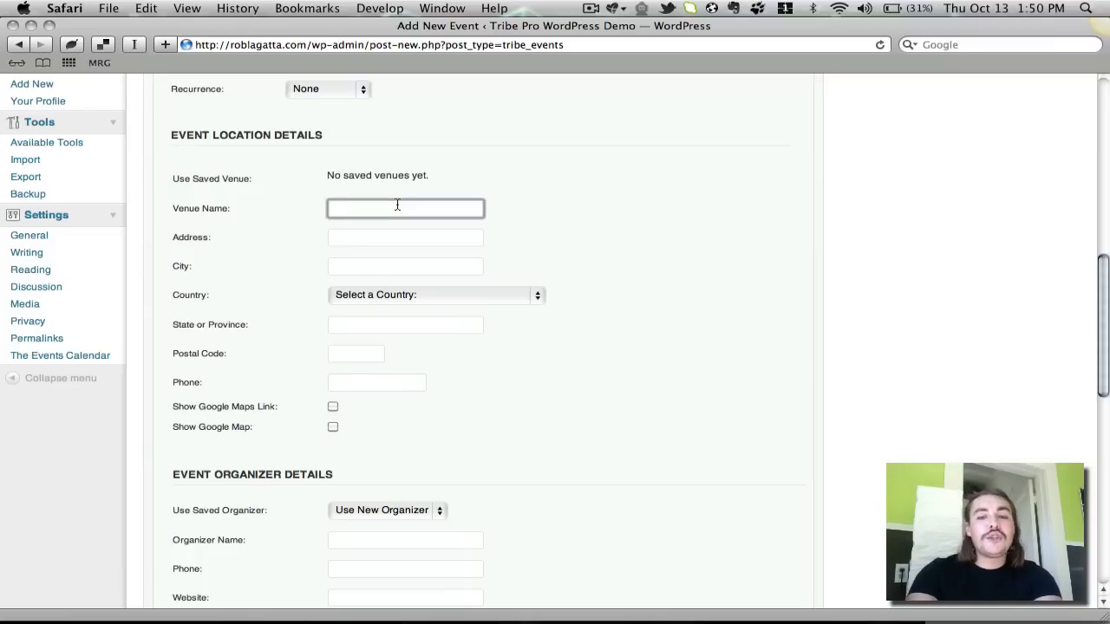
pyautogui.click(406, 208)
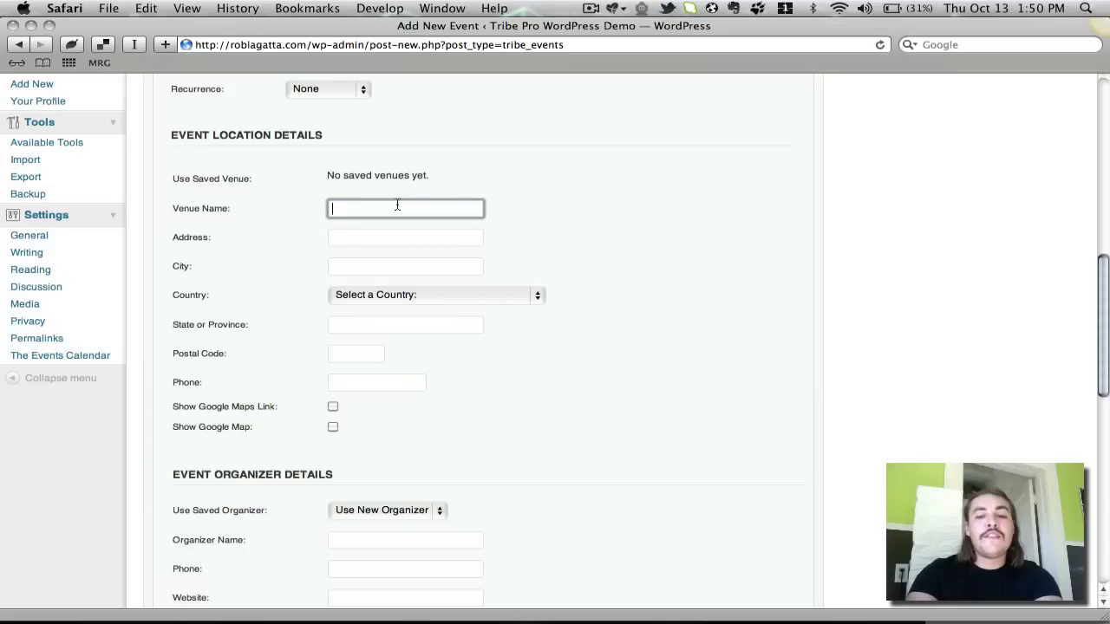
pyautogui.write("Rob's House")
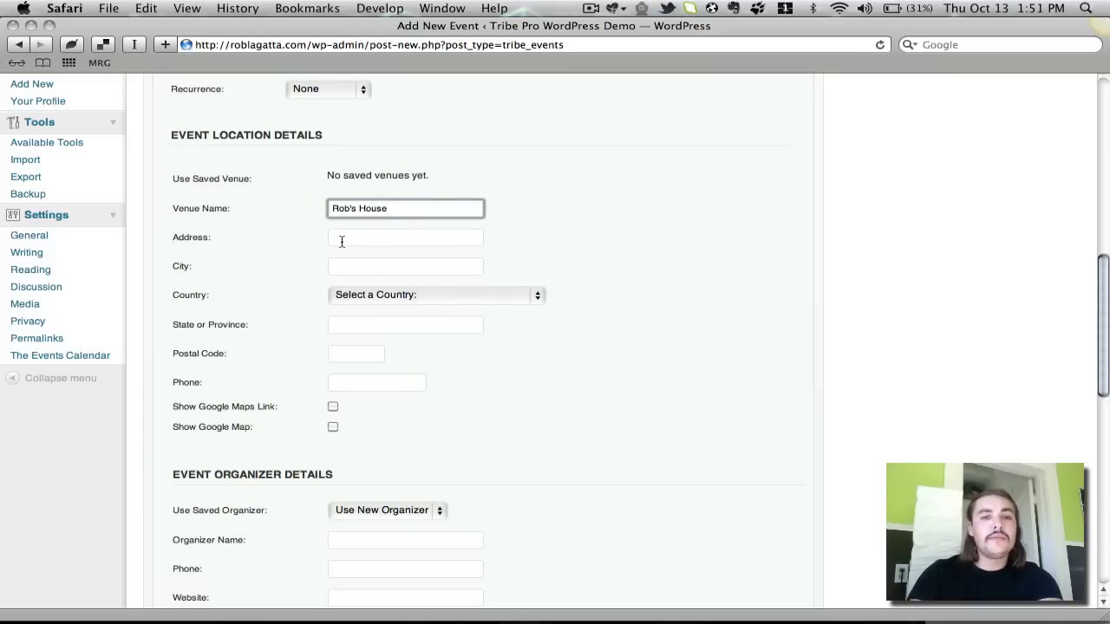
pyautogui.write('1000')
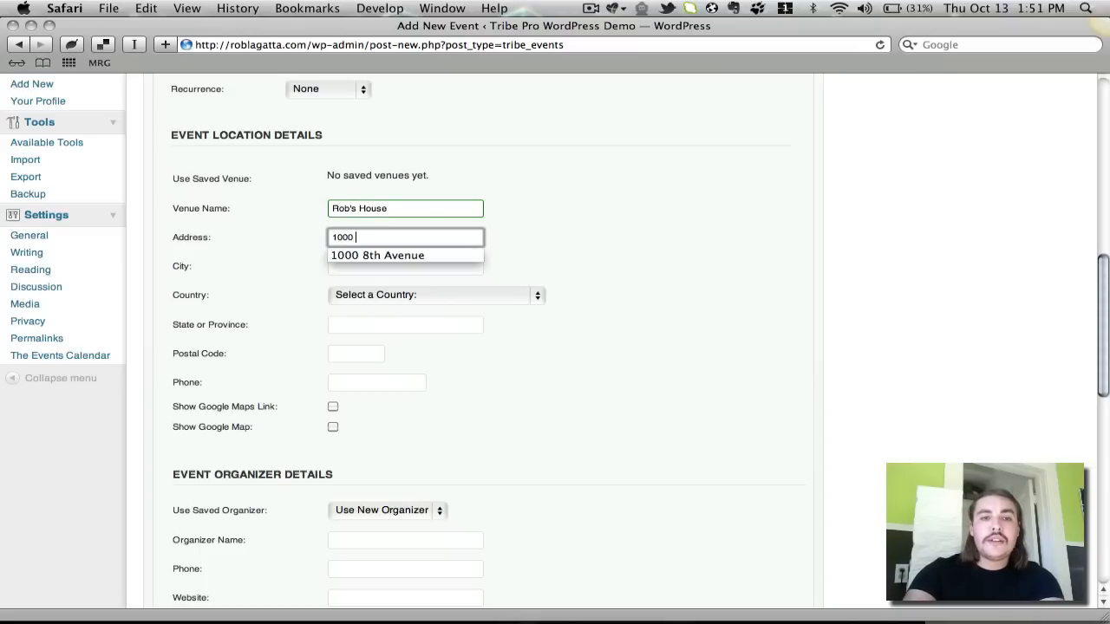
pyautogui.click(404, 255)
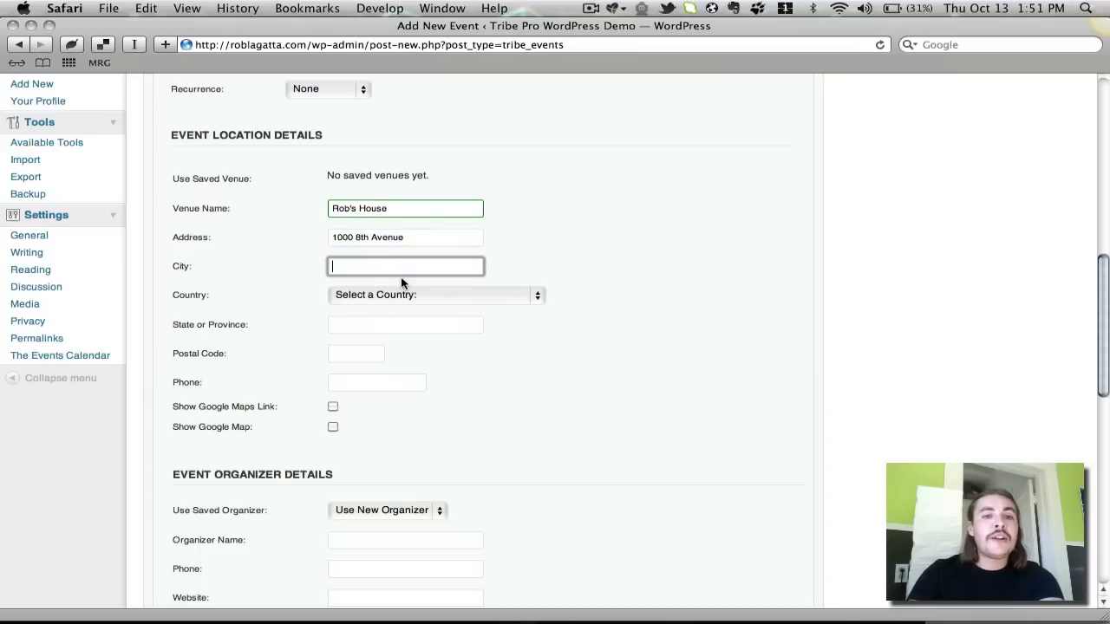
pyautogui.write('Seattle')
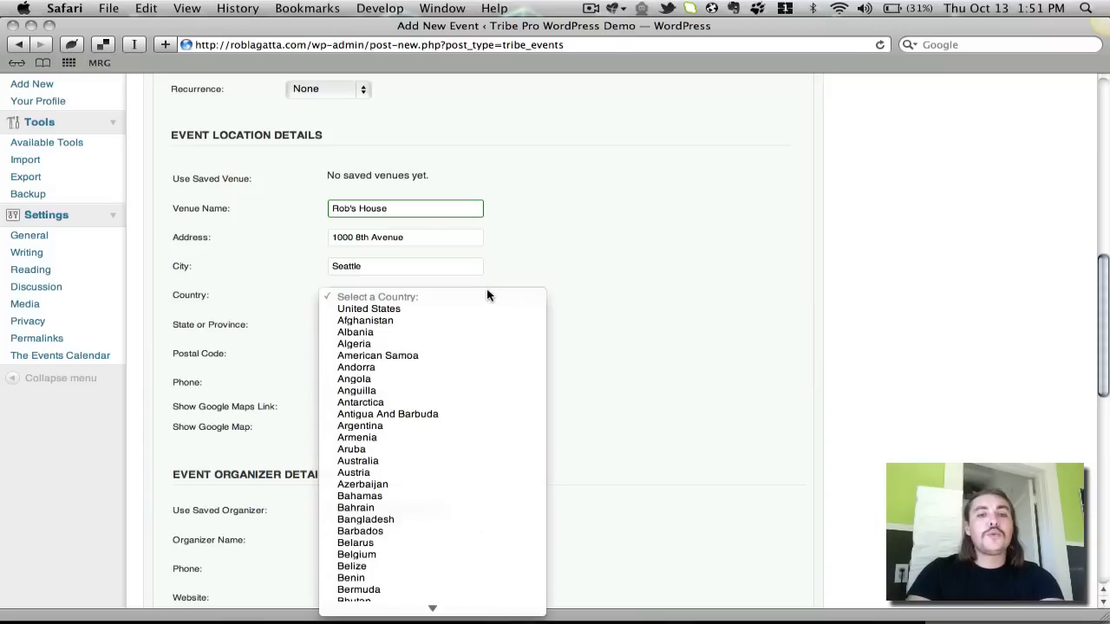
pyautogui.click(368, 309)
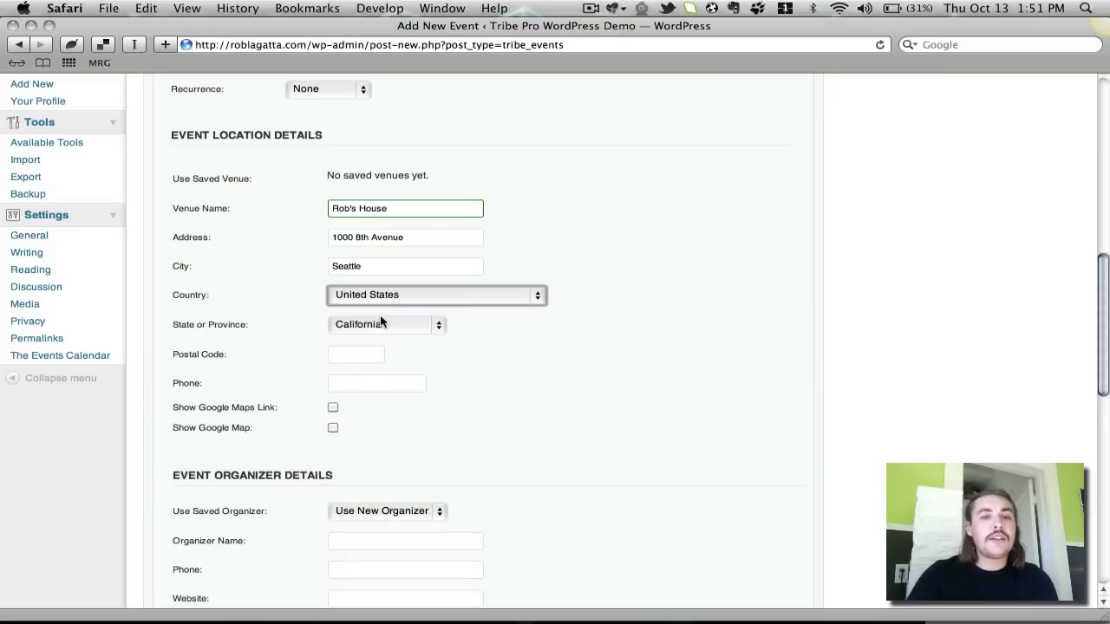
pyautogui.click(385, 325)
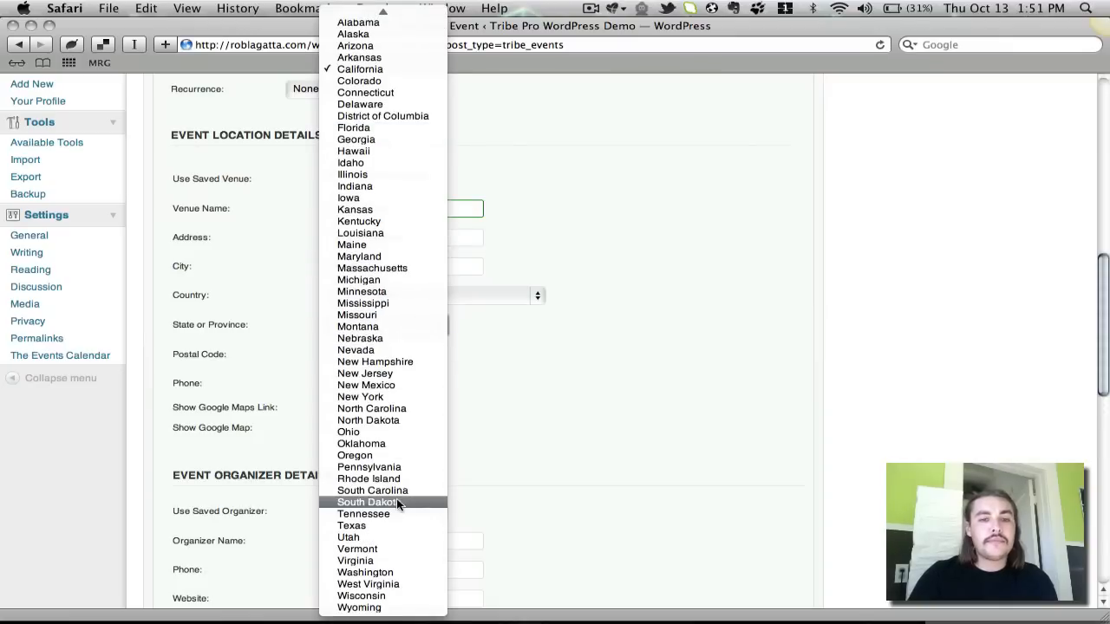
pyautogui.click(360, 70)
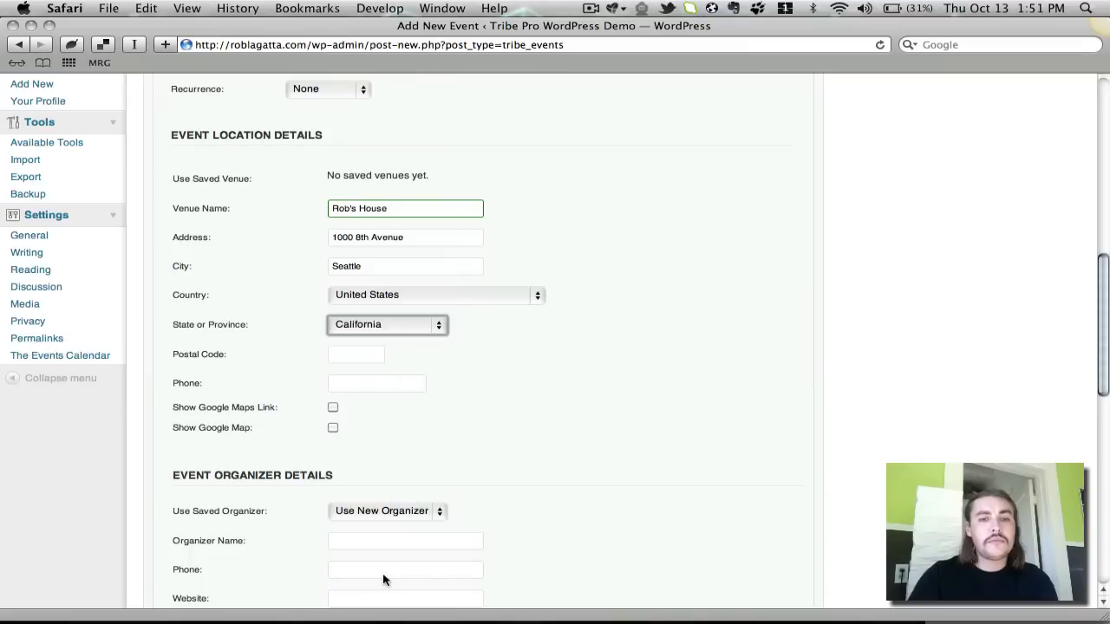
pyautogui.write('98')
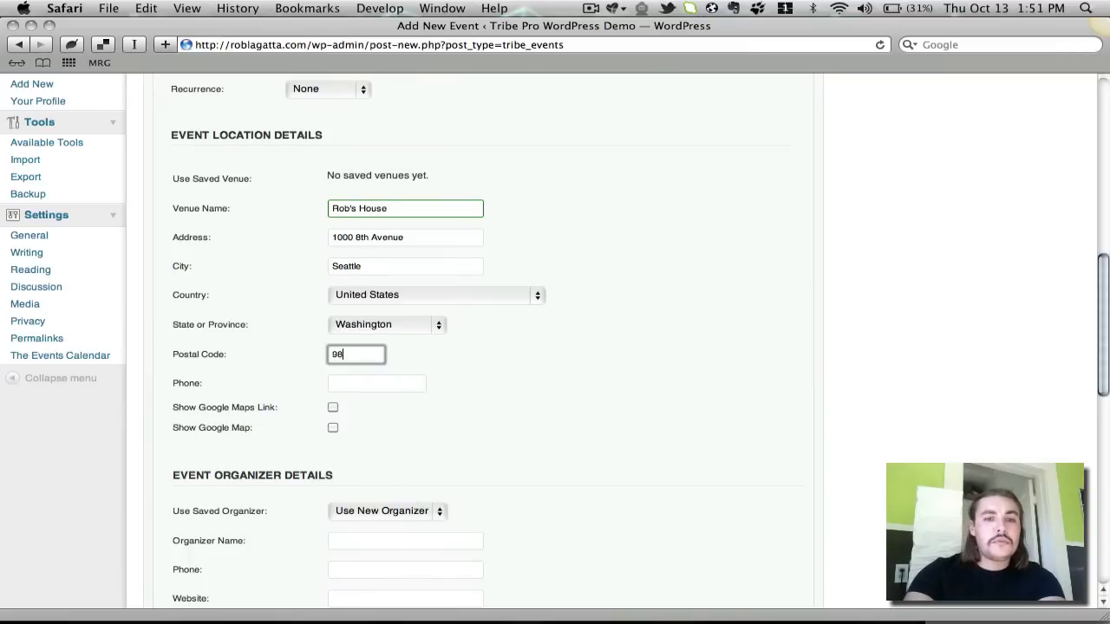
pyautogui.write('555-')
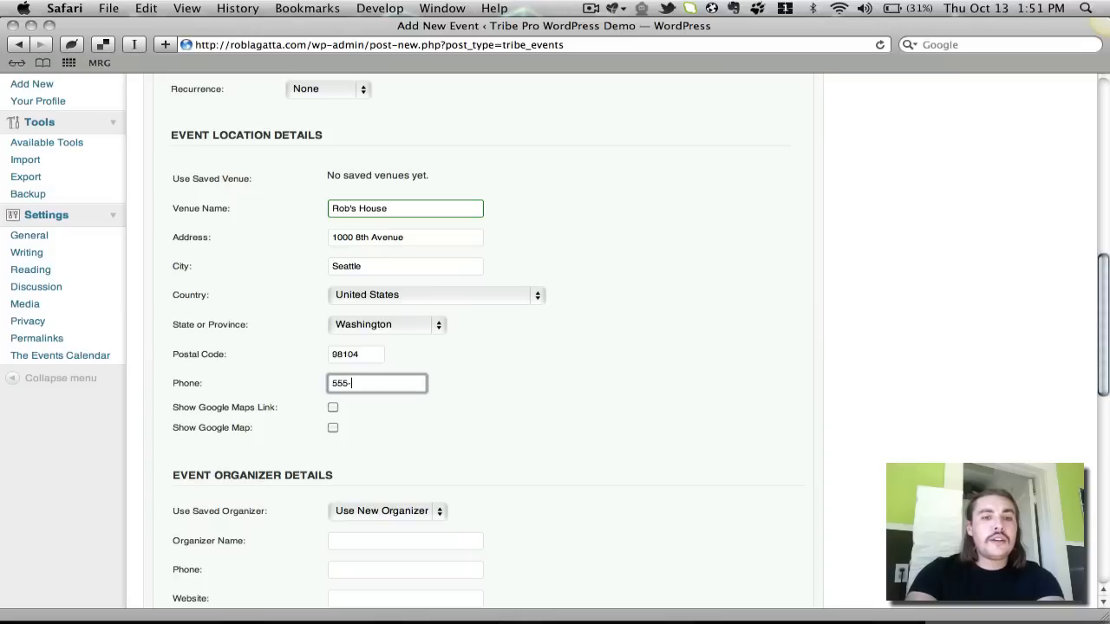
pyautogui.write('123-')
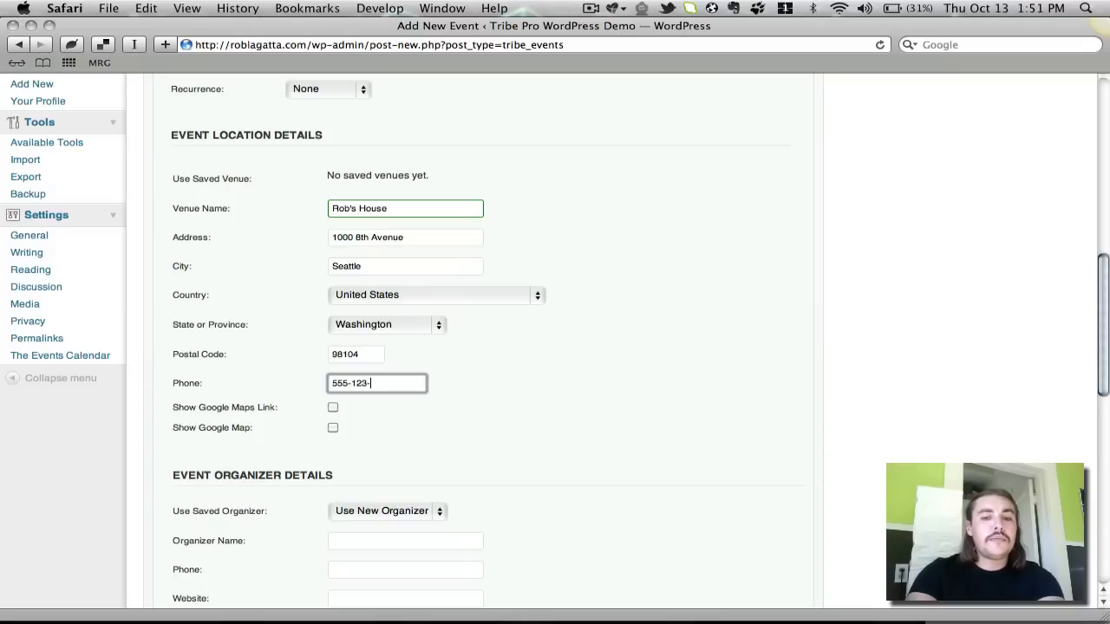
pyautogui.write('4567')
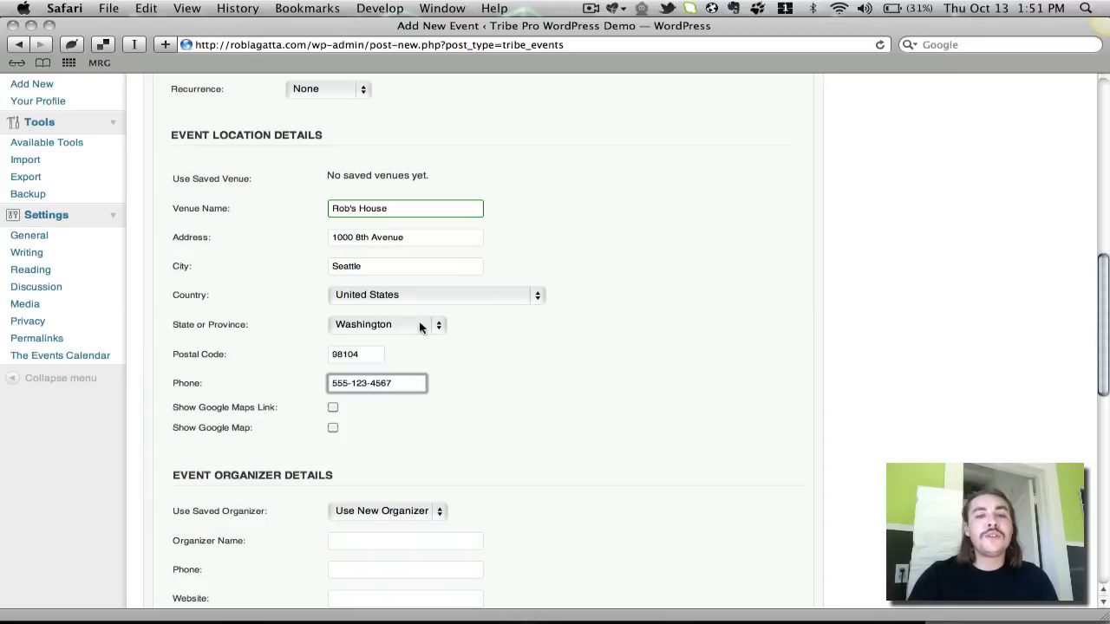
pyautogui.moveTo(389, 222)
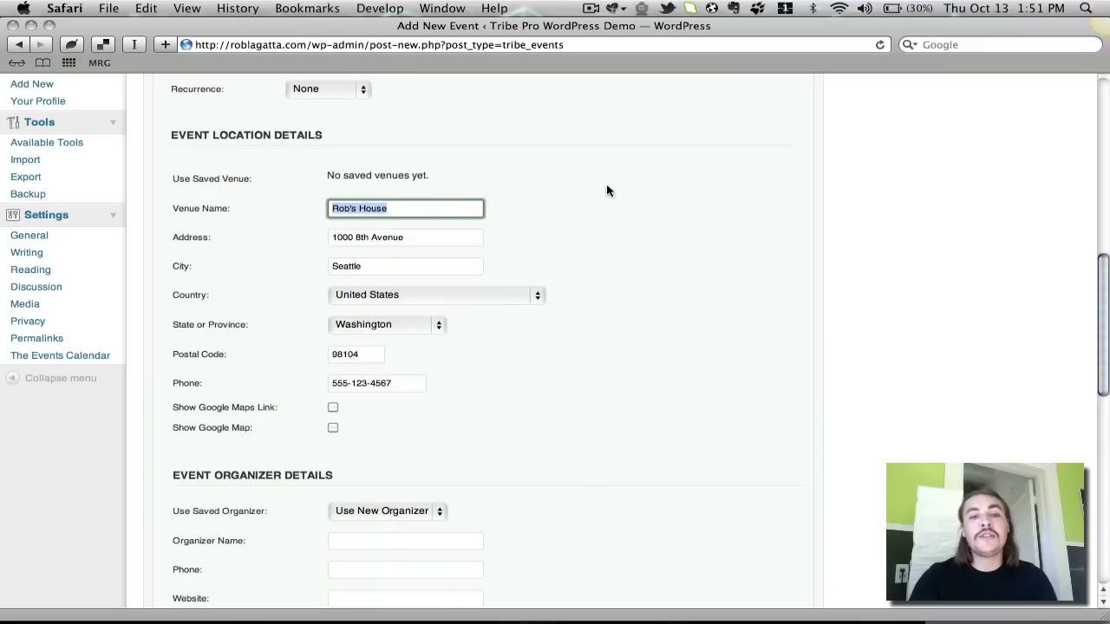
pyautogui.moveTo(267, 409)
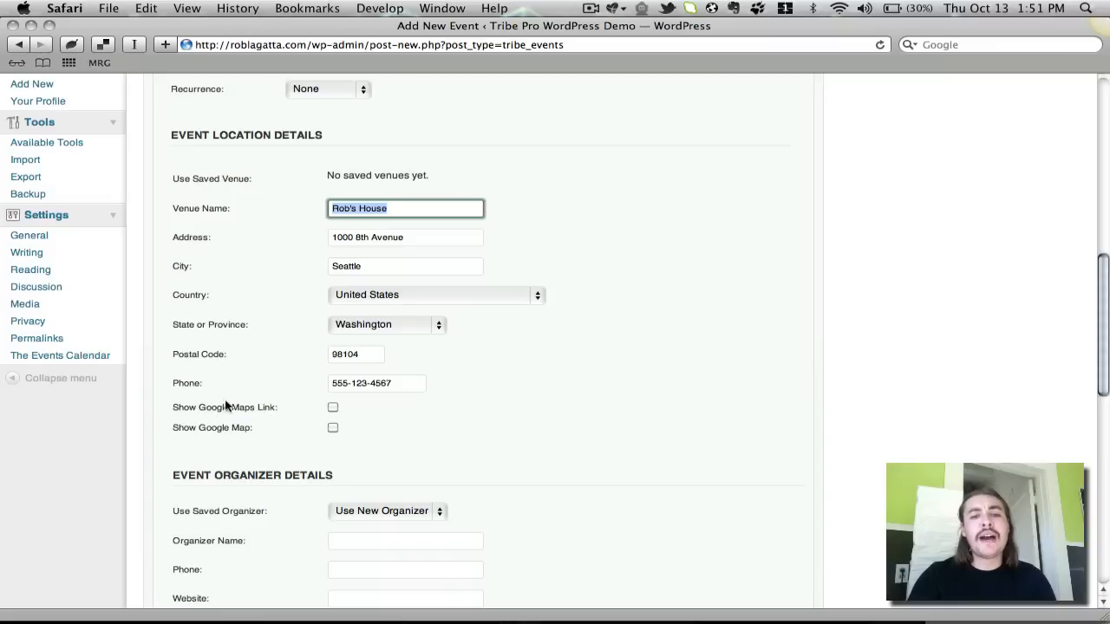
pyautogui.moveTo(320, 409)
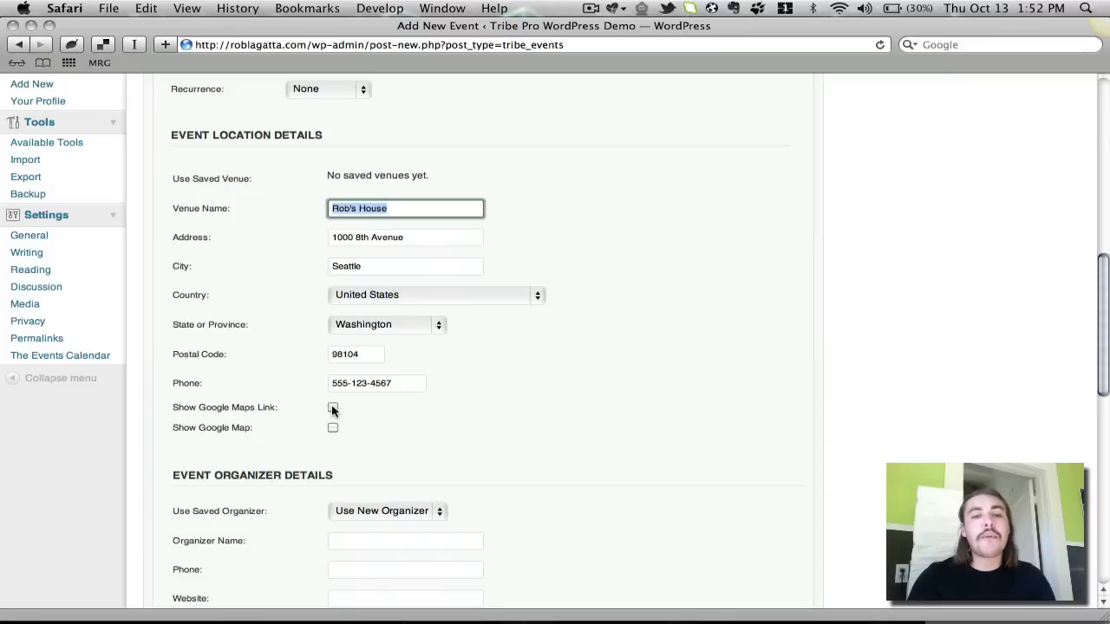
# Enable the Google Maps link and embedded Google Map for the venue
pyautogui.click(333, 408)
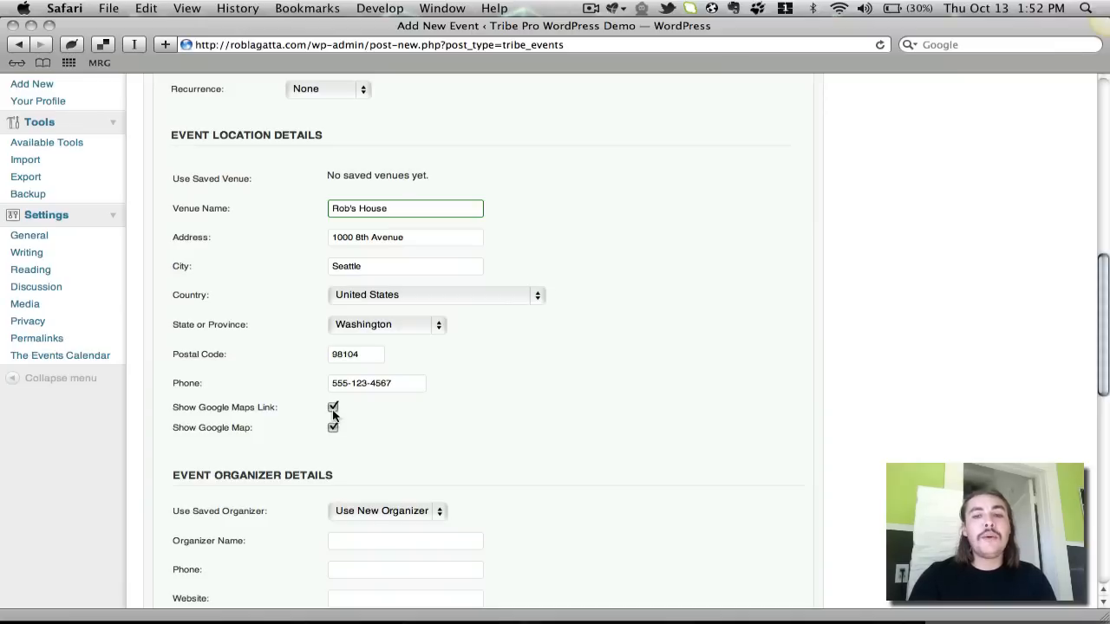
pyautogui.moveTo(229, 383)
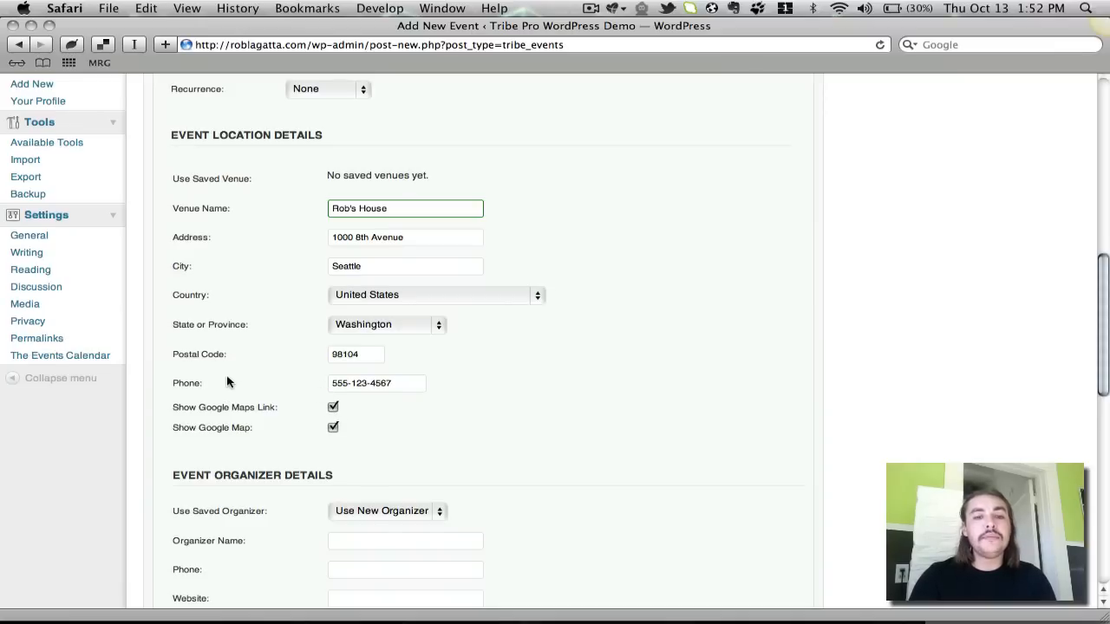
pyautogui.scroll(-3)
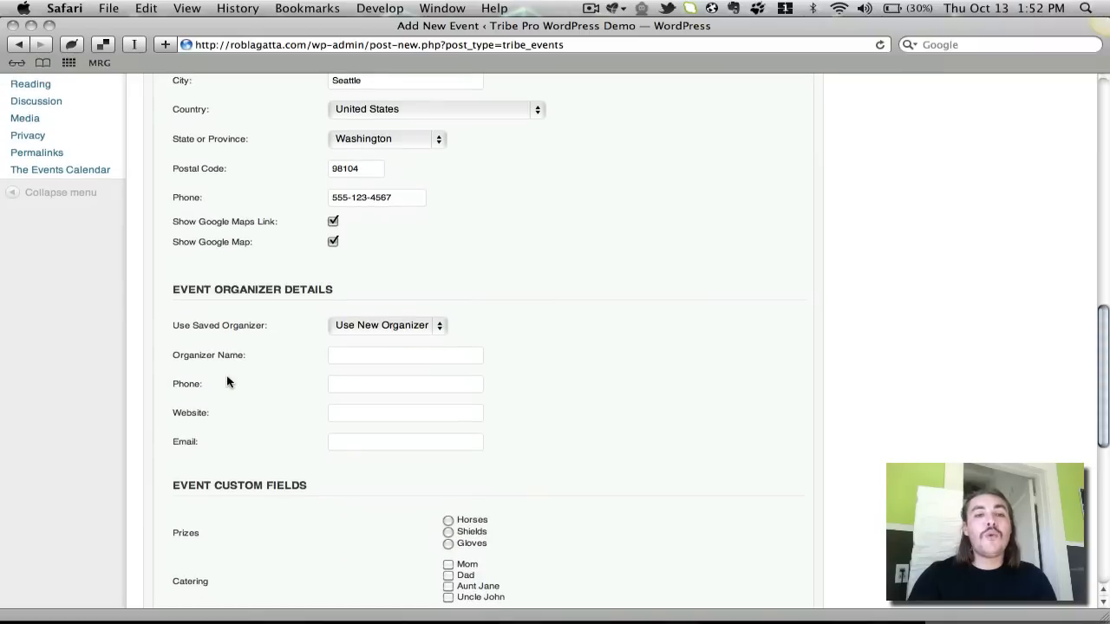
pyautogui.scroll(-3)
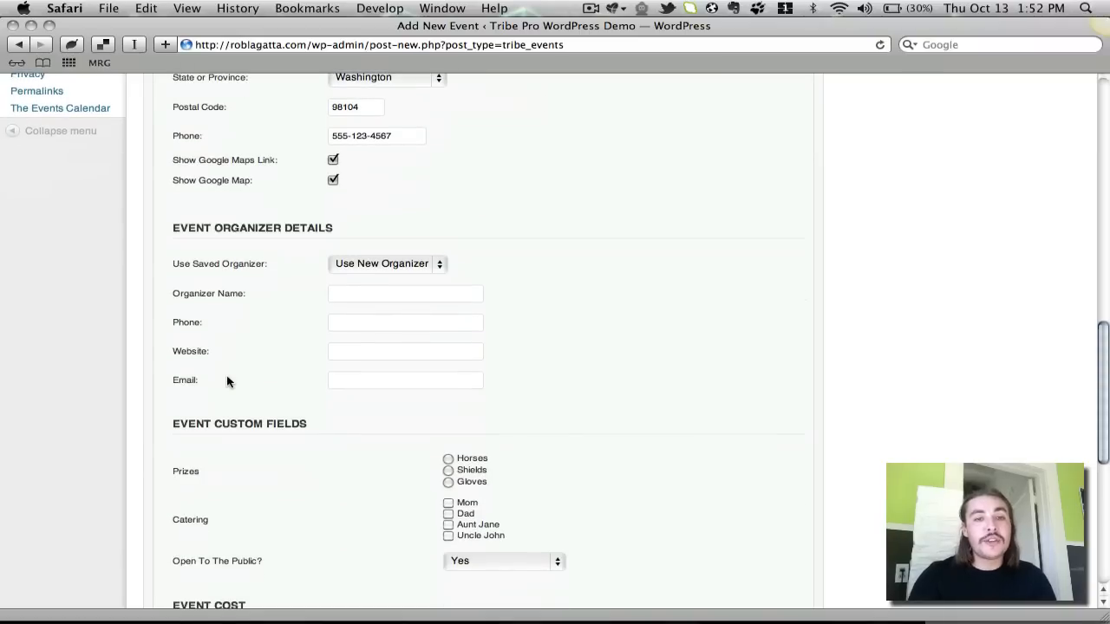
pyautogui.moveTo(229, 250)
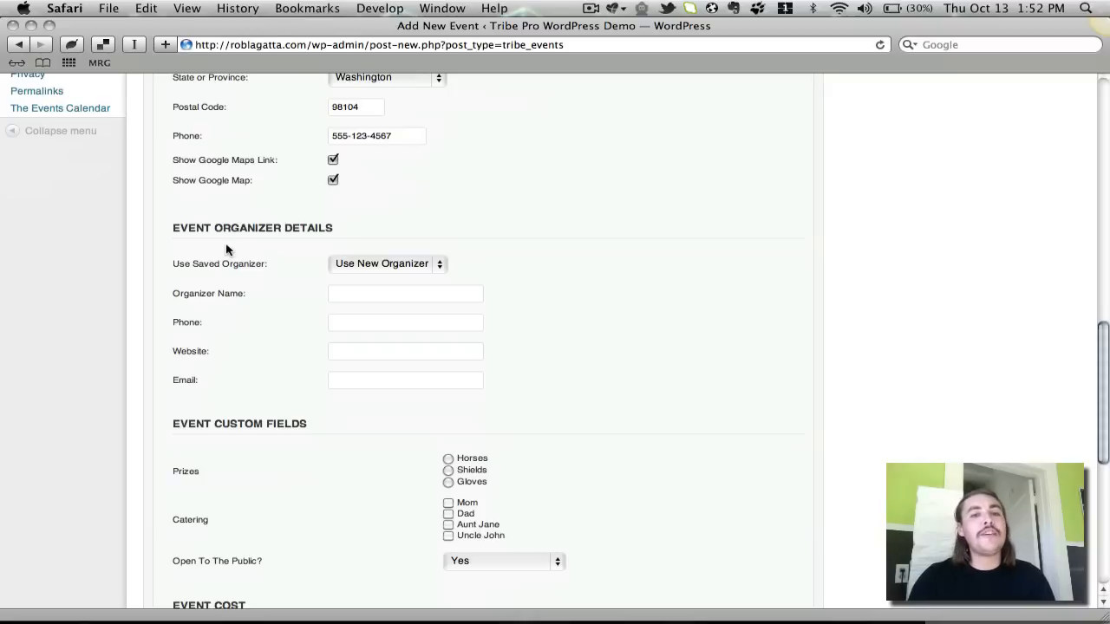
pyautogui.moveTo(364, 272)
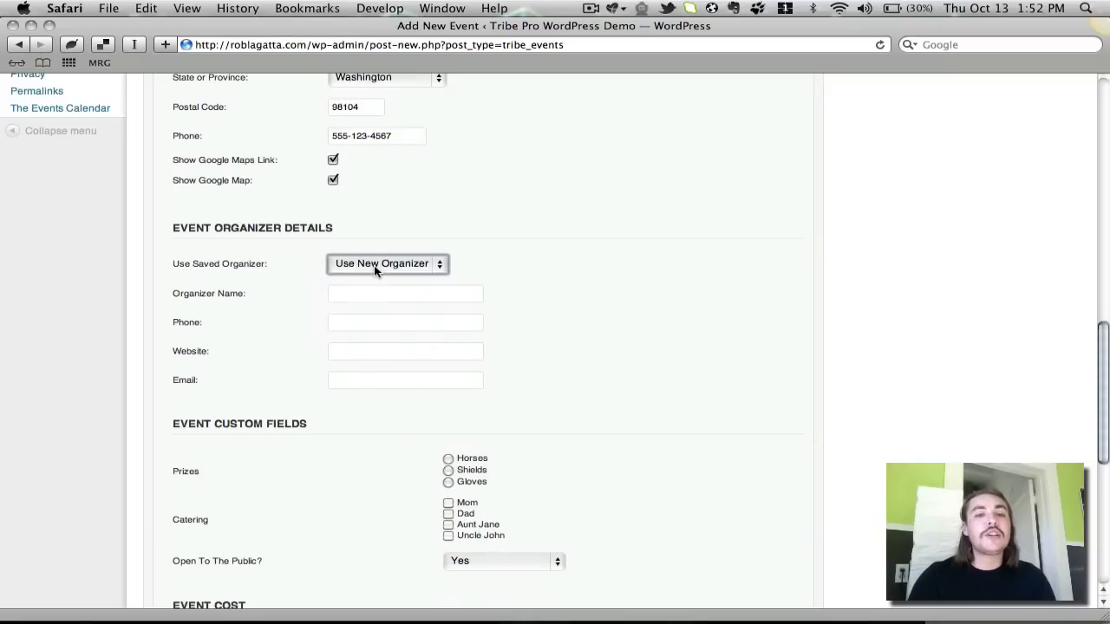
pyautogui.click(406, 293)
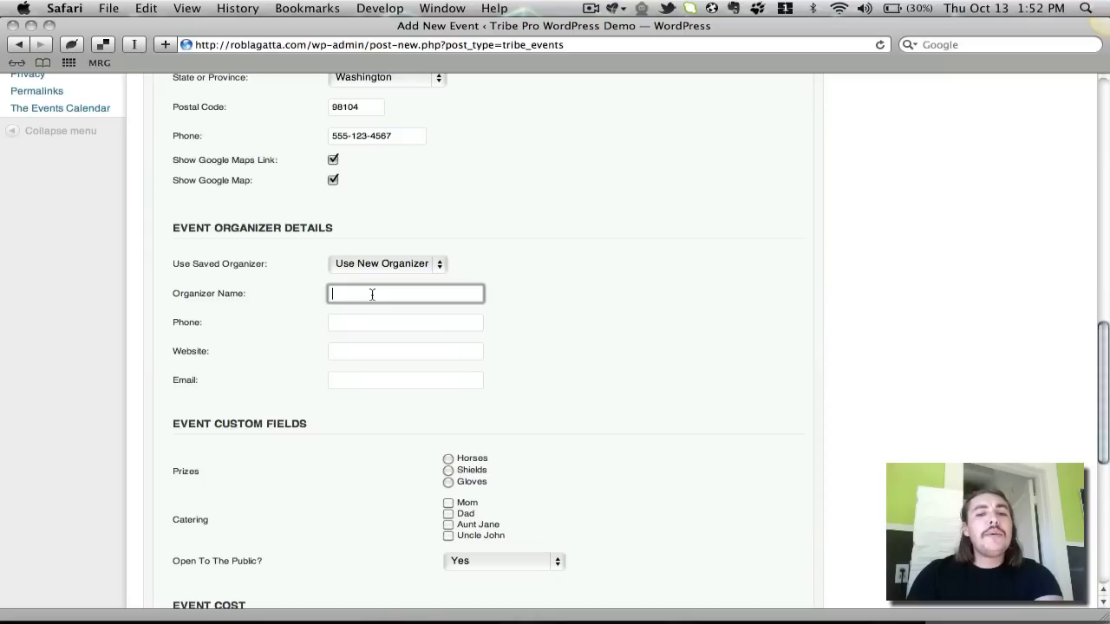
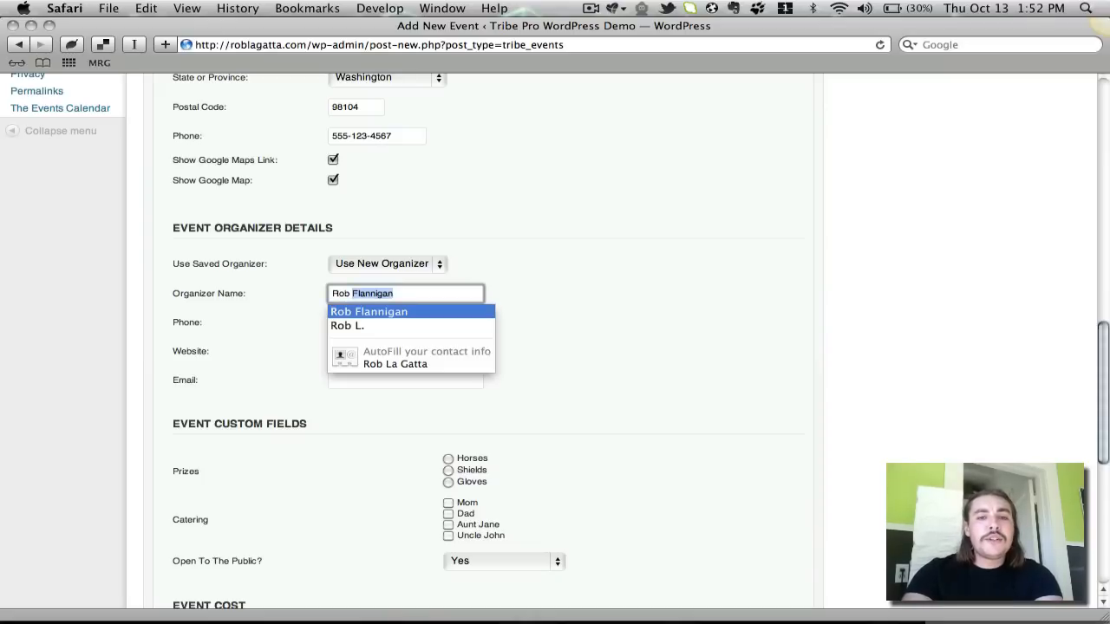
pyautogui.click(396, 364)
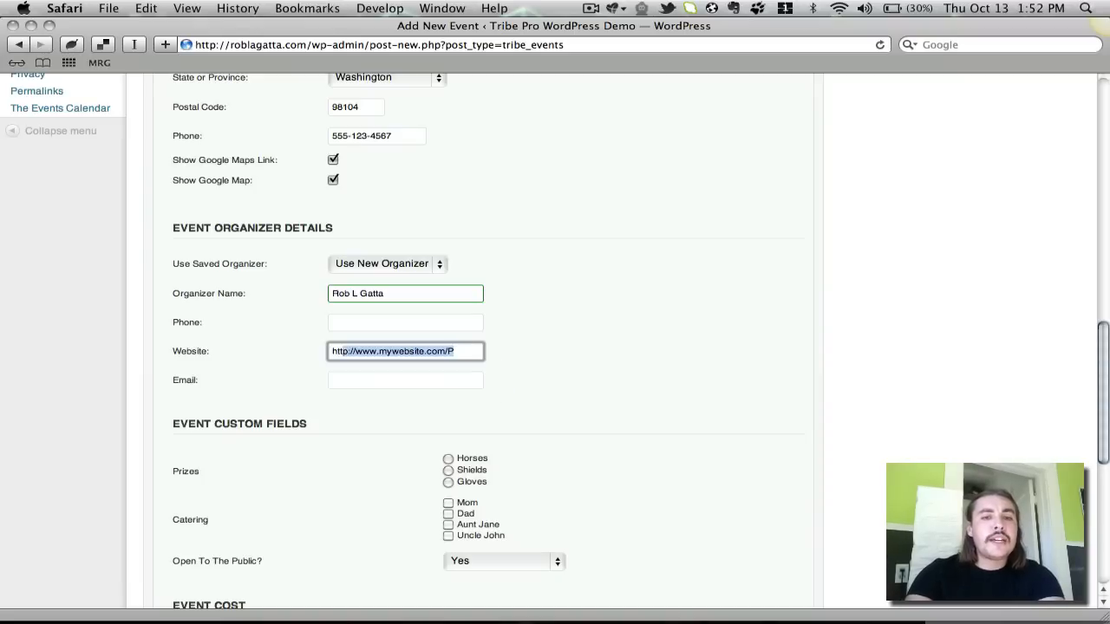
pyautogui.write(';')
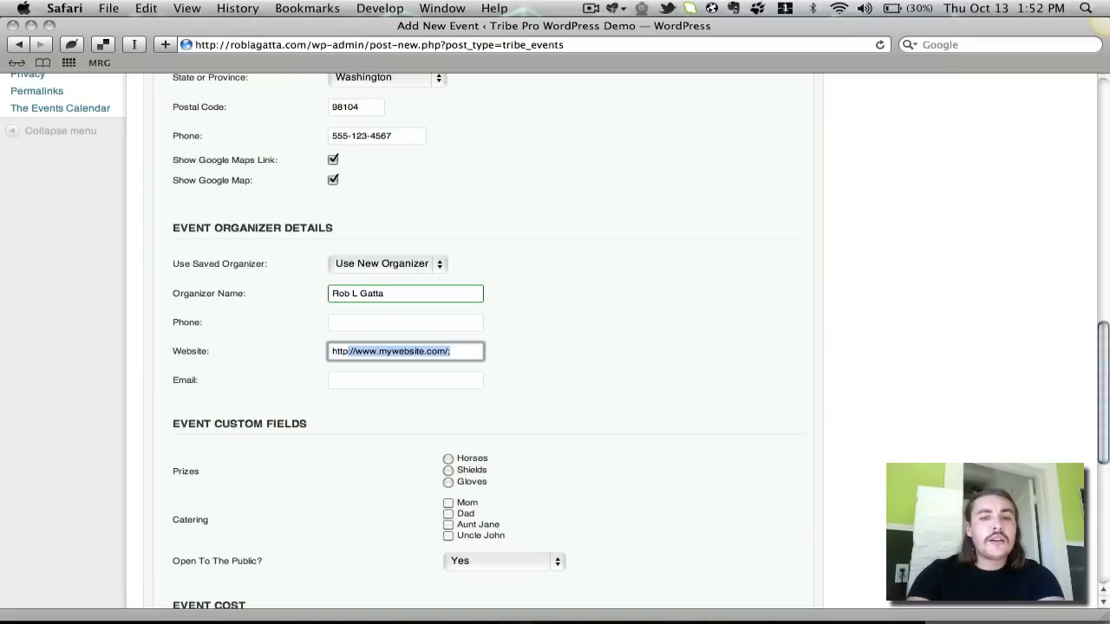
pyautogui.click(406, 350)
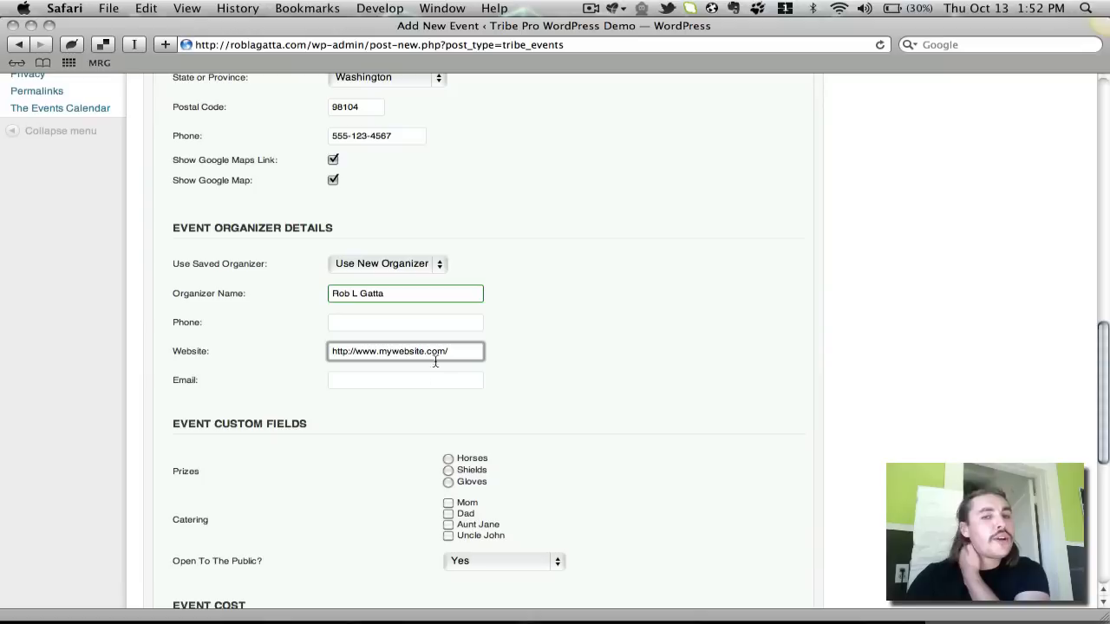
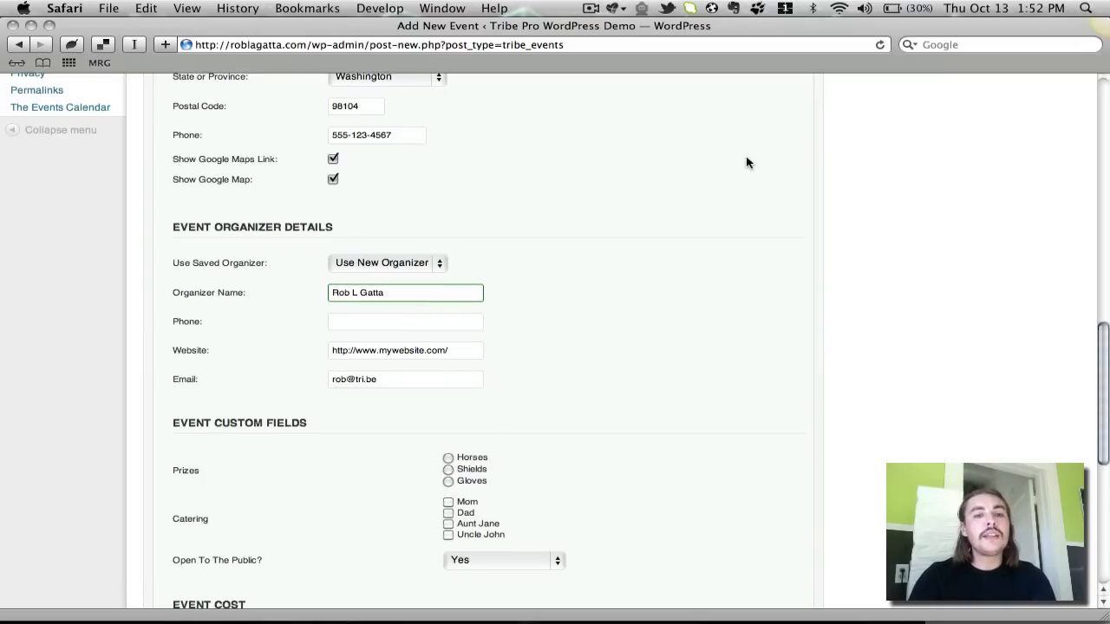
# Set custom fields: prize Shields, catering Mom, Dad and Aunt Jane, Open To The Public Yes
pyautogui.scroll(-3)
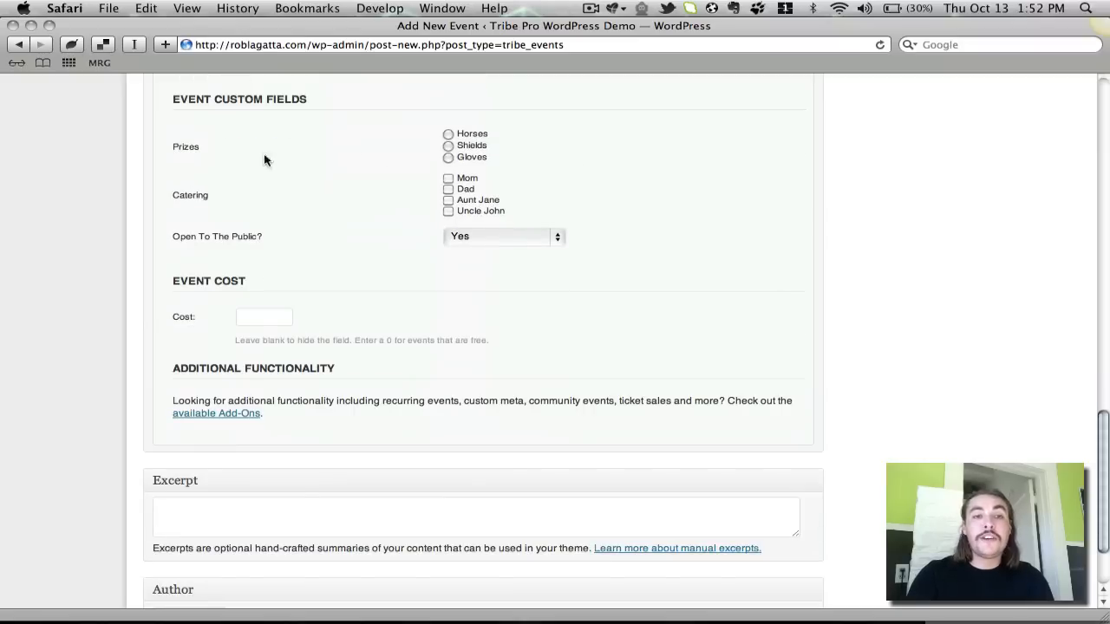
pyautogui.moveTo(326, 236)
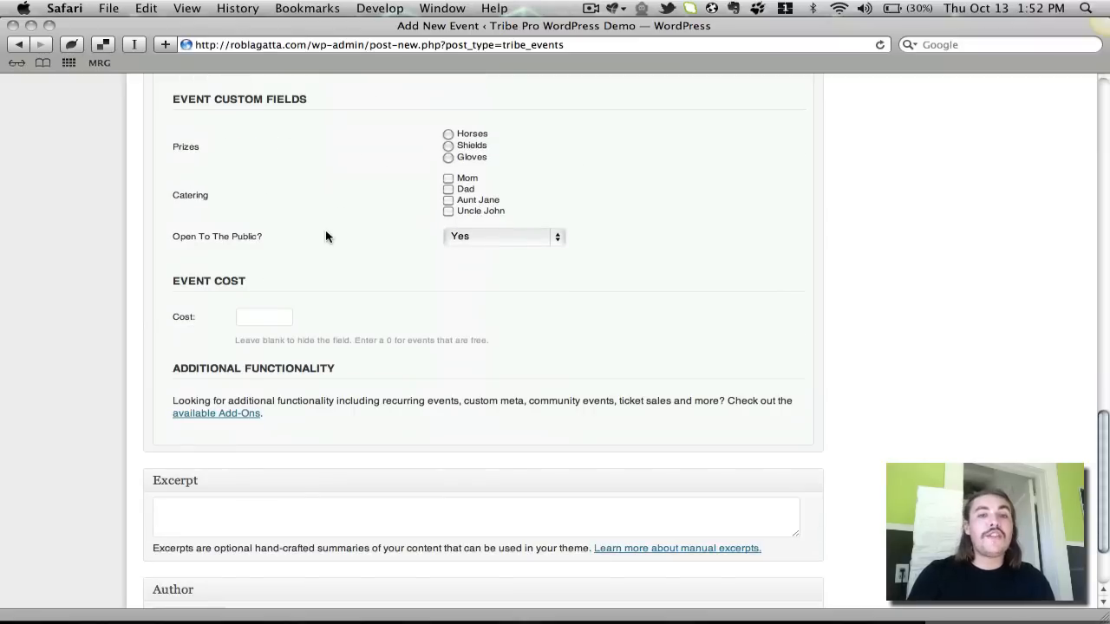
pyautogui.moveTo(224, 204)
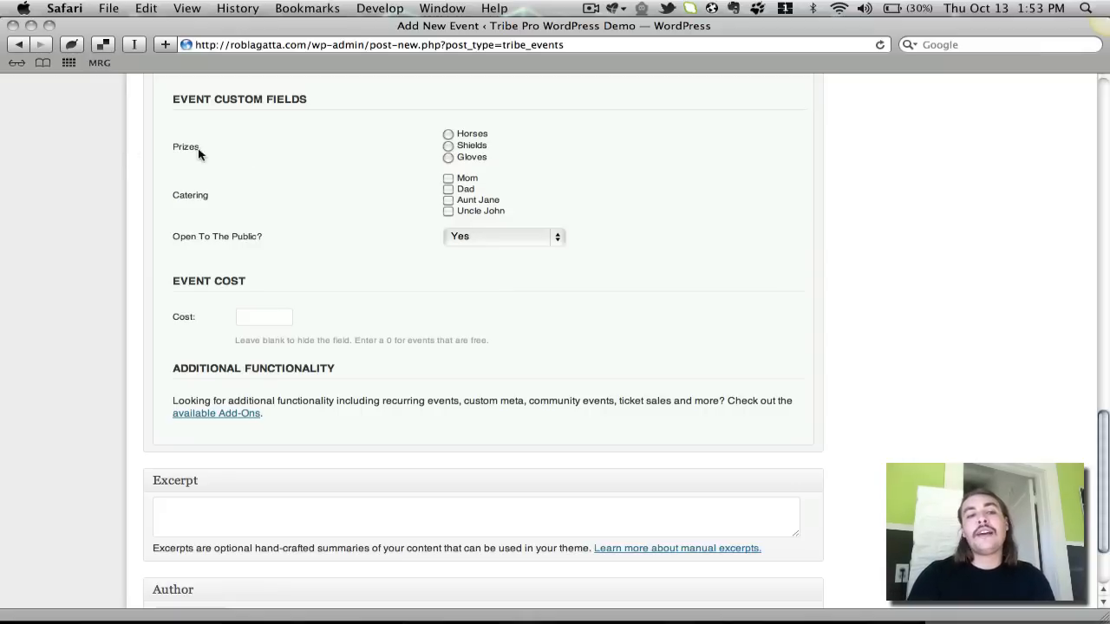
pyautogui.moveTo(304, 147)
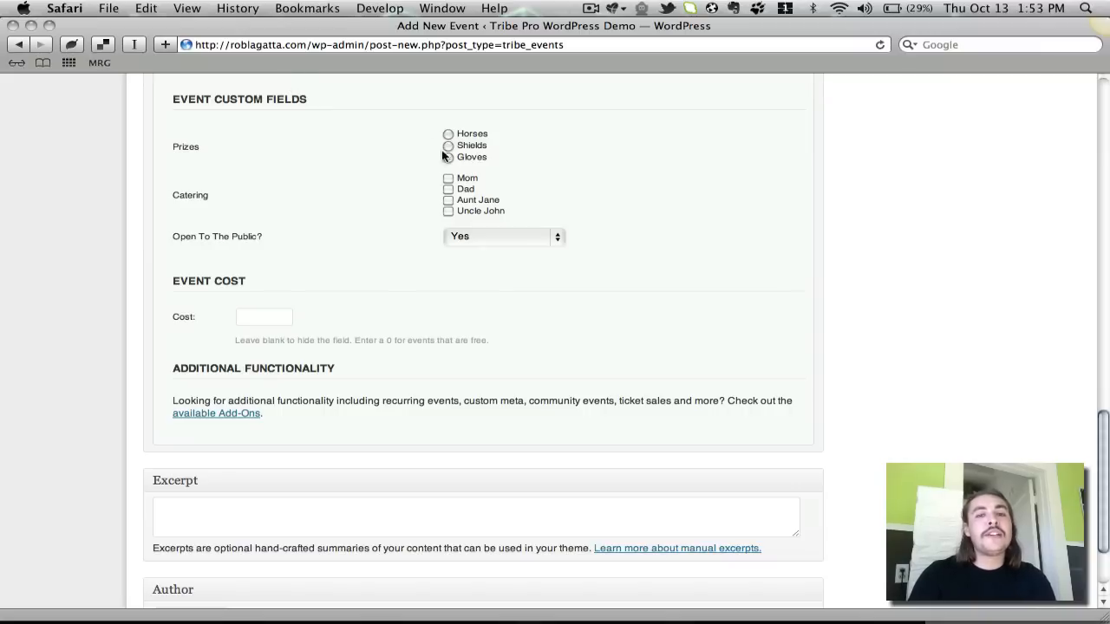
pyautogui.moveTo(507, 243)
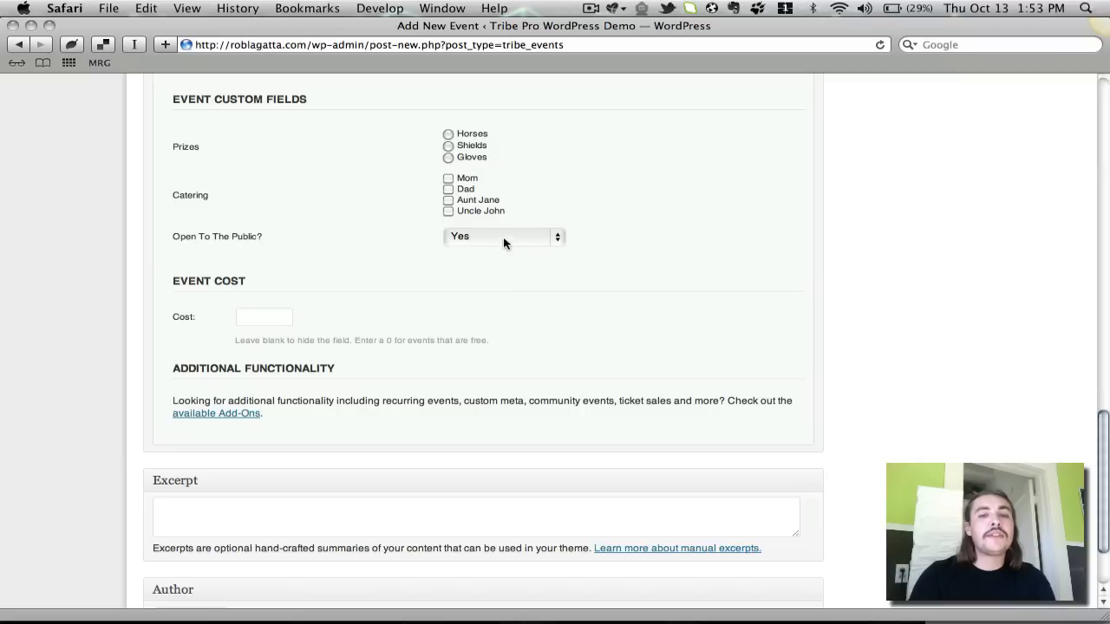
pyautogui.moveTo(520, 243)
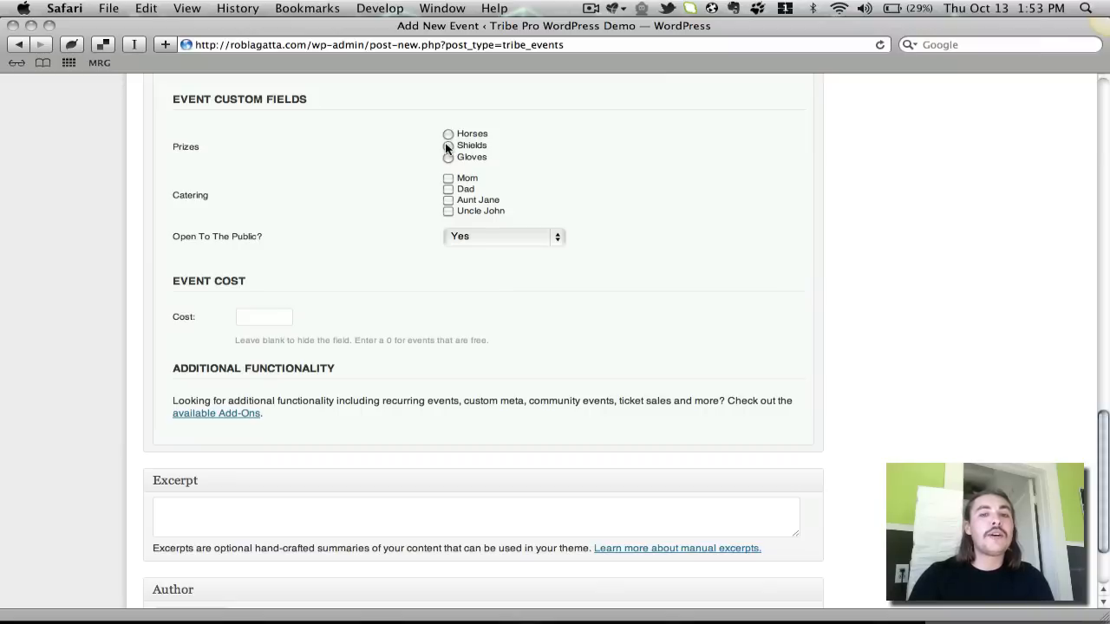
pyautogui.click(448, 145)
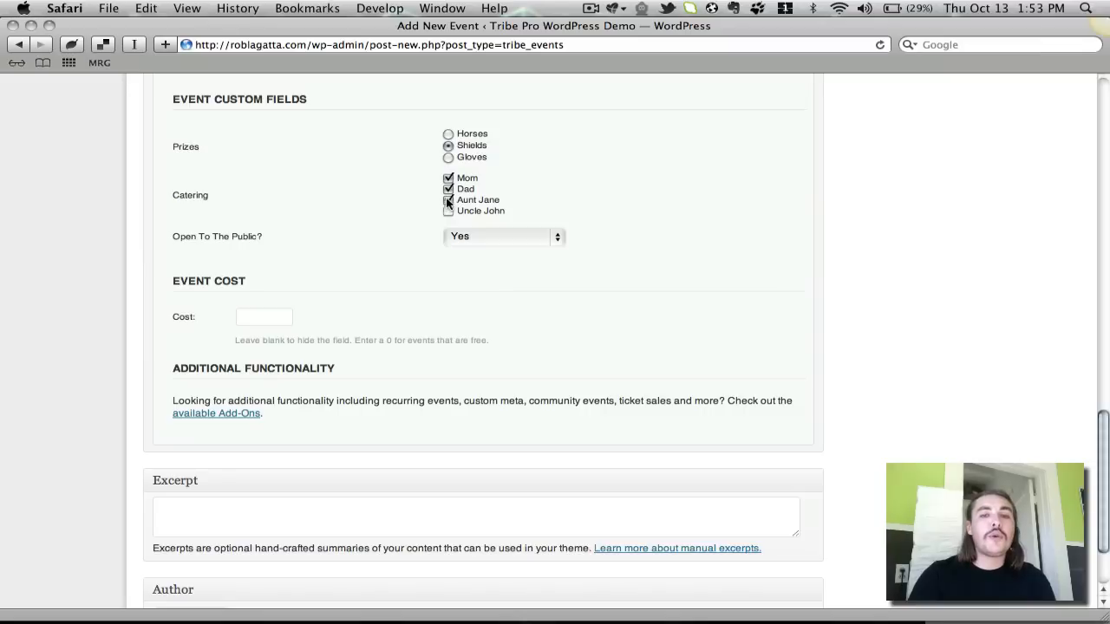
pyautogui.click(448, 199)
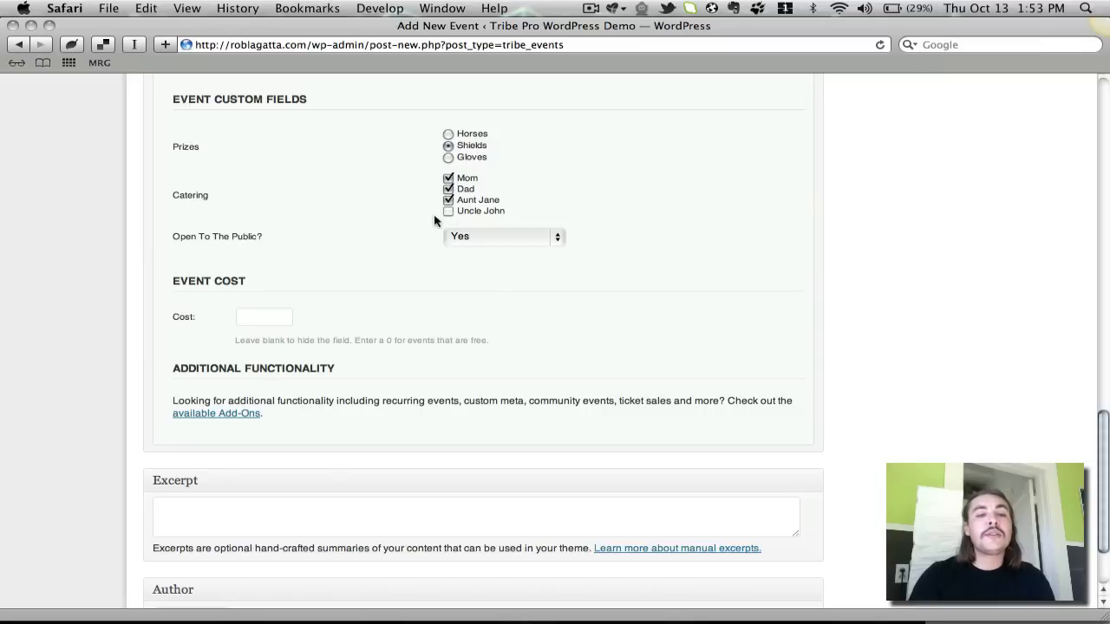
pyautogui.click(503, 236)
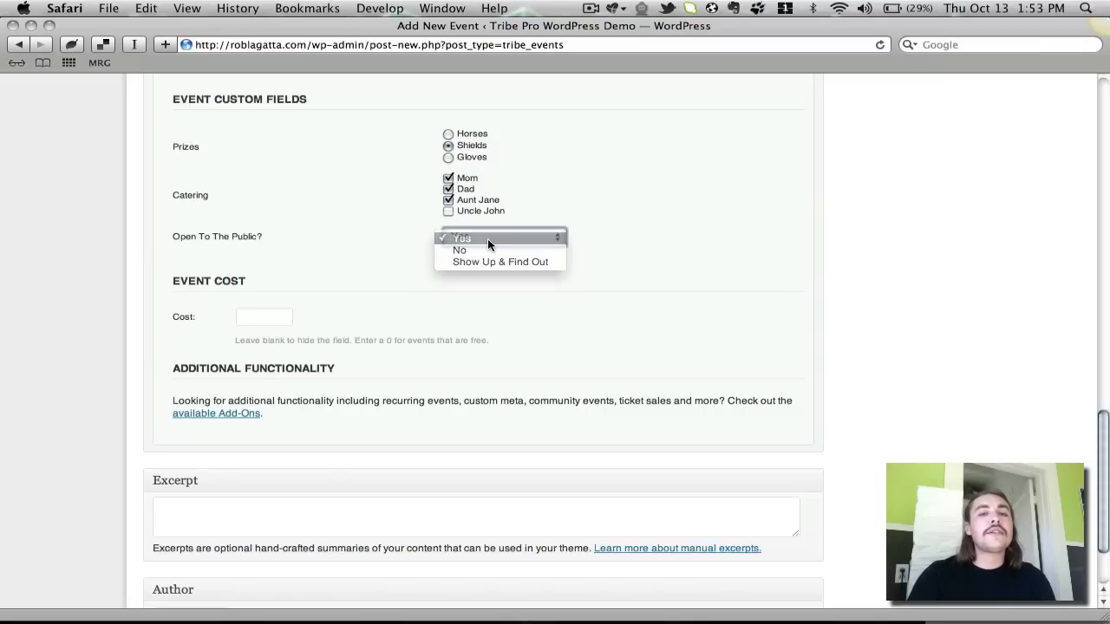
pyautogui.click(461, 237)
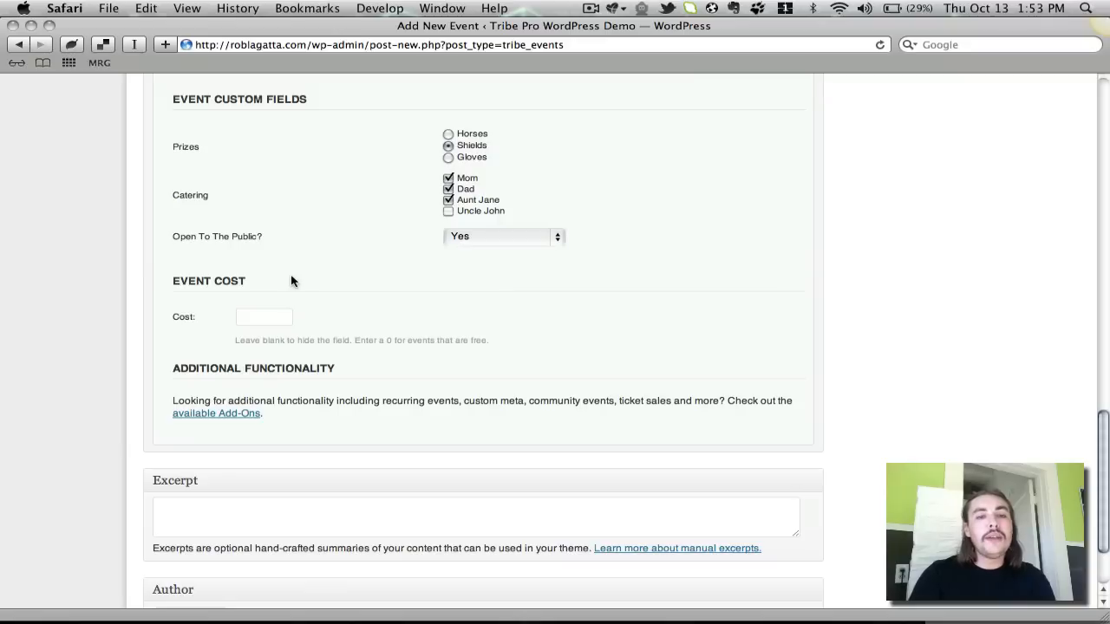
pyautogui.moveTo(295, 343)
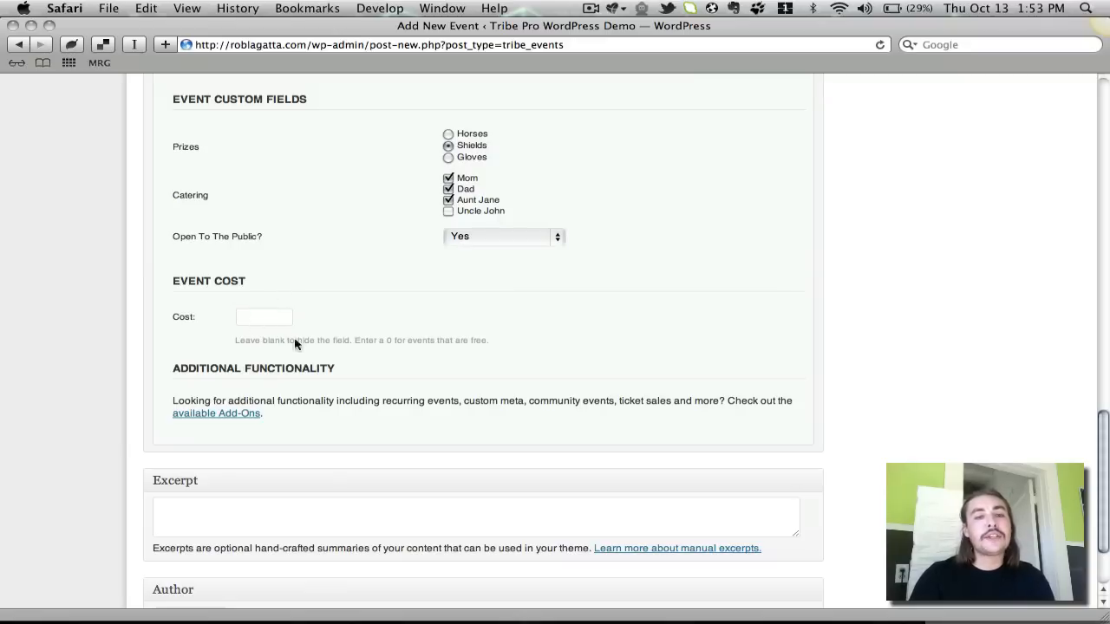
pyautogui.moveTo(406, 347)
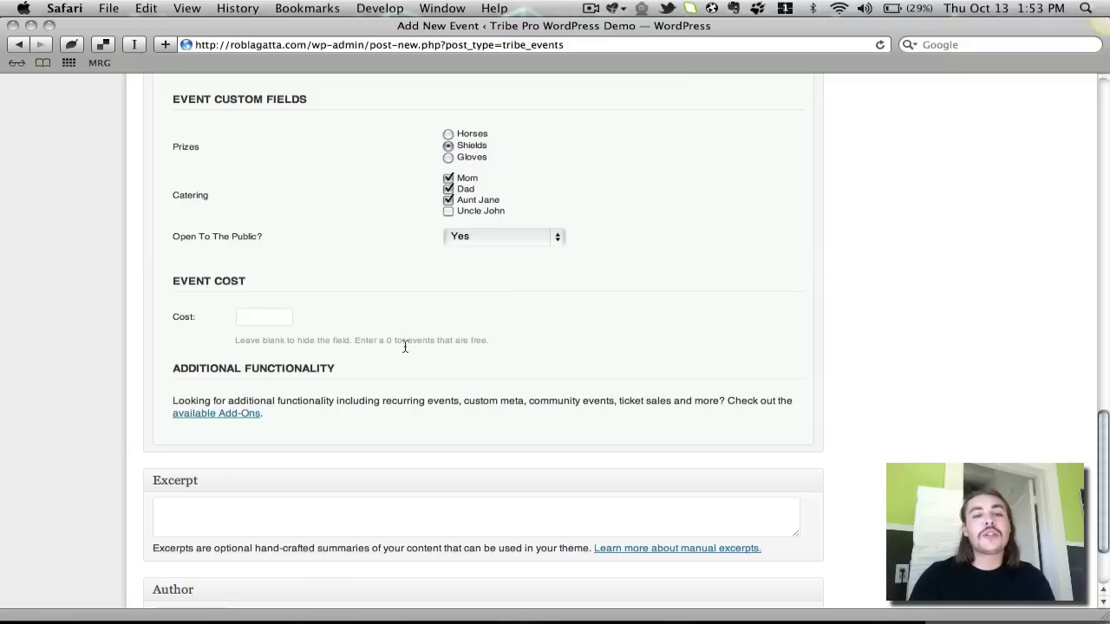
# Set the event cost to $1 and the excerpt to "This is the excerpt."
pyautogui.click(263, 315)
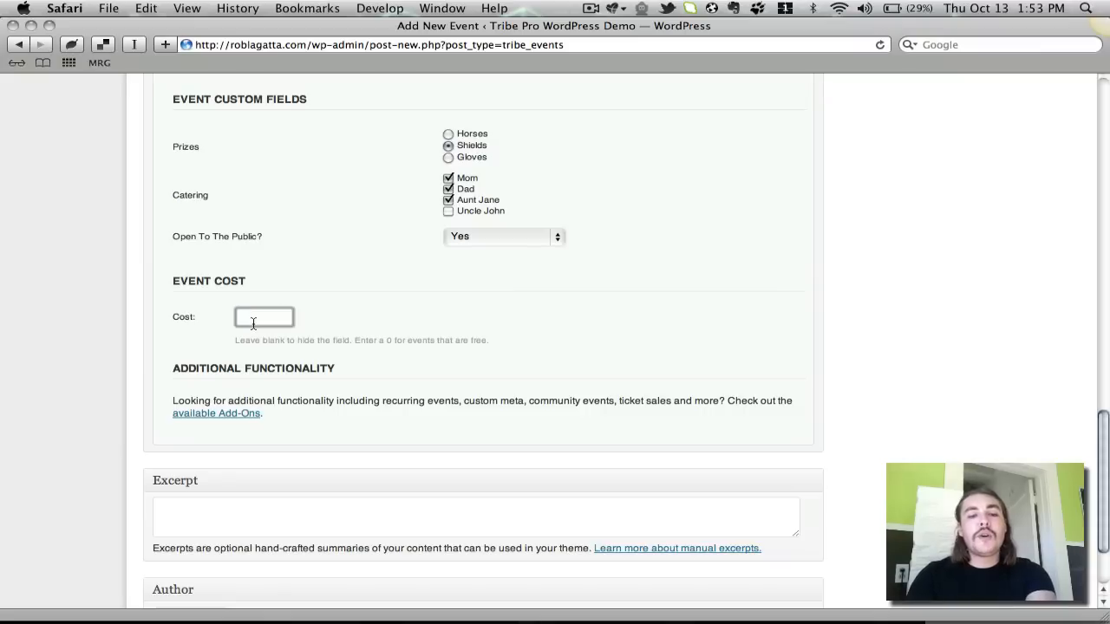
pyautogui.write('$1')
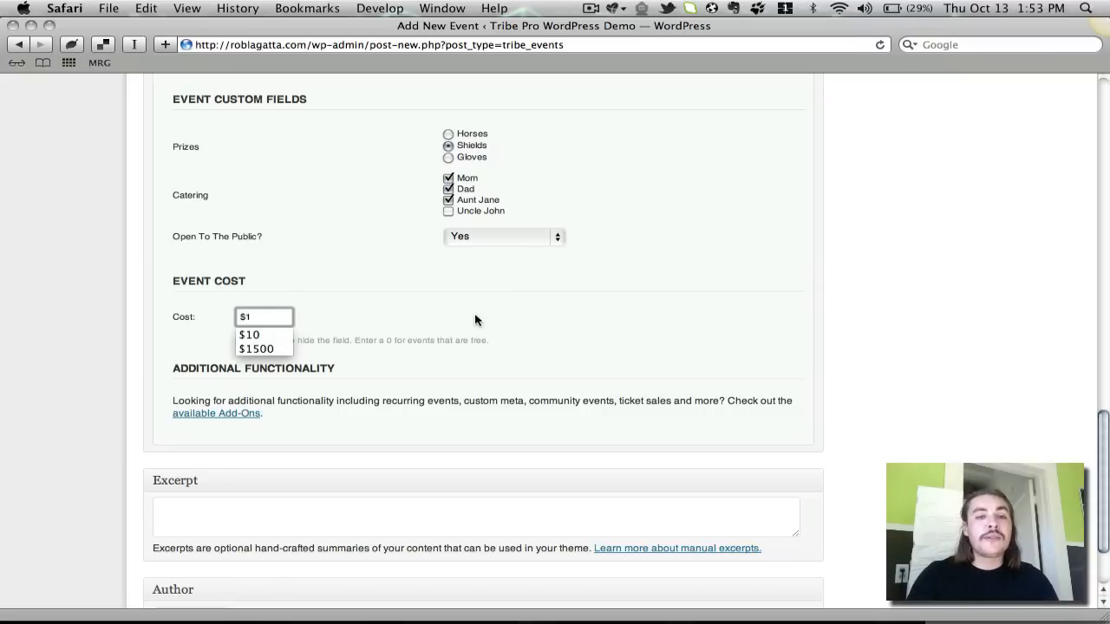
pyautogui.click(263, 316)
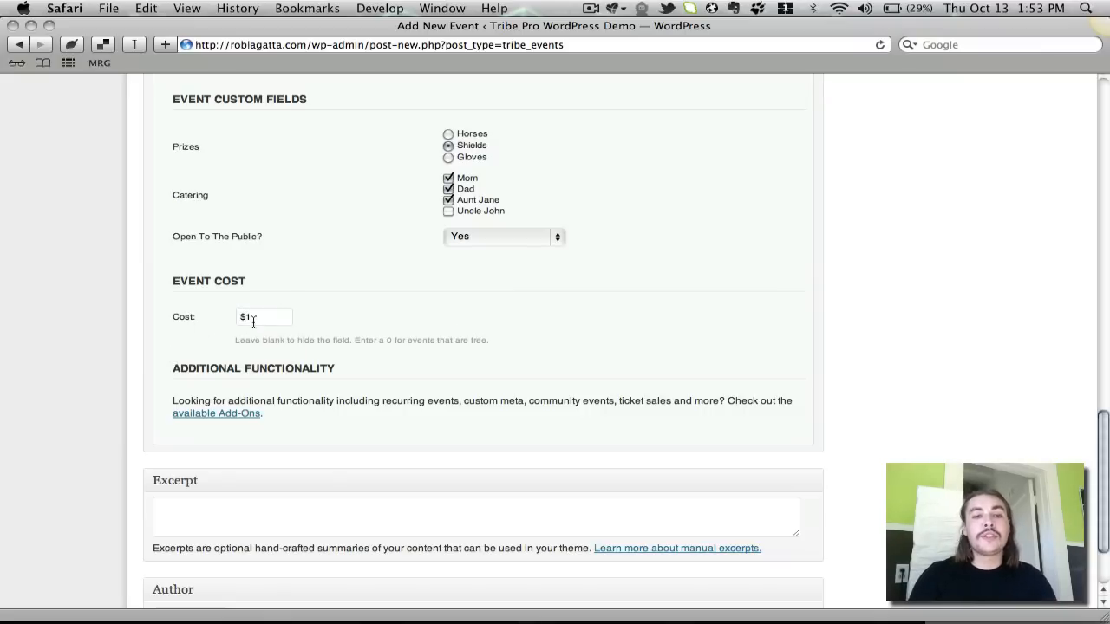
pyautogui.scroll(-3)
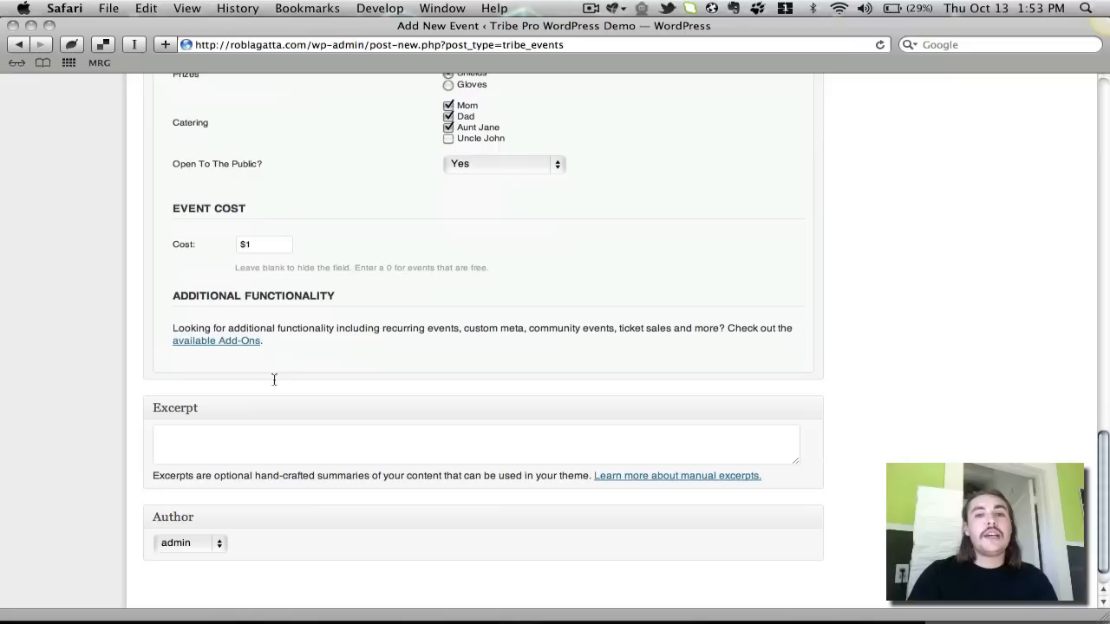
pyautogui.moveTo(215, 340)
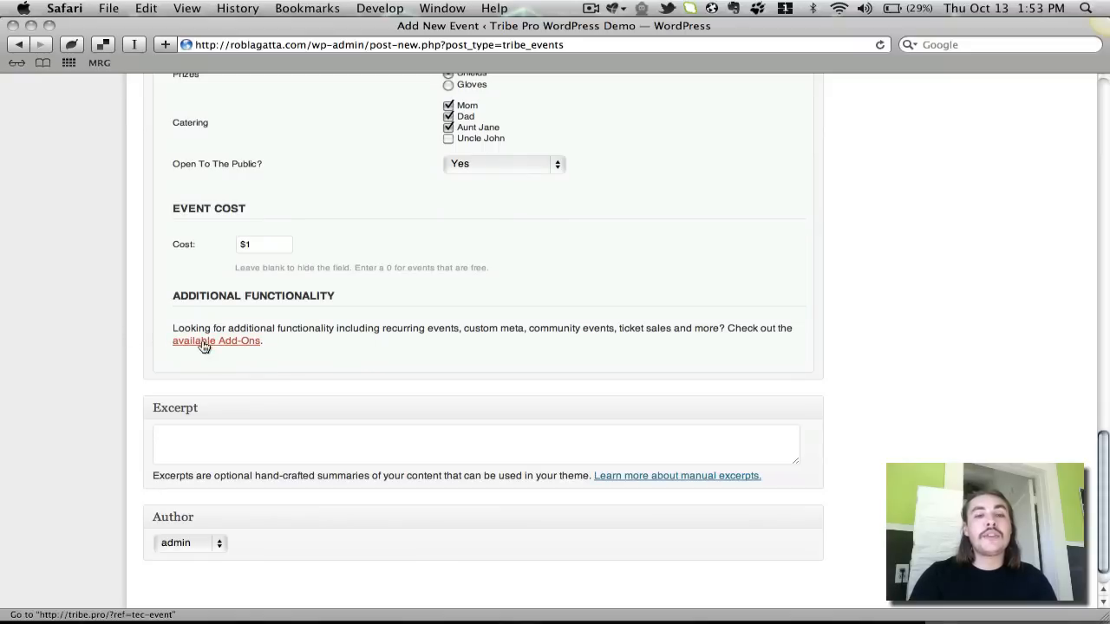
pyautogui.click(475, 444)
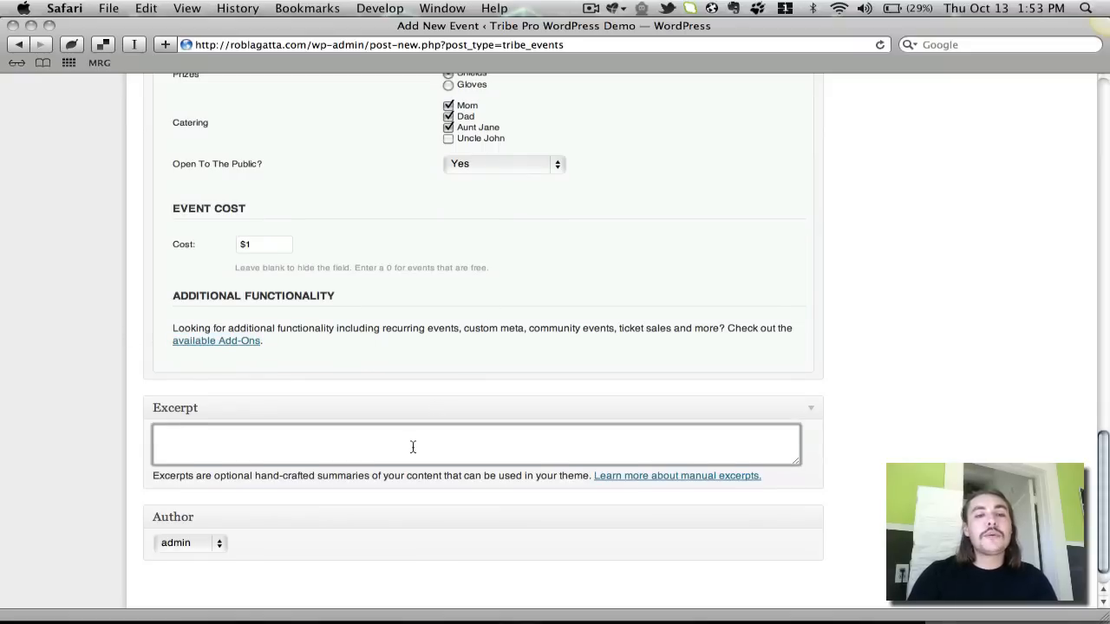
pyautogui.scroll(-3)
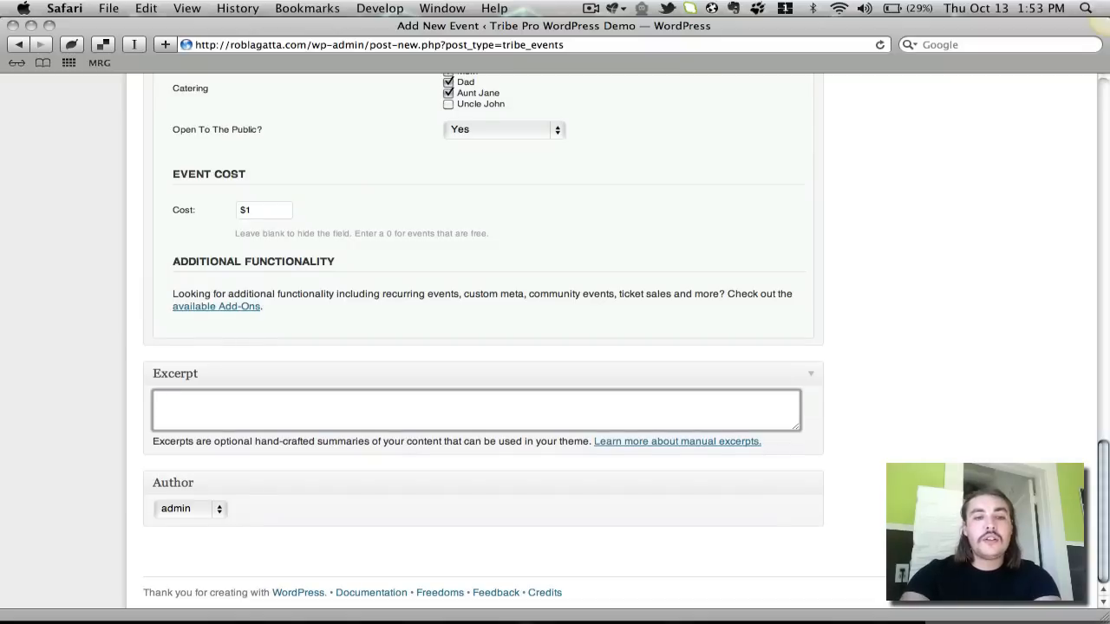
pyautogui.write('This is the excerpt.')
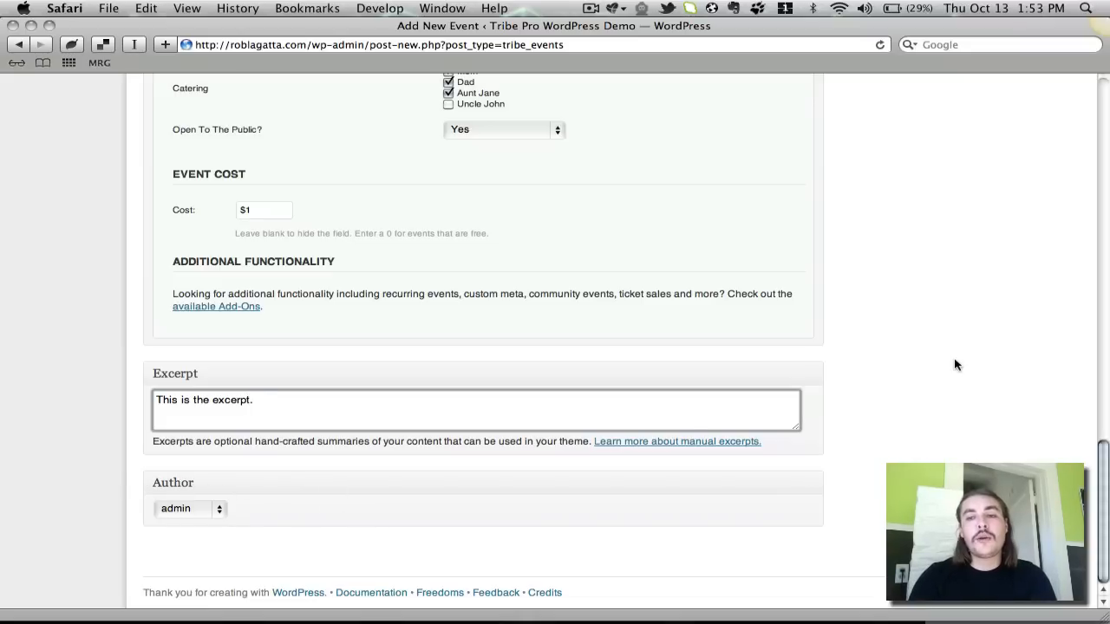
pyautogui.scroll(3)
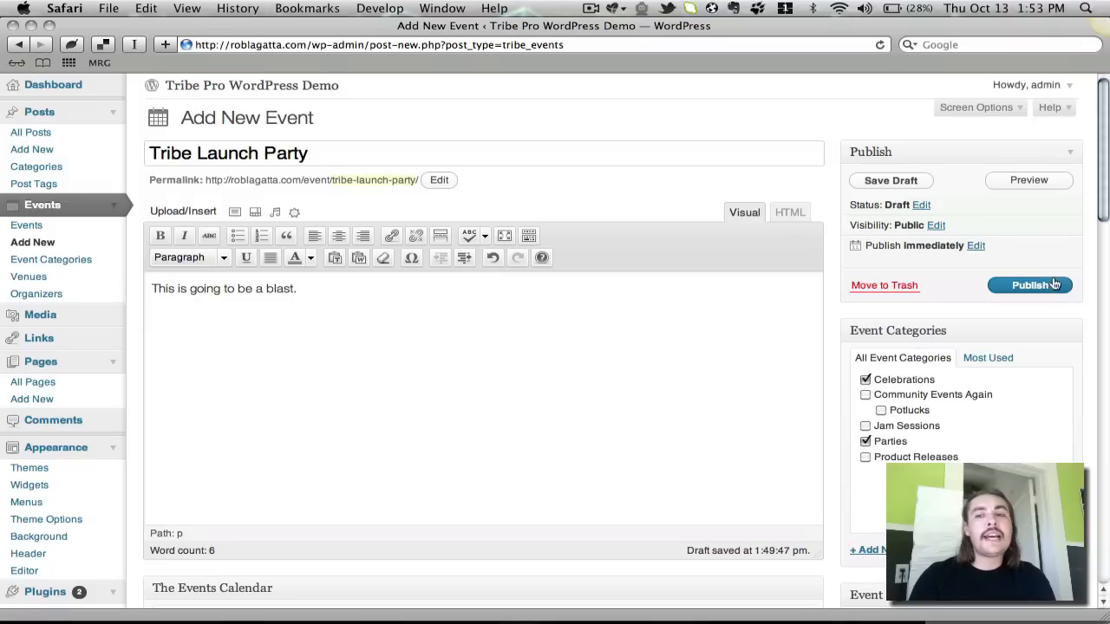
# Publish the Tribe Launch Party event and view its public event page
pyautogui.click(1030, 285)
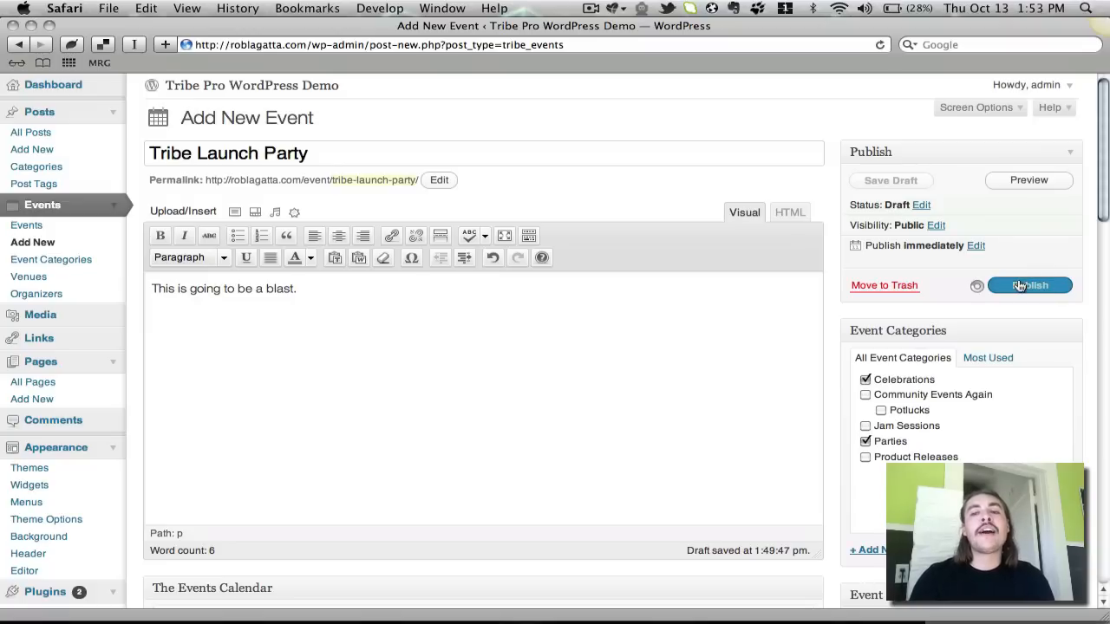
pyautogui.click(1030, 284)
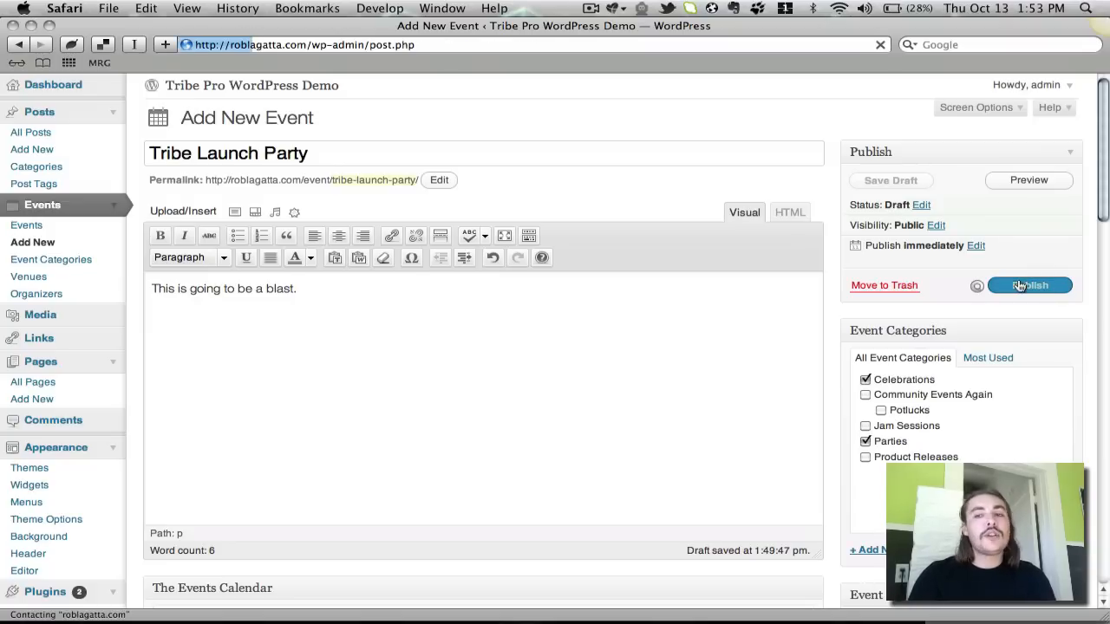
pyautogui.click(1030, 285)
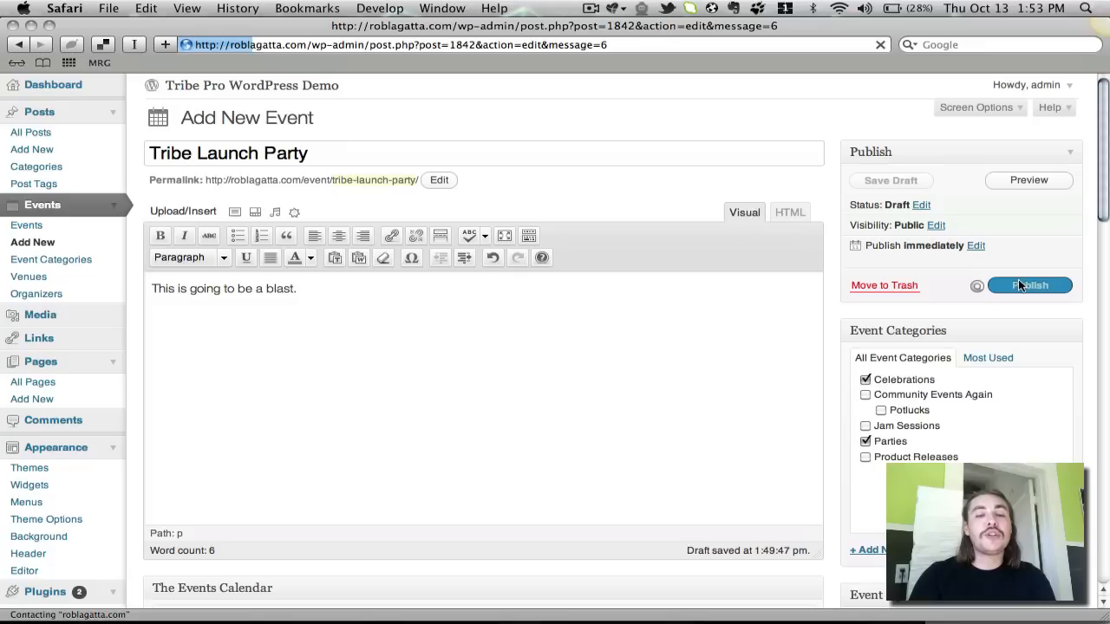
pyautogui.click(1030, 284)
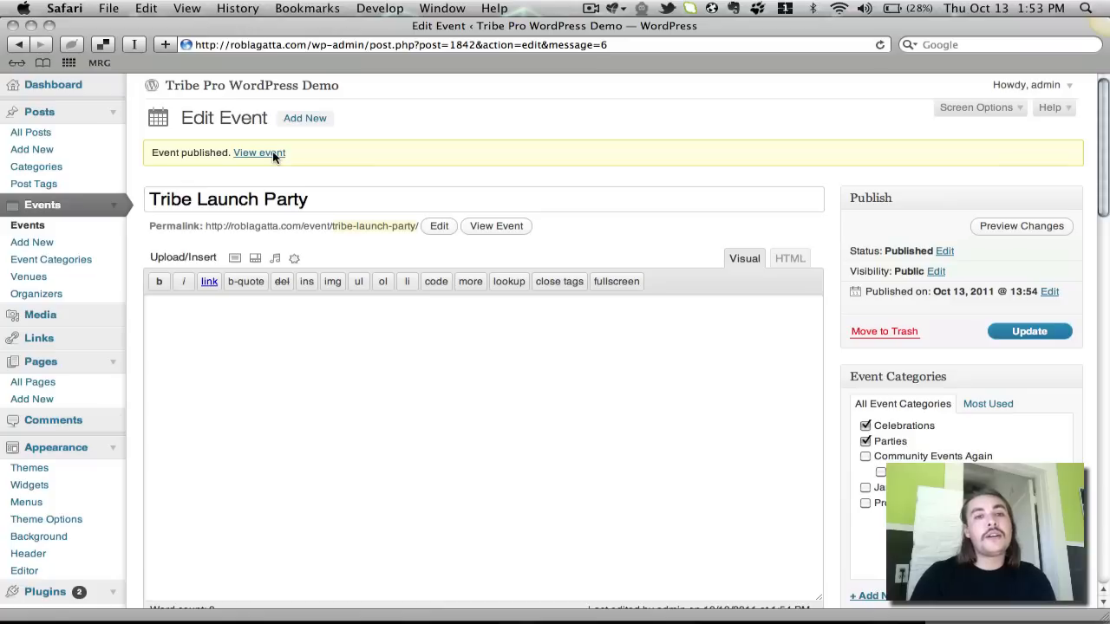
pyautogui.click(259, 152)
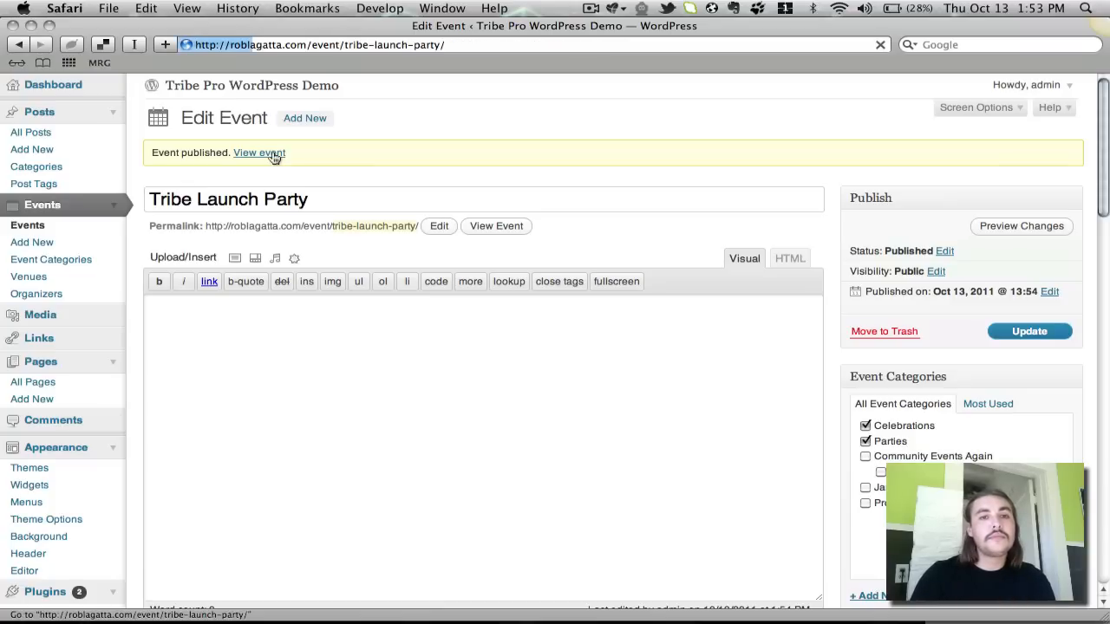
pyautogui.click(260, 153)
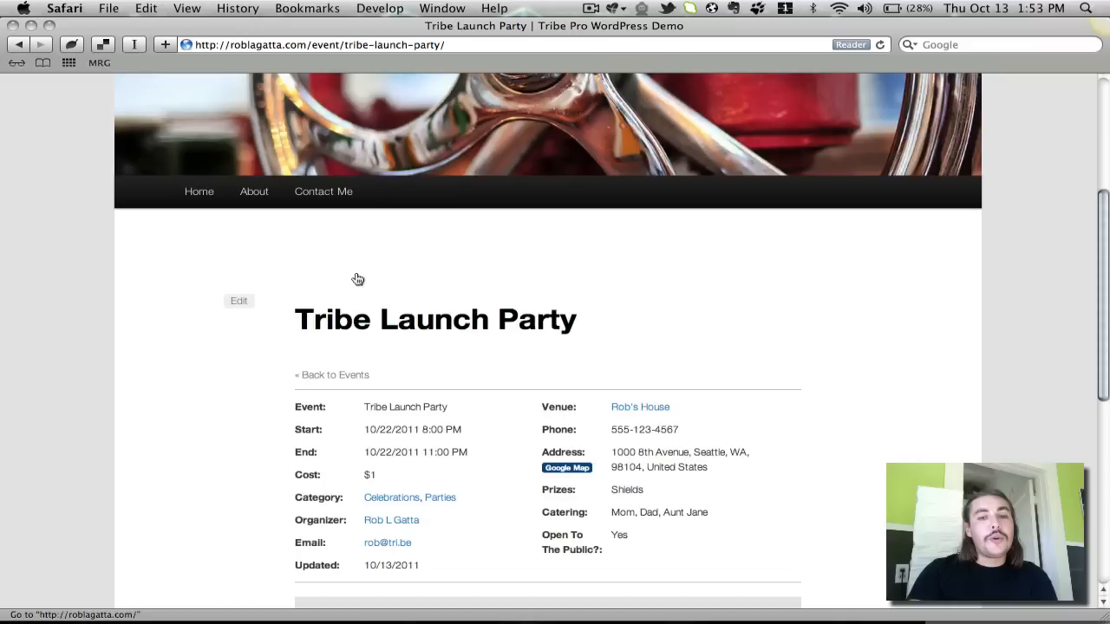
# Scroll the live event page to review details, custom fields and the embedded Google Map
pyautogui.scroll(-3)
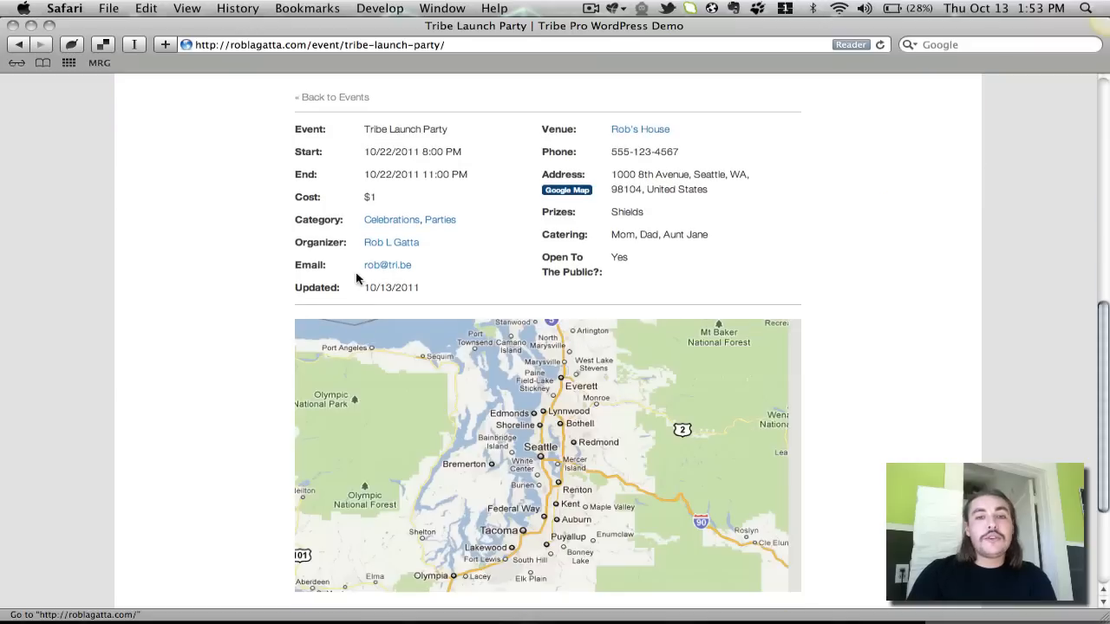
pyautogui.scroll(-3)
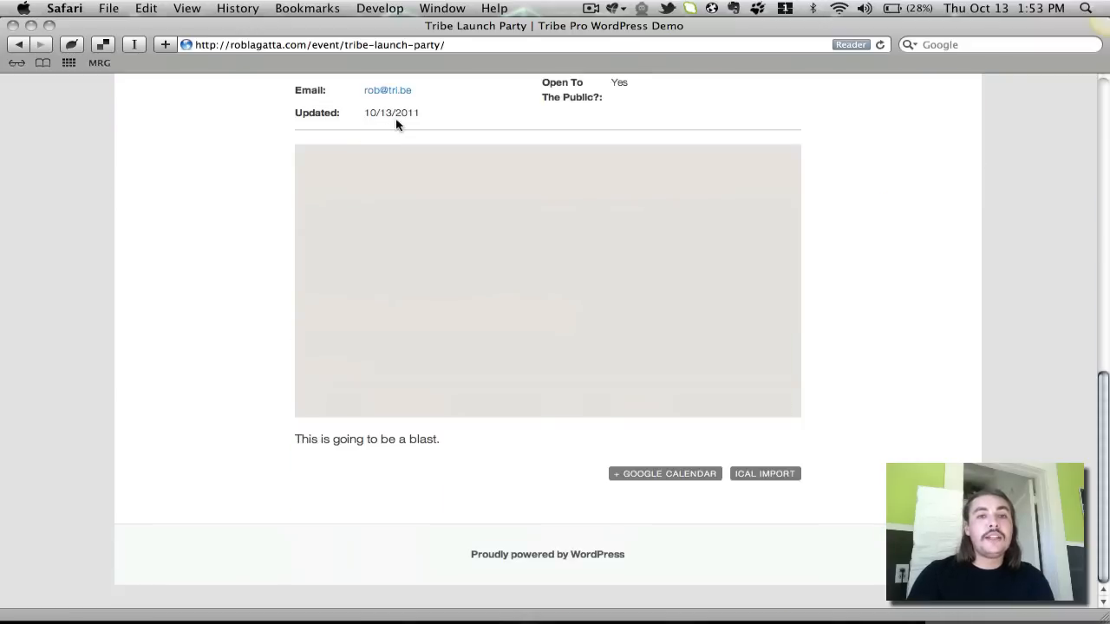
pyautogui.scroll(3)
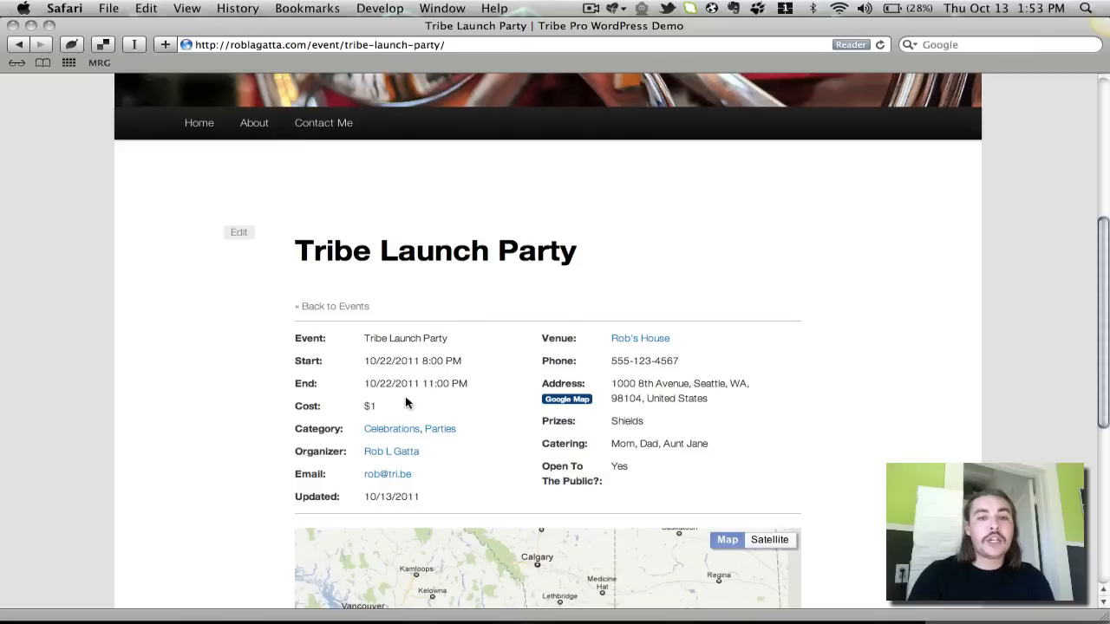
pyautogui.moveTo(392, 429)
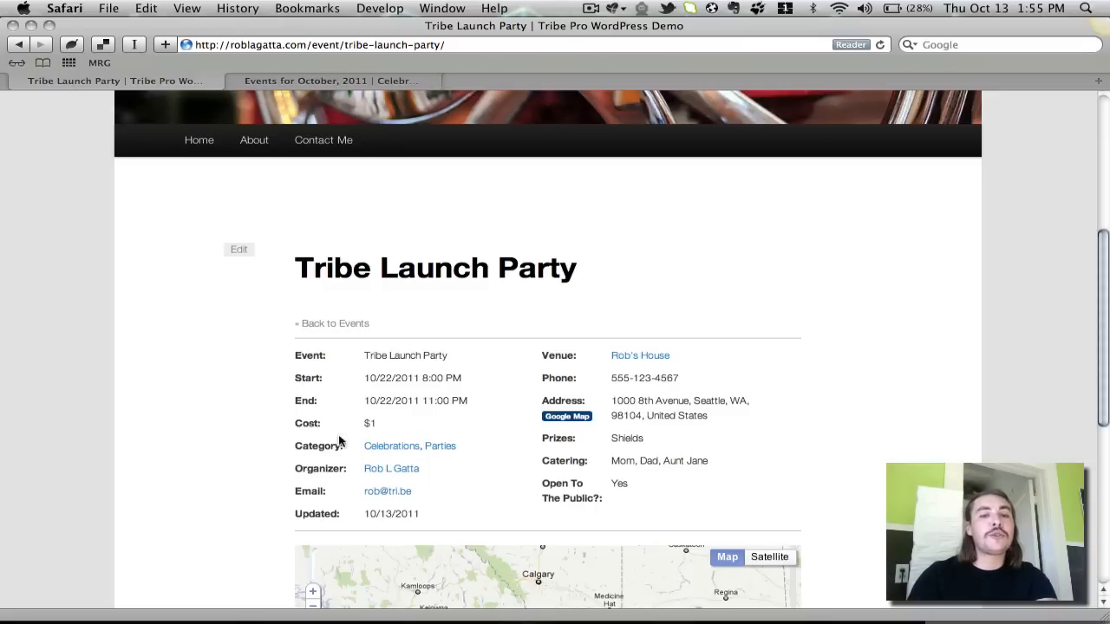
pyautogui.moveTo(388, 473)
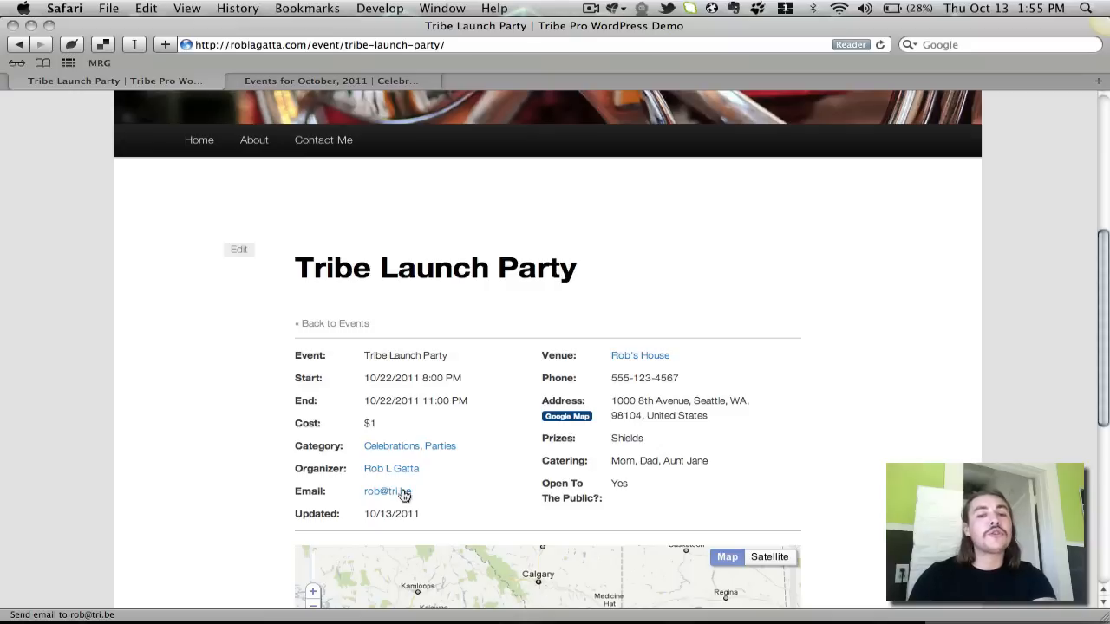
pyautogui.moveTo(650, 345)
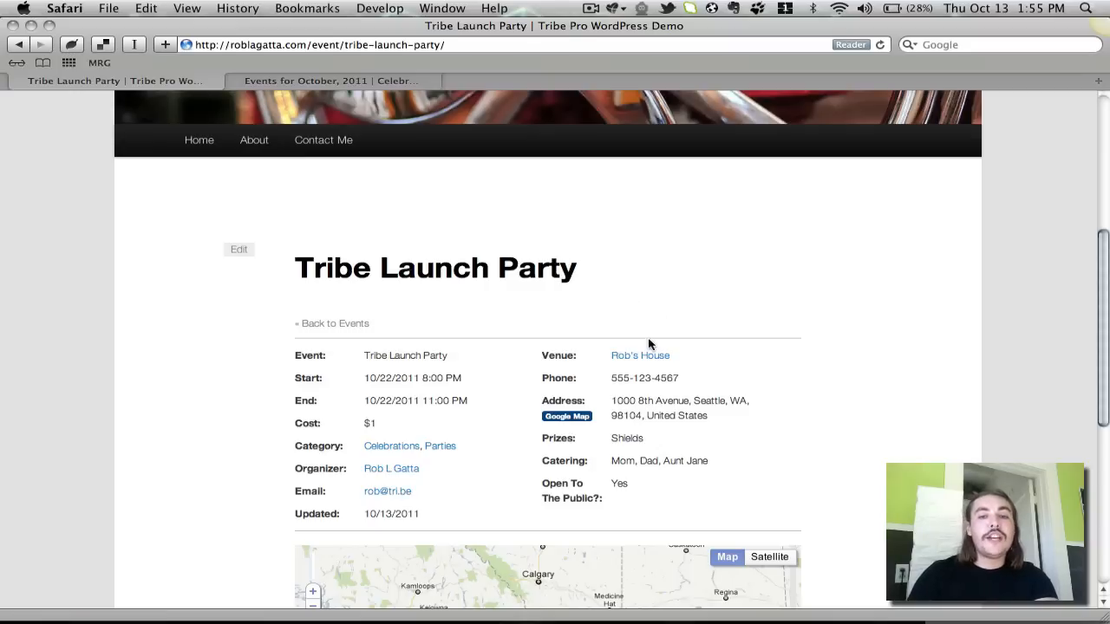
pyautogui.click(640, 355)
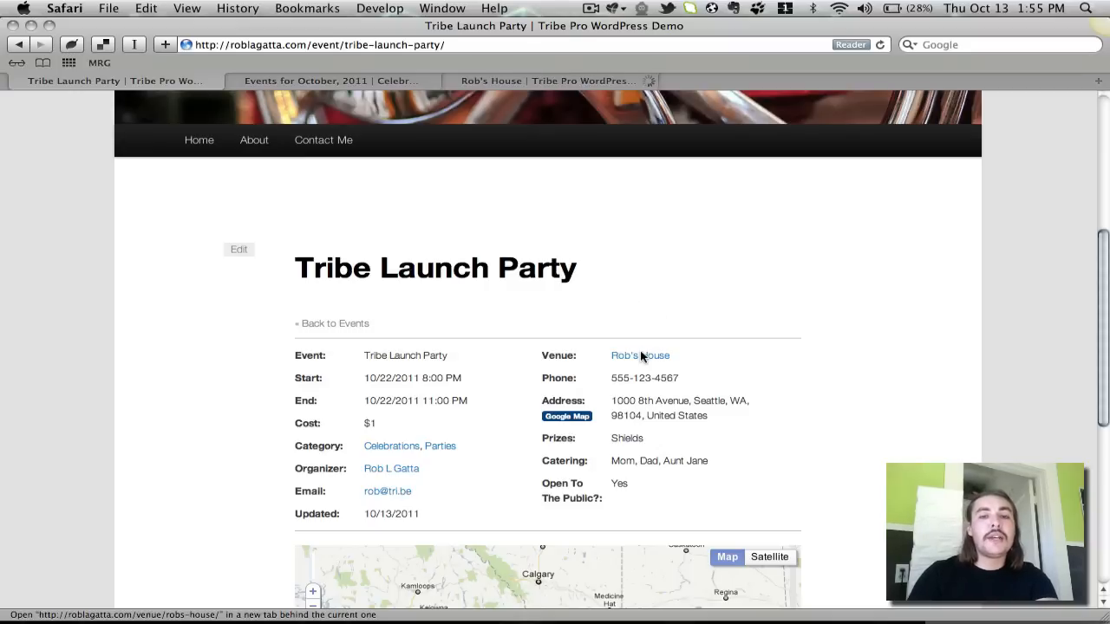
pyautogui.moveTo(732, 269)
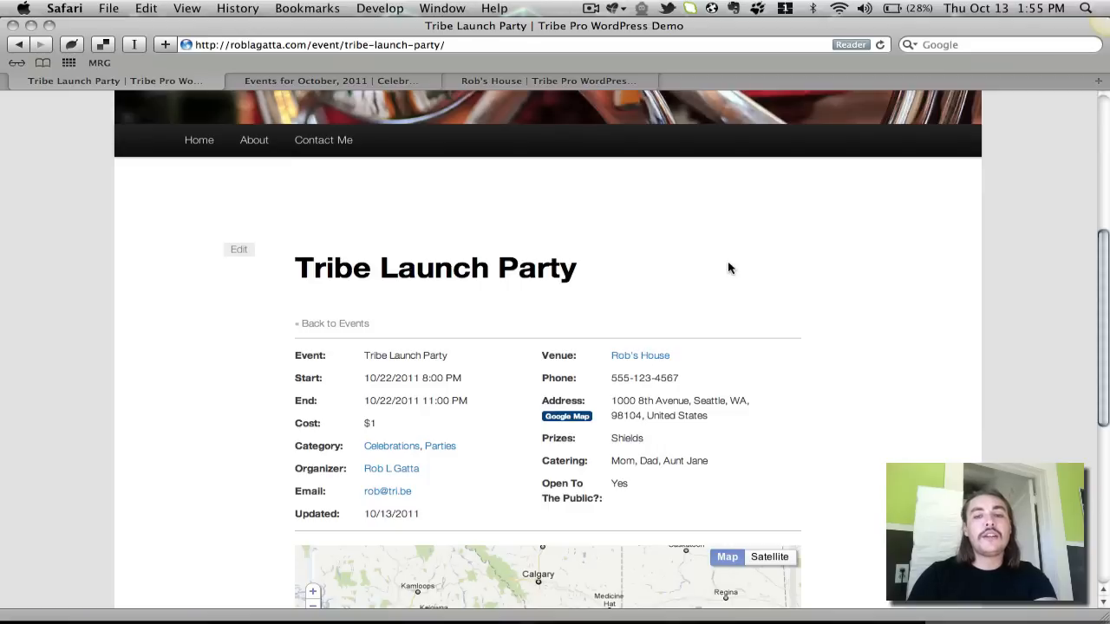
pyautogui.scroll(-3)
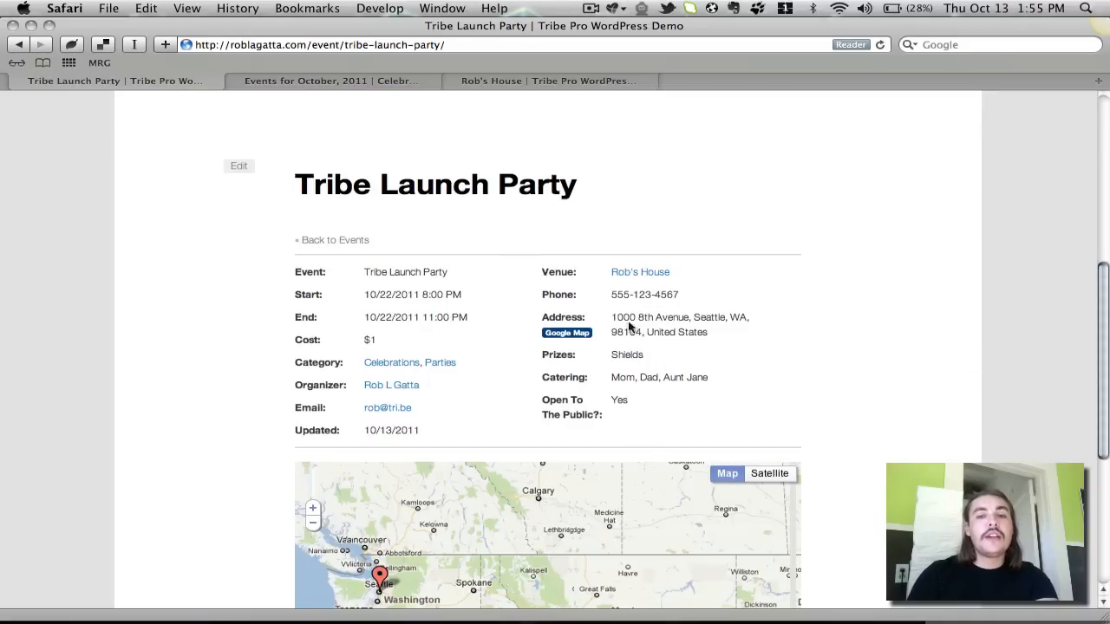
pyautogui.click(567, 333)
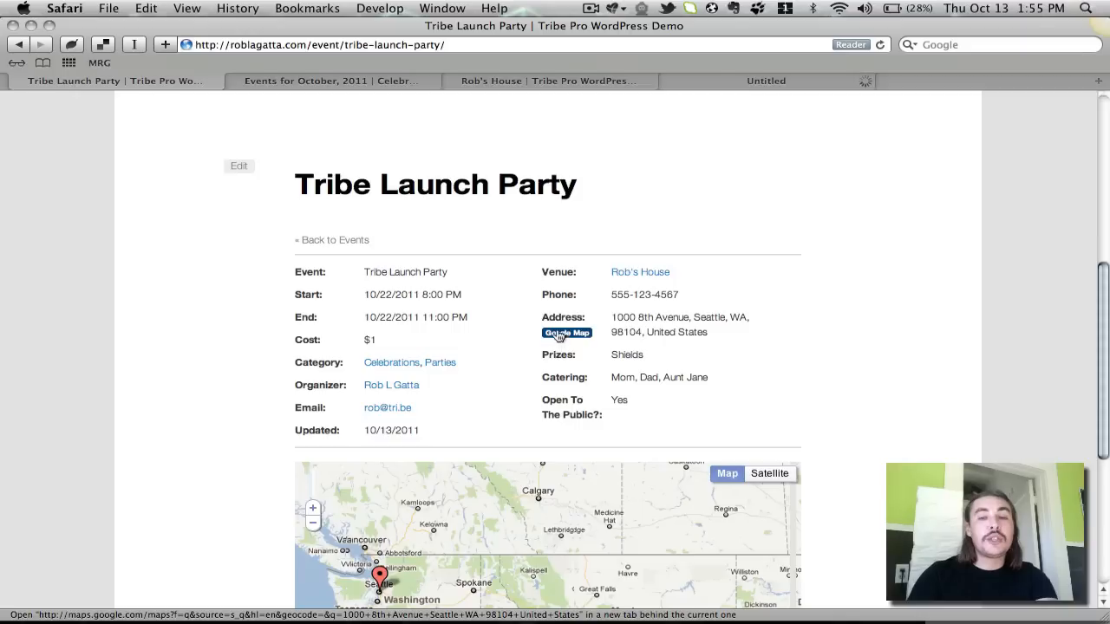
pyautogui.moveTo(725, 87)
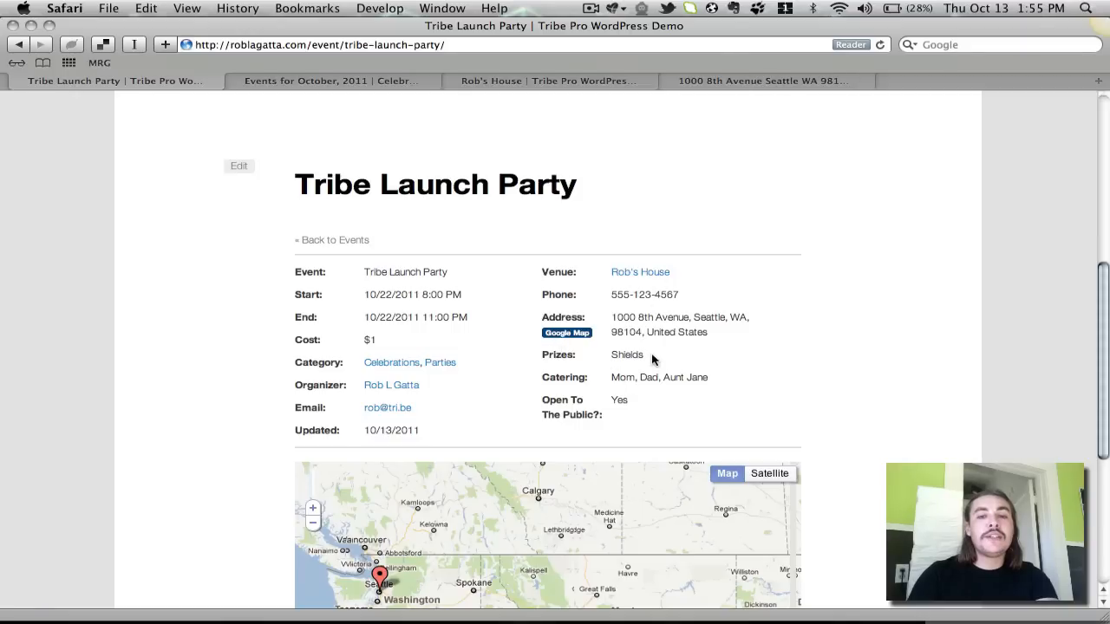
pyautogui.moveTo(623, 406)
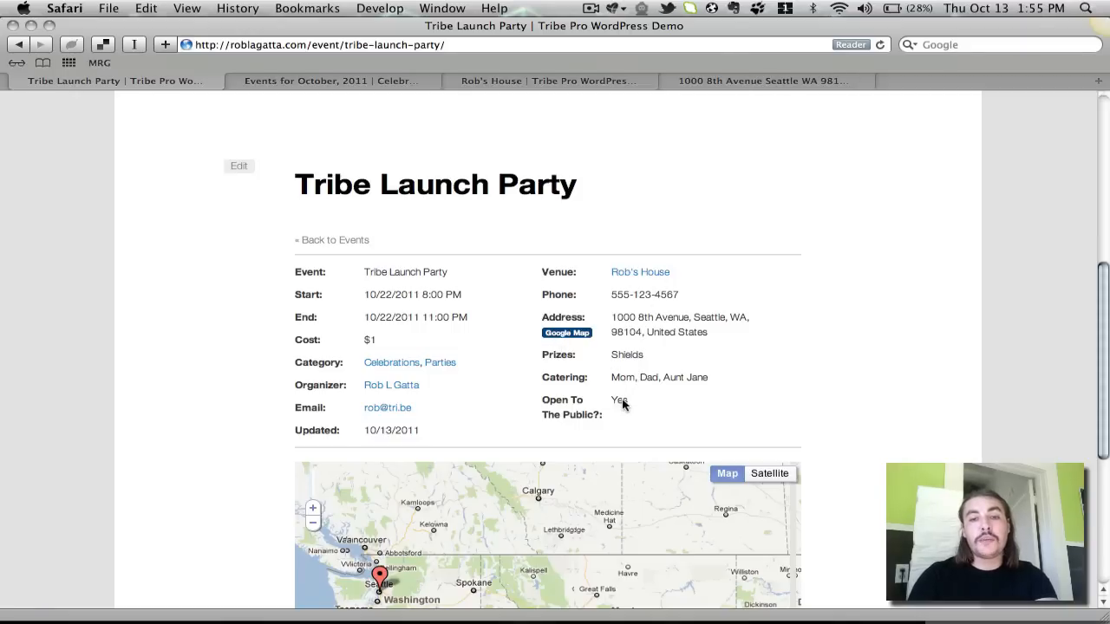
pyautogui.moveTo(881, 279)
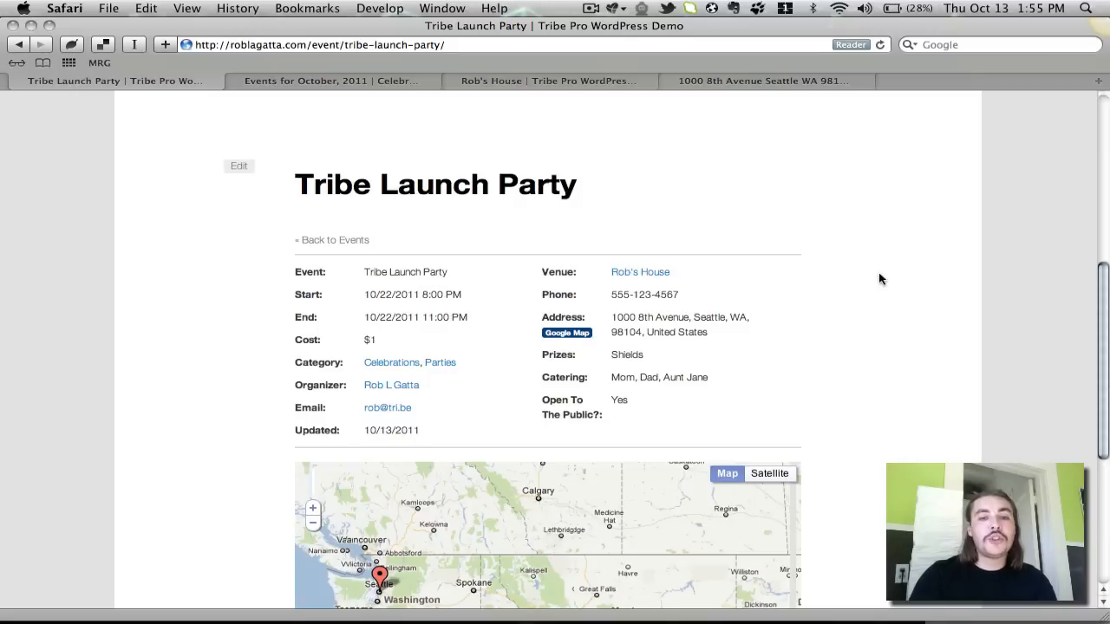
pyautogui.scroll(-3)
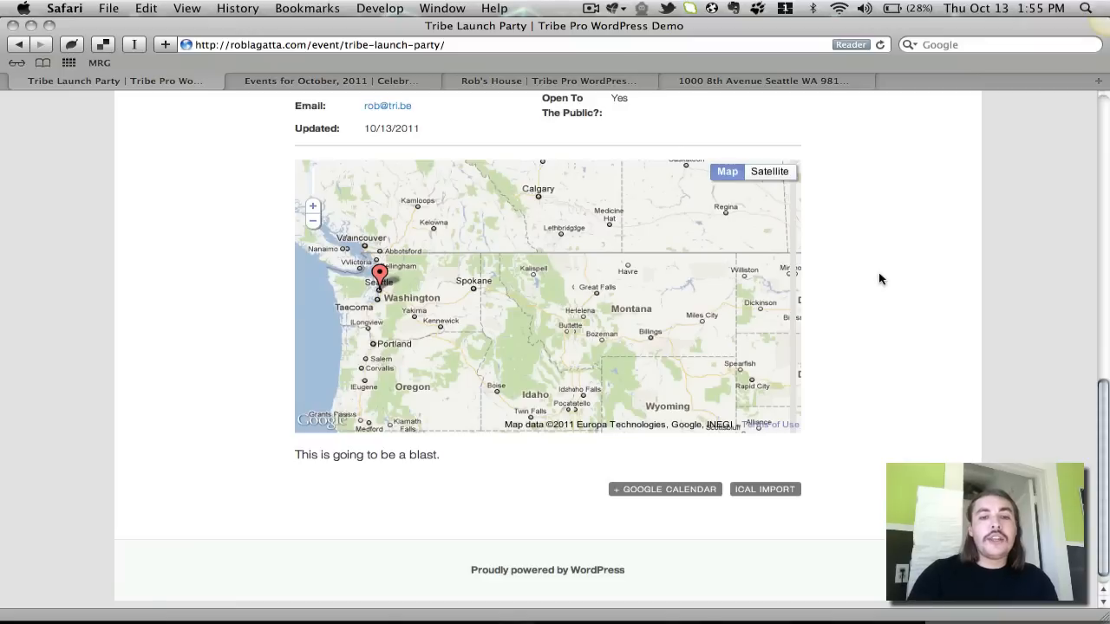
pyautogui.moveTo(698, 484)
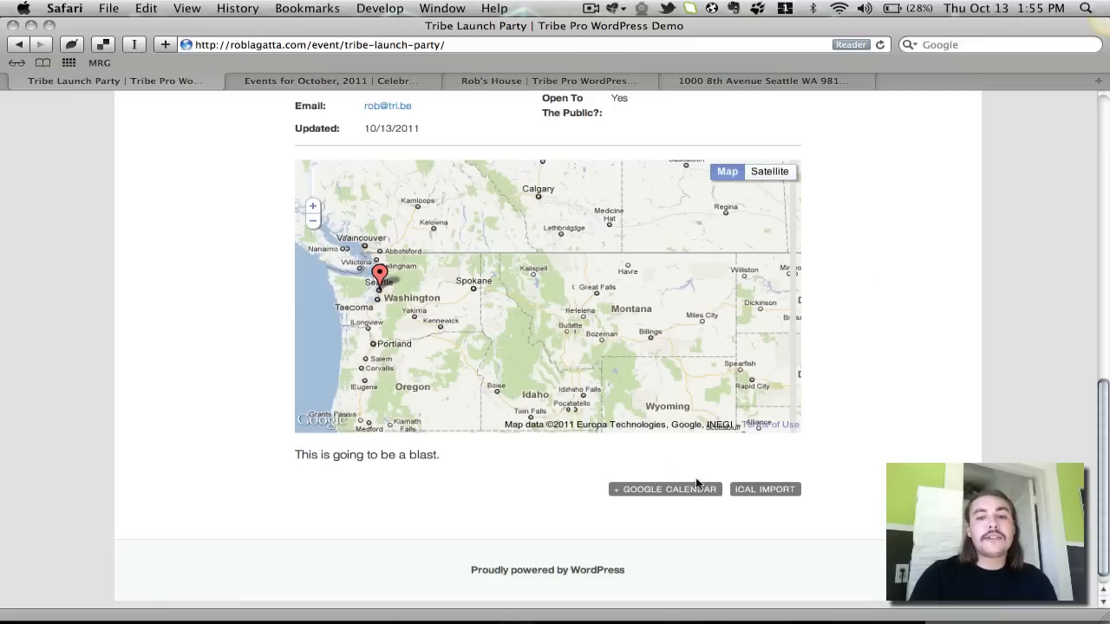
pyautogui.moveTo(774, 492)
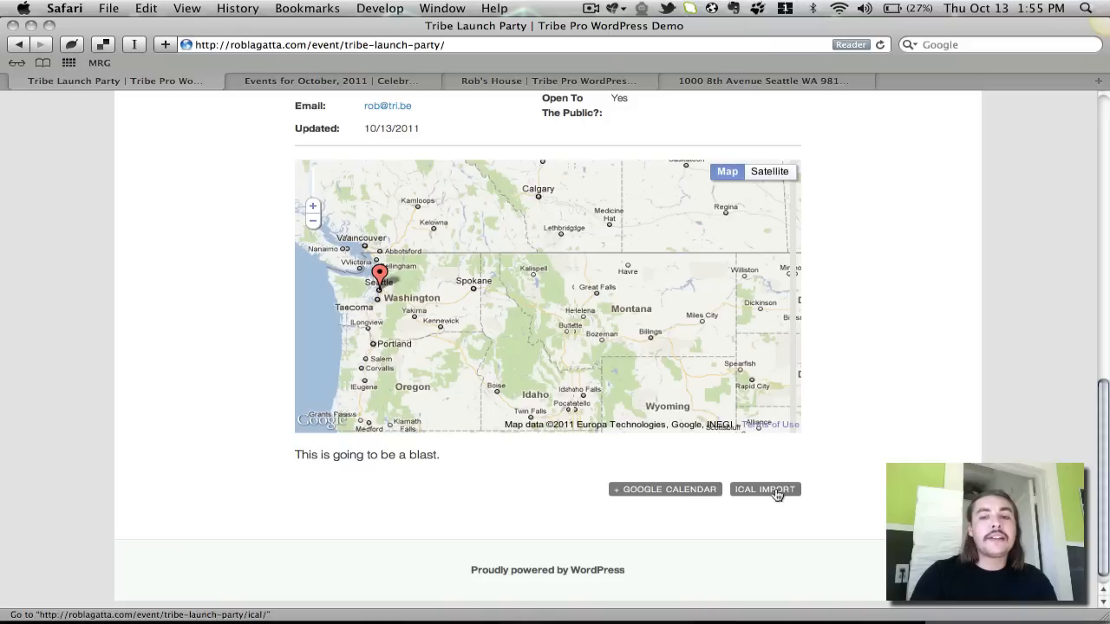
pyautogui.moveTo(700, 490)
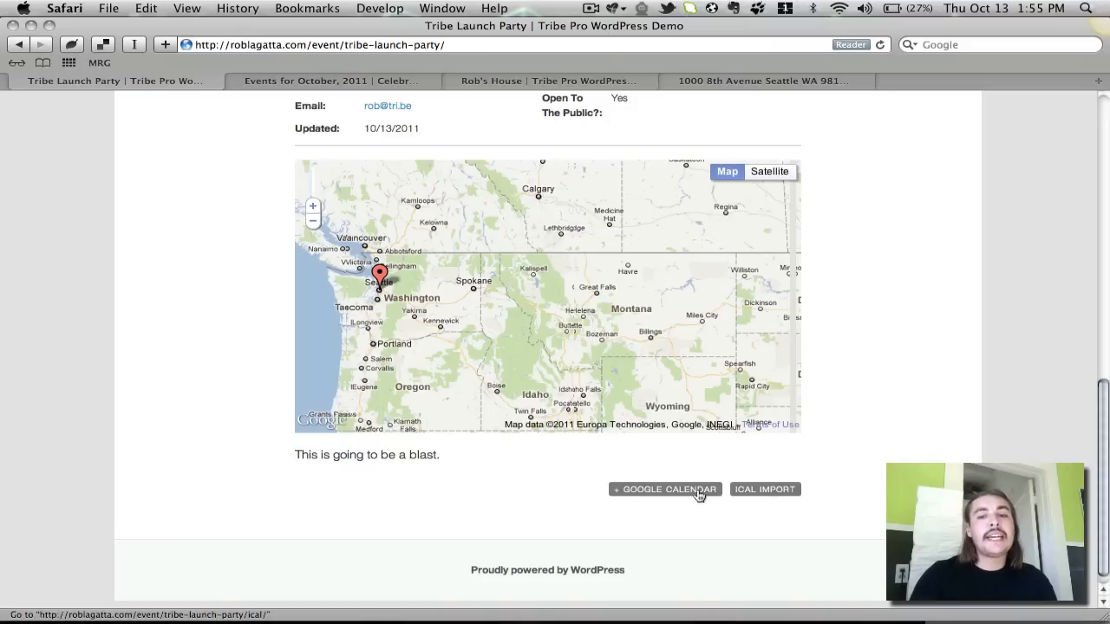
pyautogui.moveTo(929, 354)
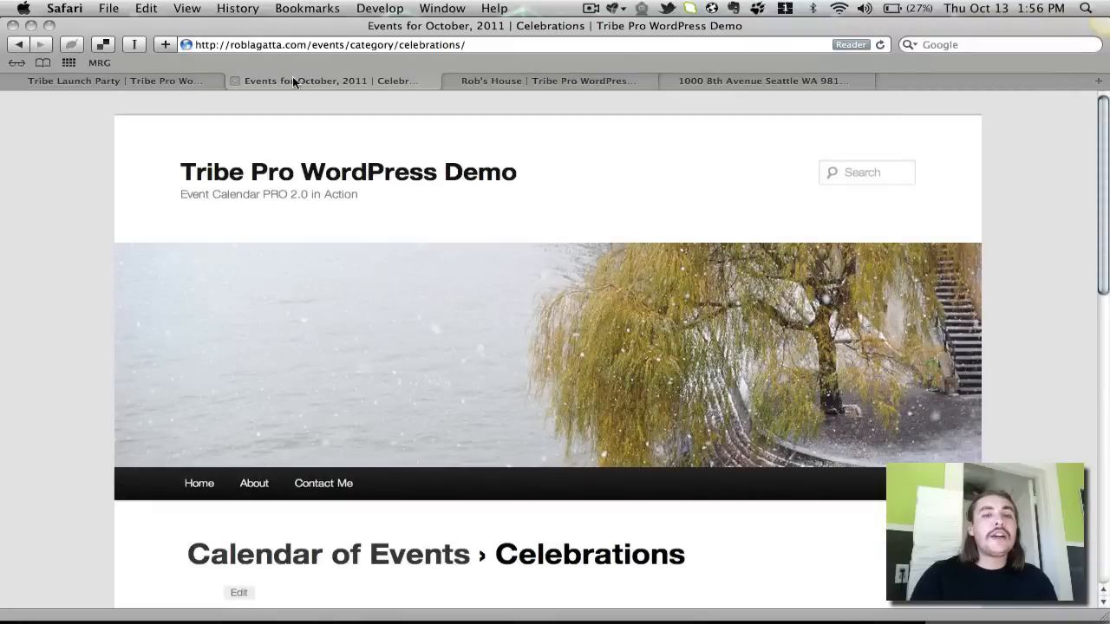
# Scroll the October 2011 Celebrations calendar down to Tribe Launch Party on Saturday the 22nd
pyautogui.scroll(-3)
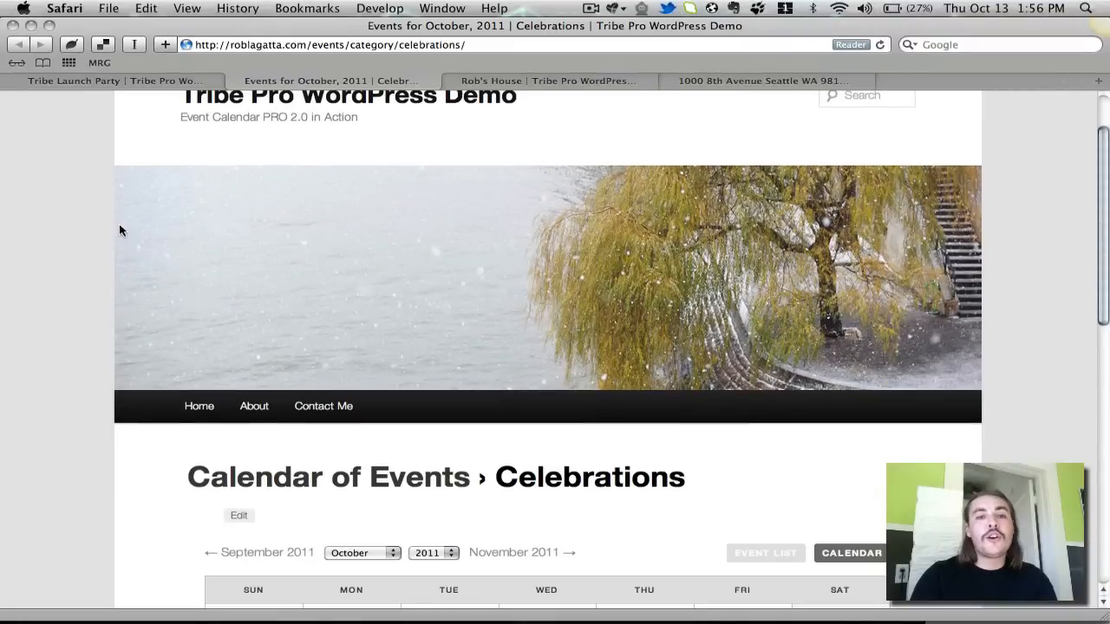
pyautogui.scroll(-3)
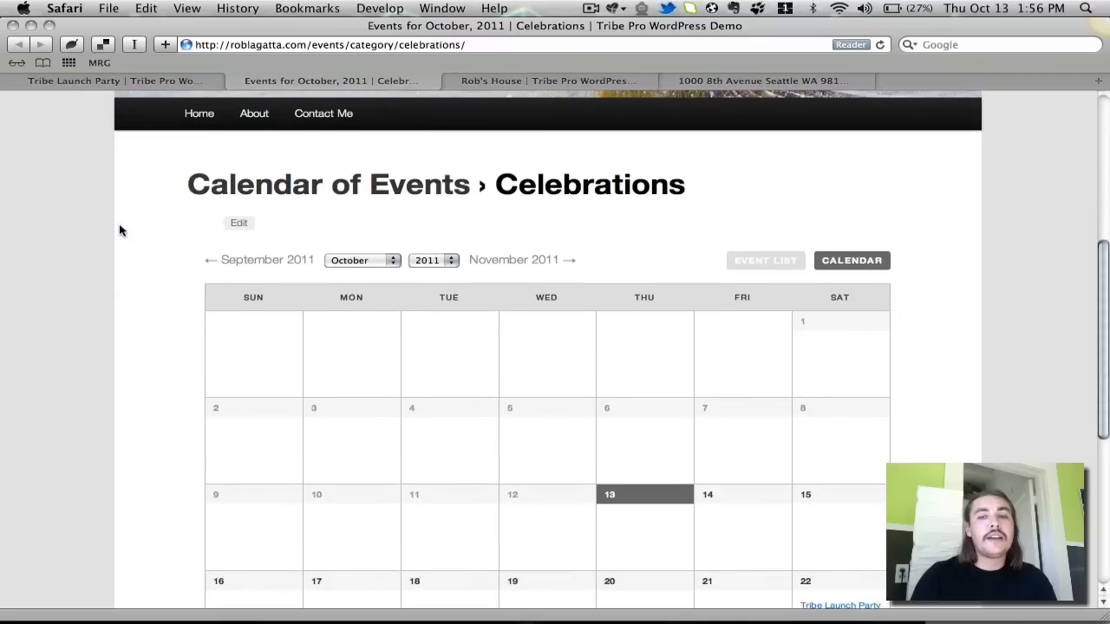
pyautogui.scroll(-3)
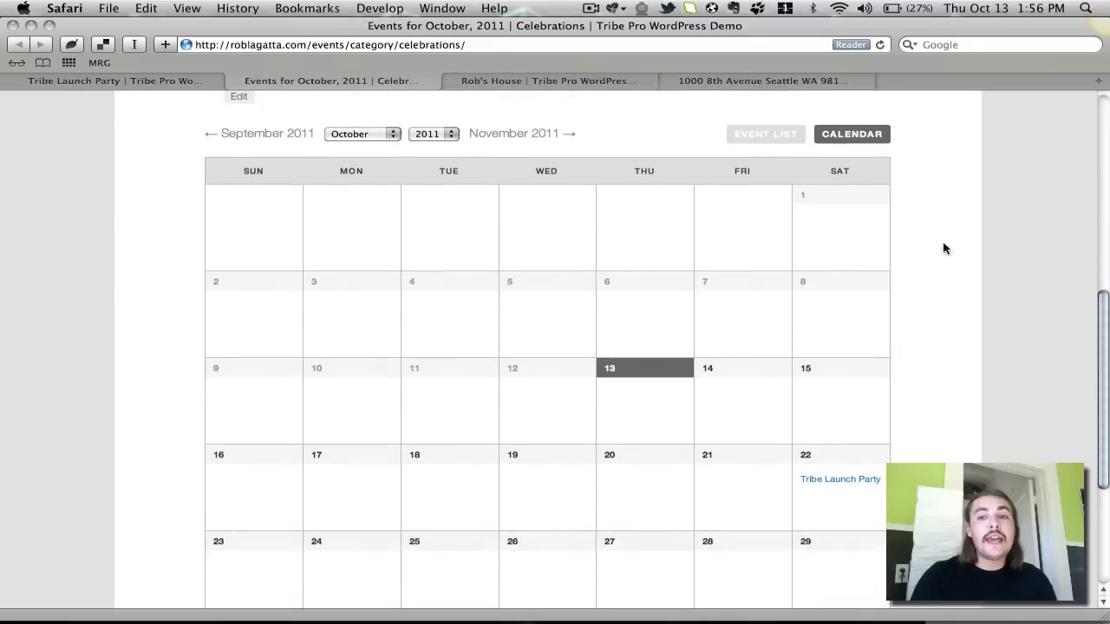
pyautogui.scroll(-3)
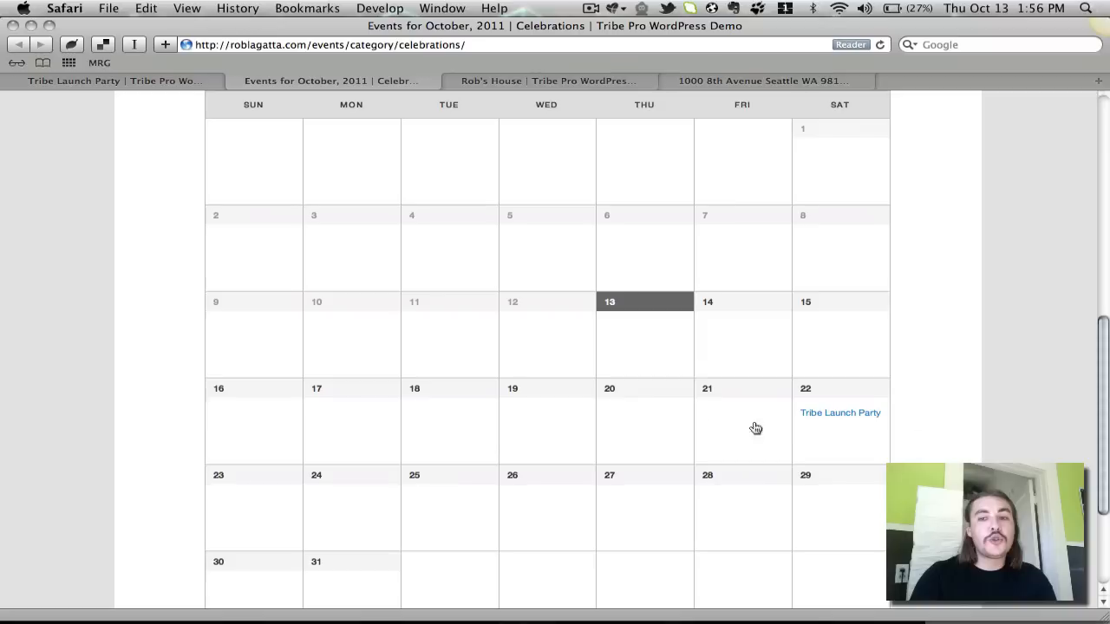
pyautogui.moveTo(798, 466)
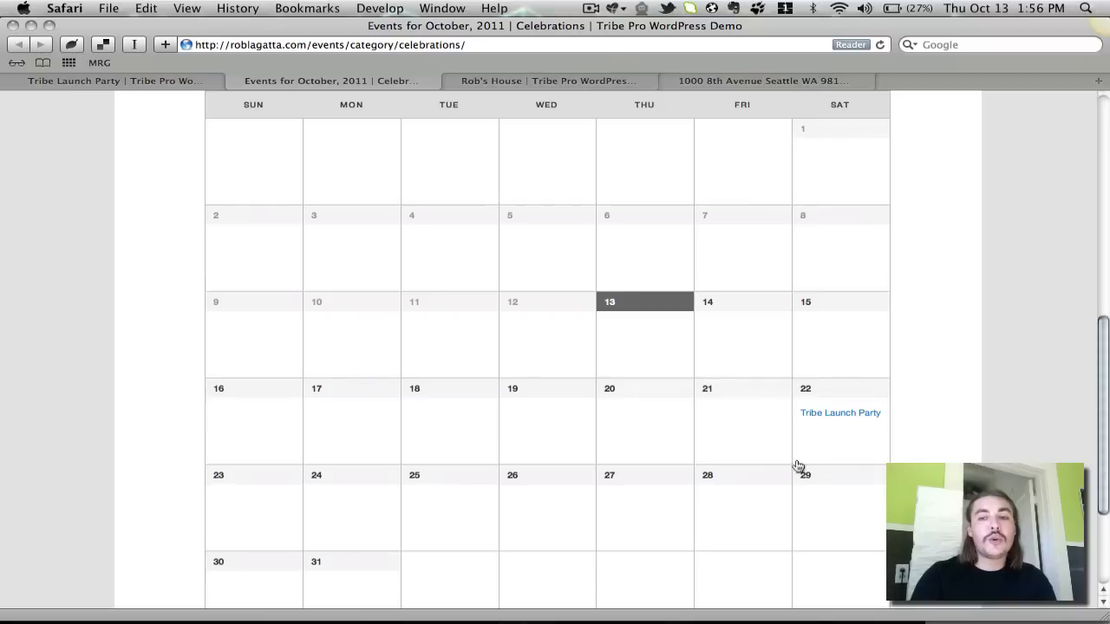
pyautogui.moveTo(573, 84)
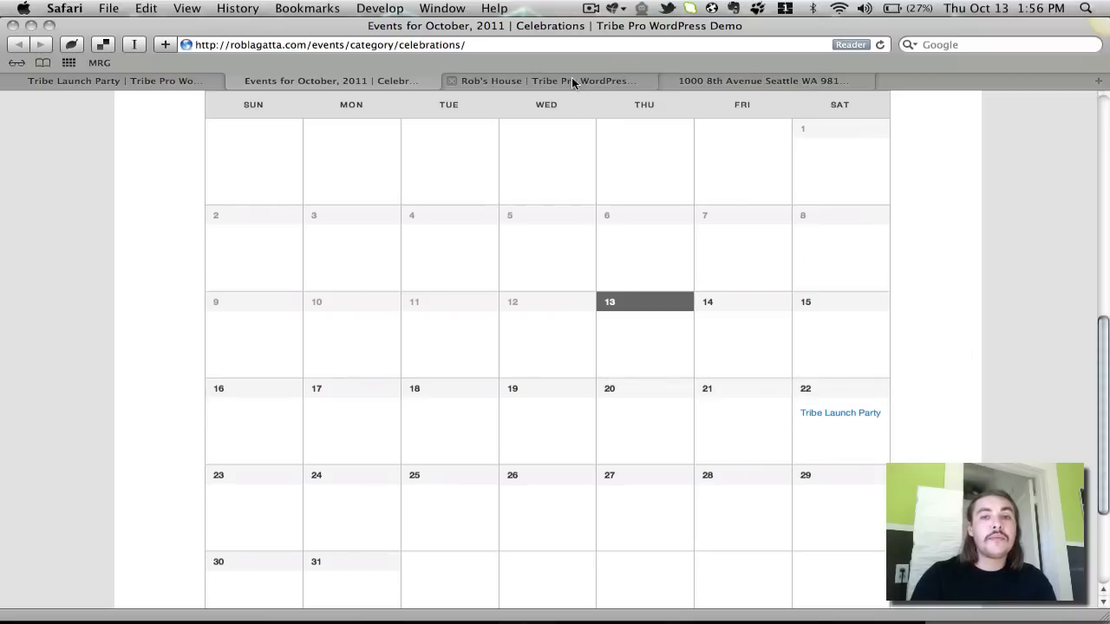
# Review the Rob's House venue page down to Tribe Launch Party under Upcoming Events At This Venue
pyautogui.click(547, 81)
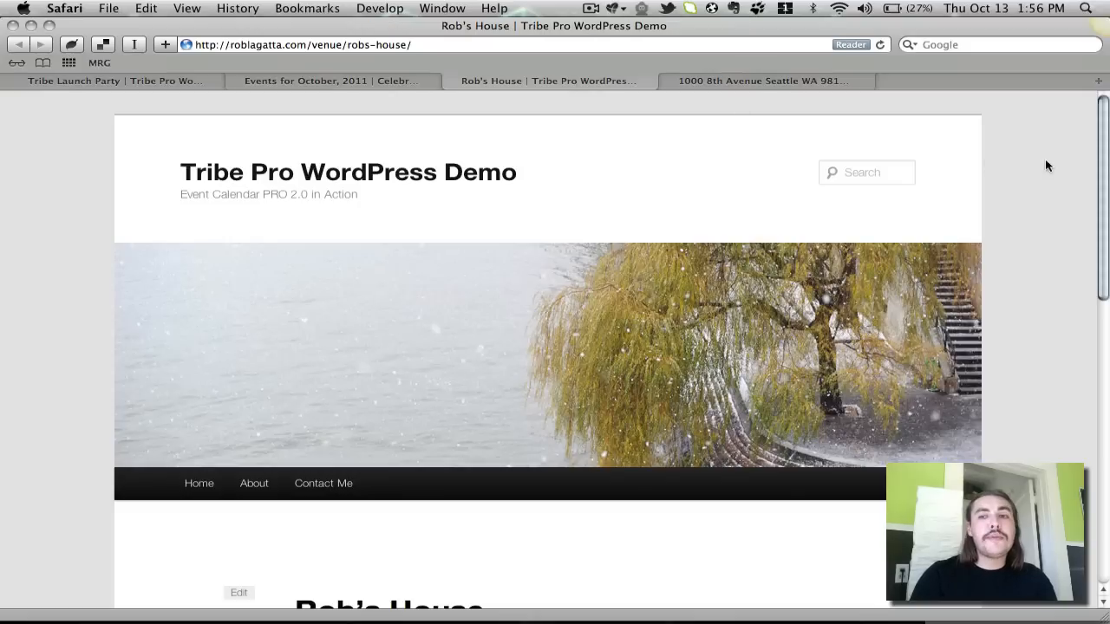
pyautogui.scroll(-3)
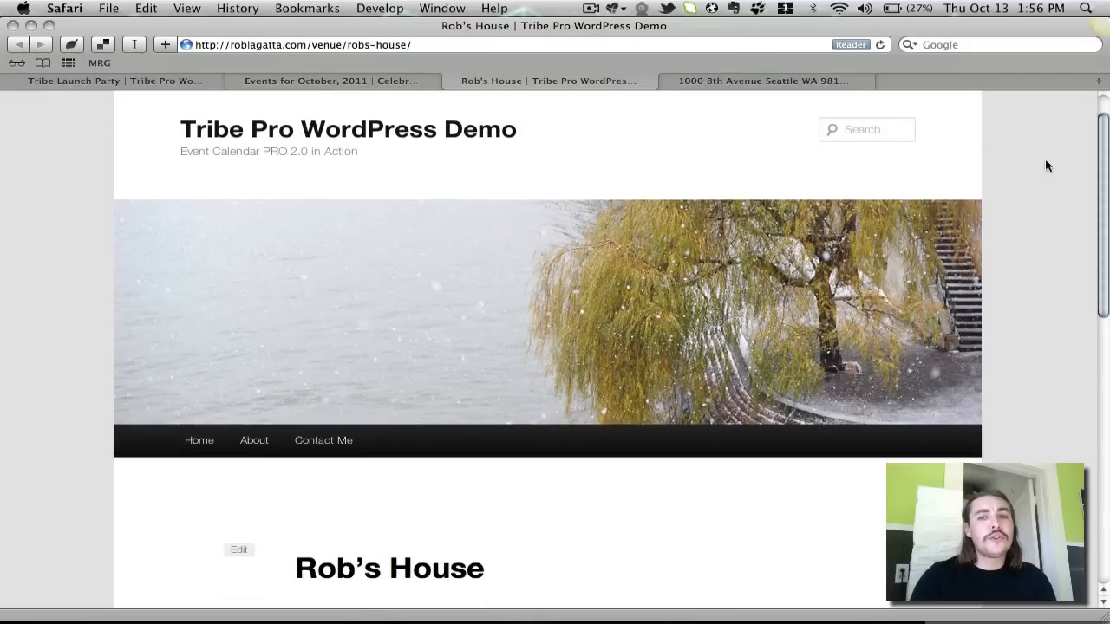
pyautogui.scroll(-3)
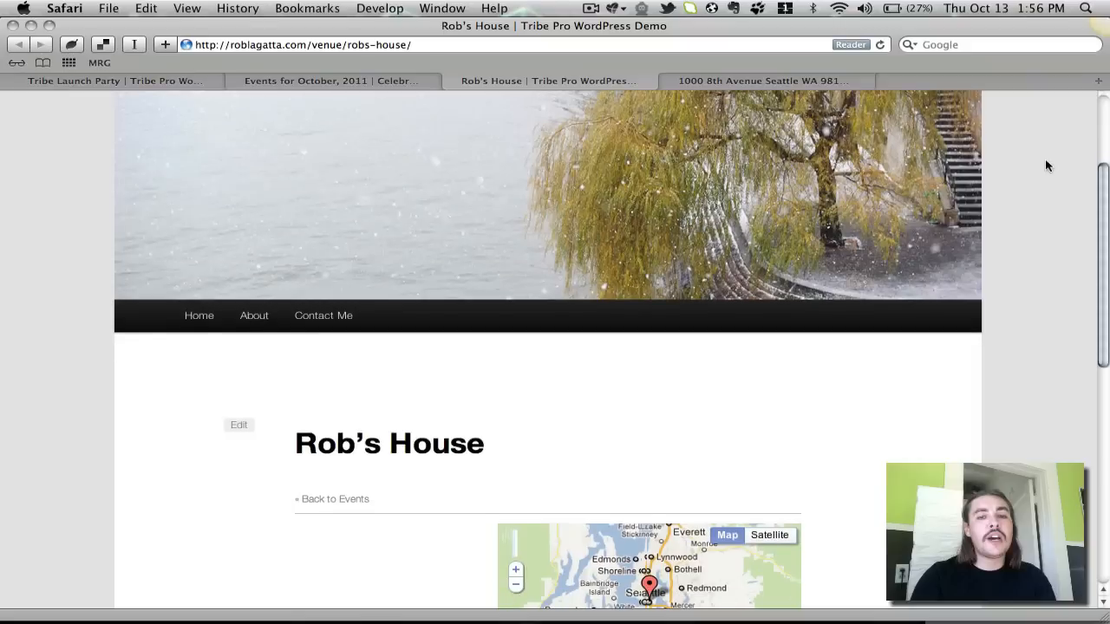
pyautogui.scroll(-3)
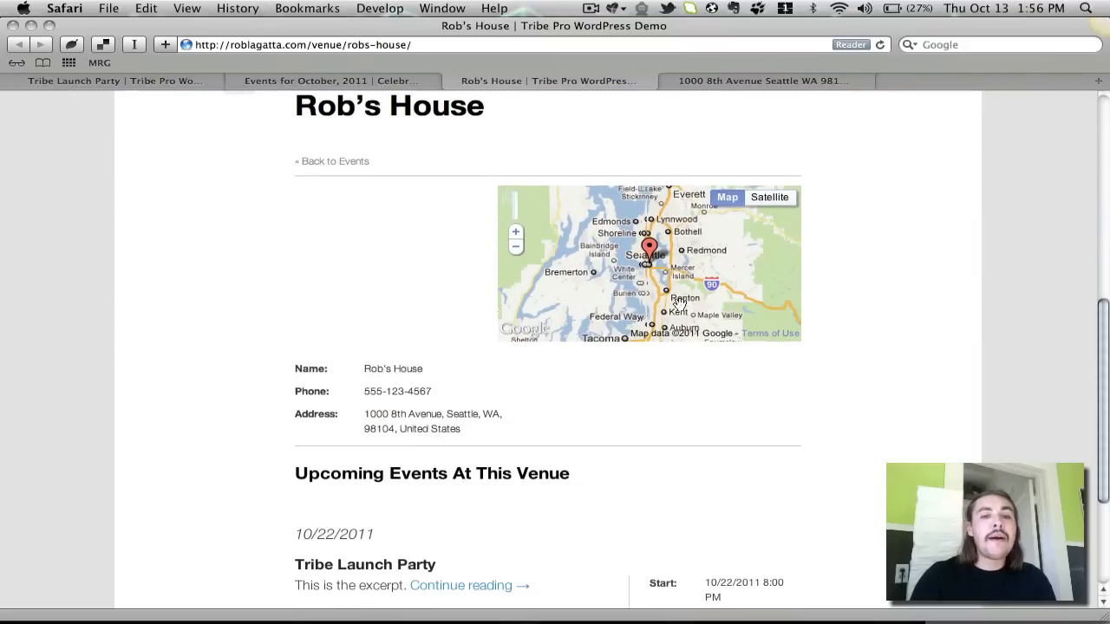
pyautogui.scroll(-3)
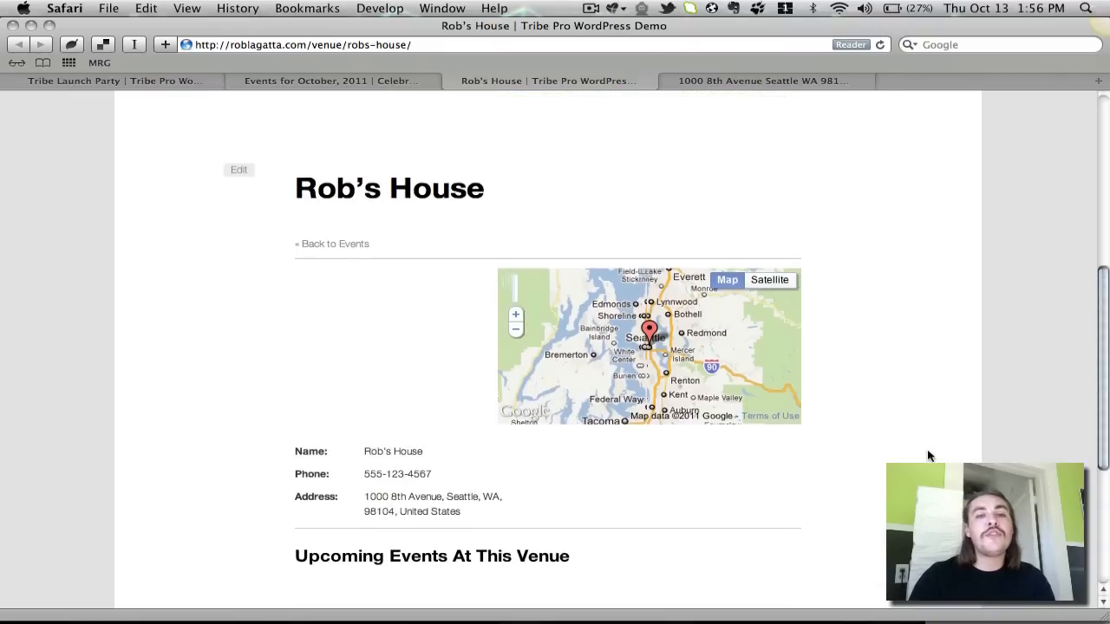
pyautogui.scroll(-3)
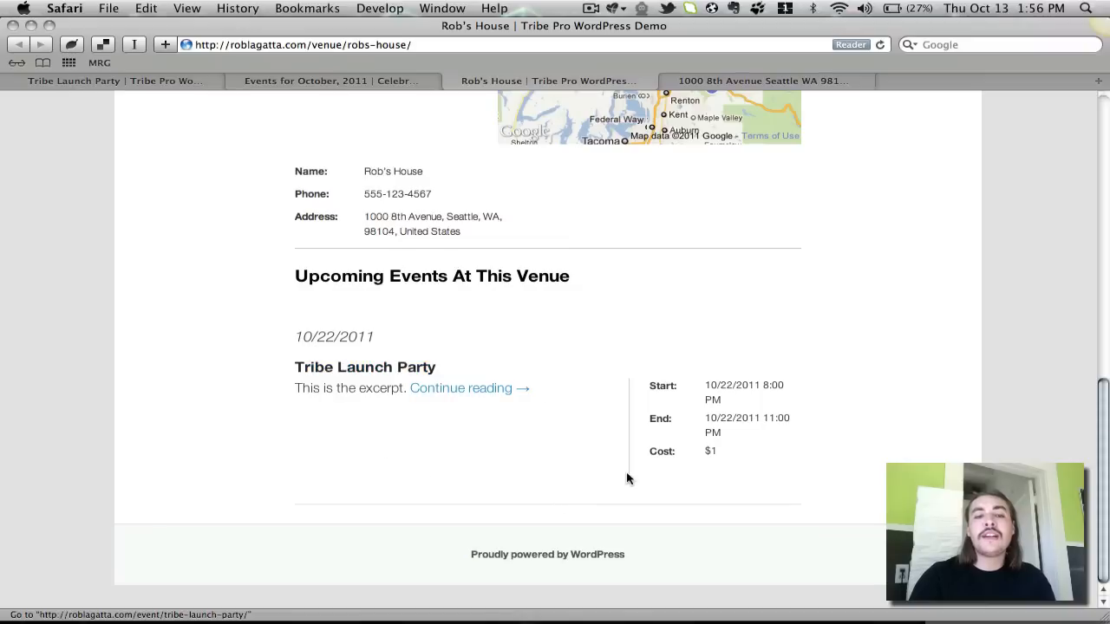
pyautogui.moveTo(500, 276)
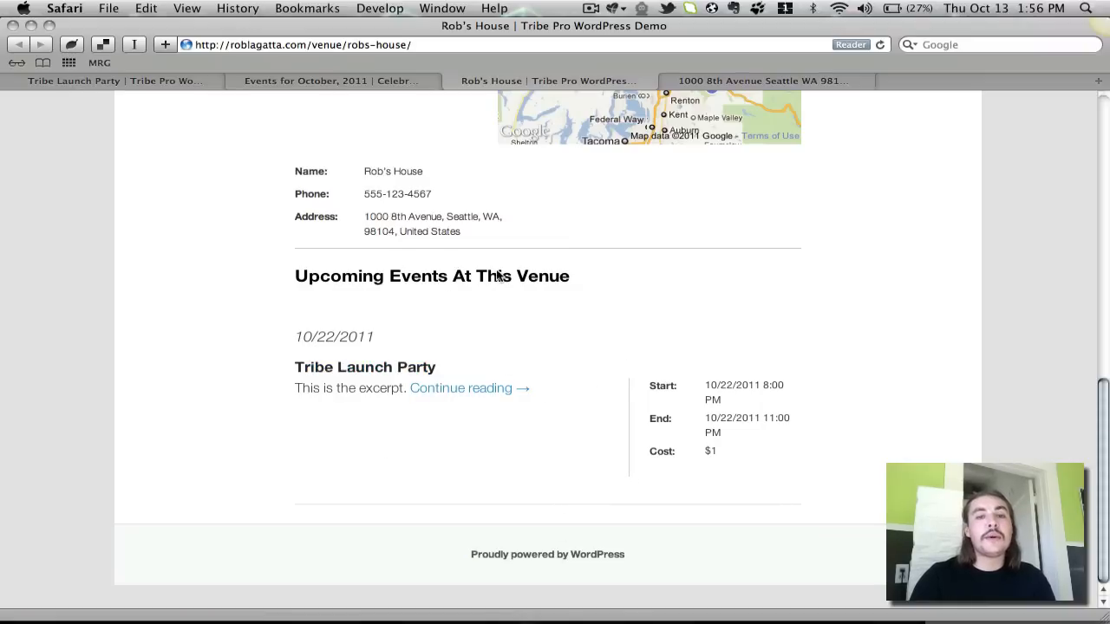
pyautogui.moveTo(789, 85)
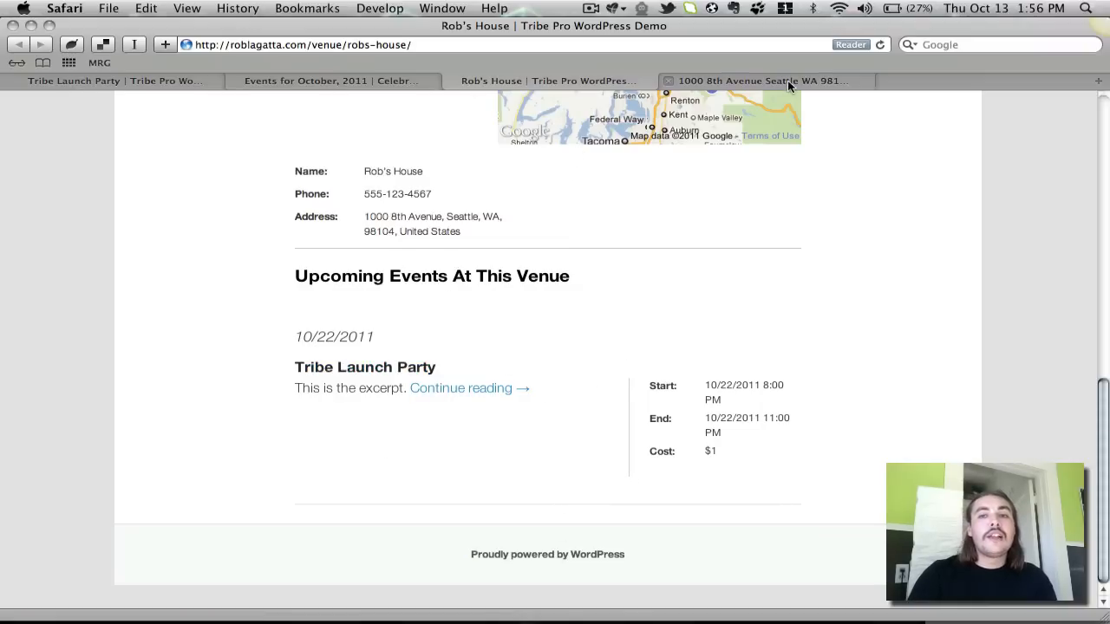
pyautogui.click(759, 81)
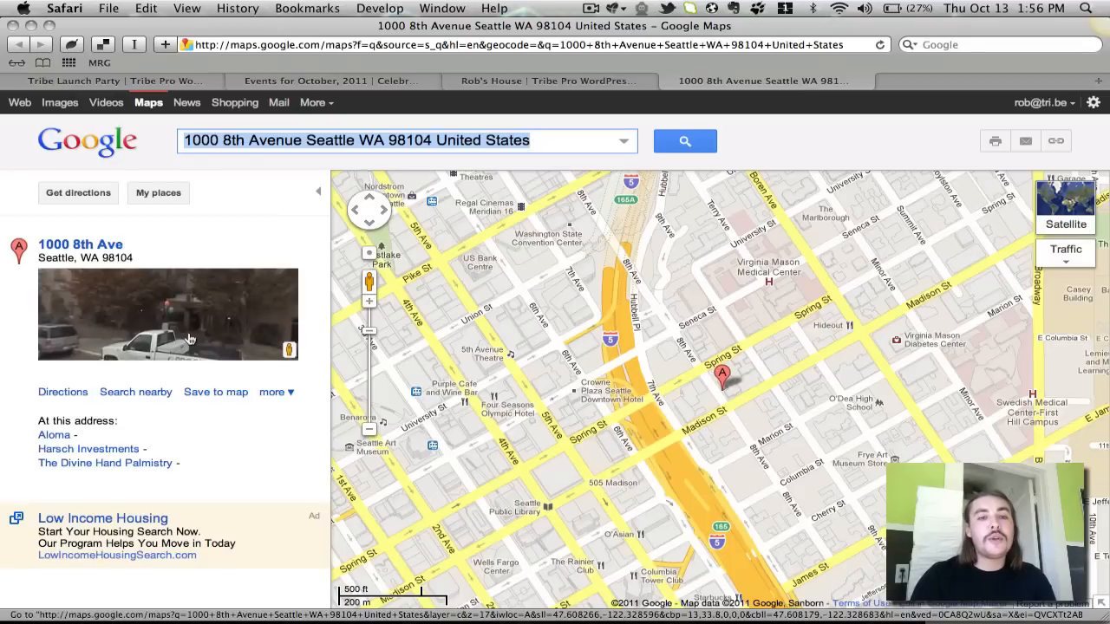
pyautogui.moveTo(574, 365)
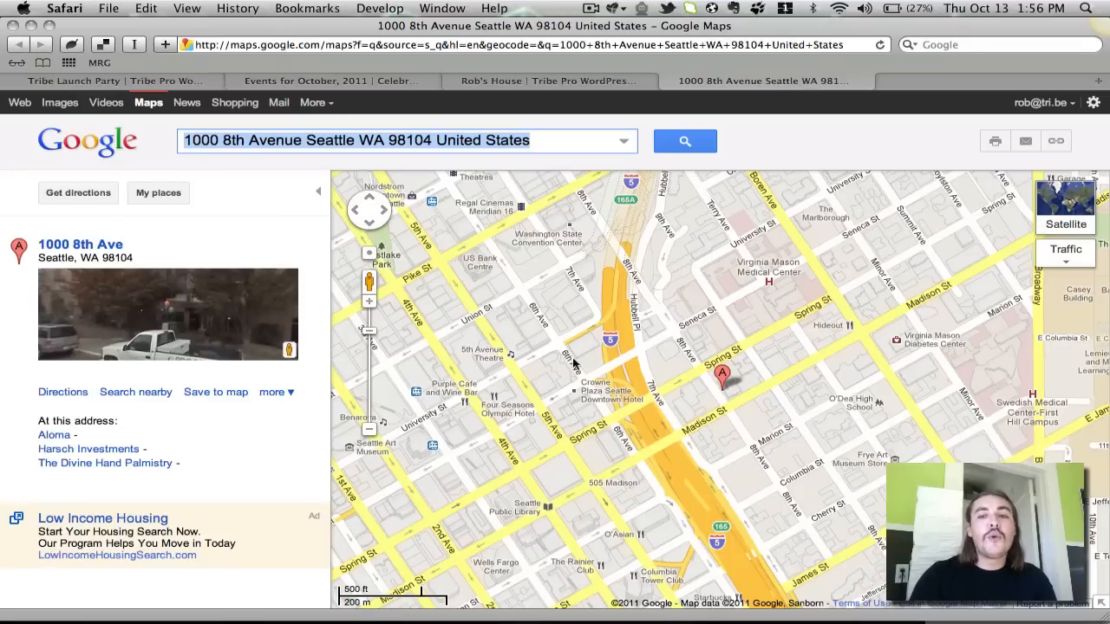
pyautogui.moveTo(728, 255)
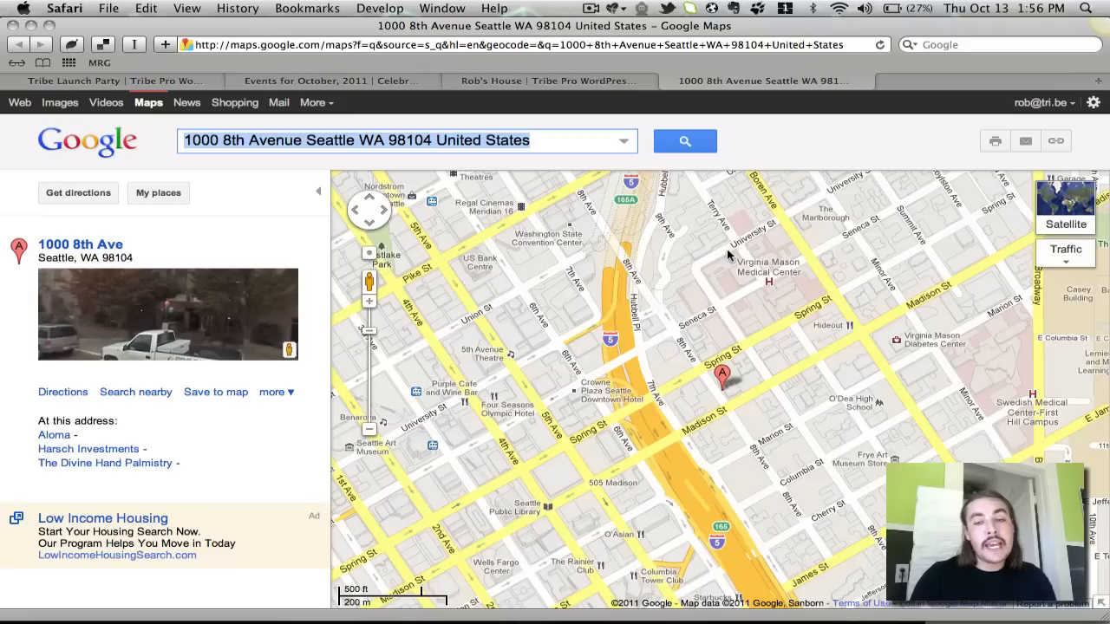
pyautogui.moveTo(407, 274)
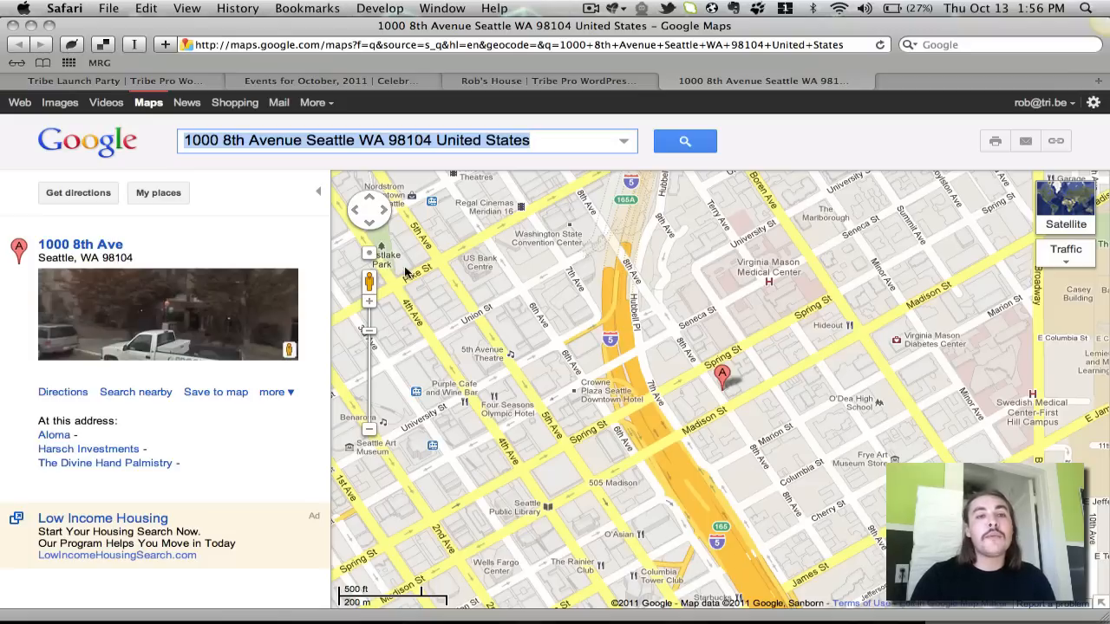
pyautogui.moveTo(319, 79)
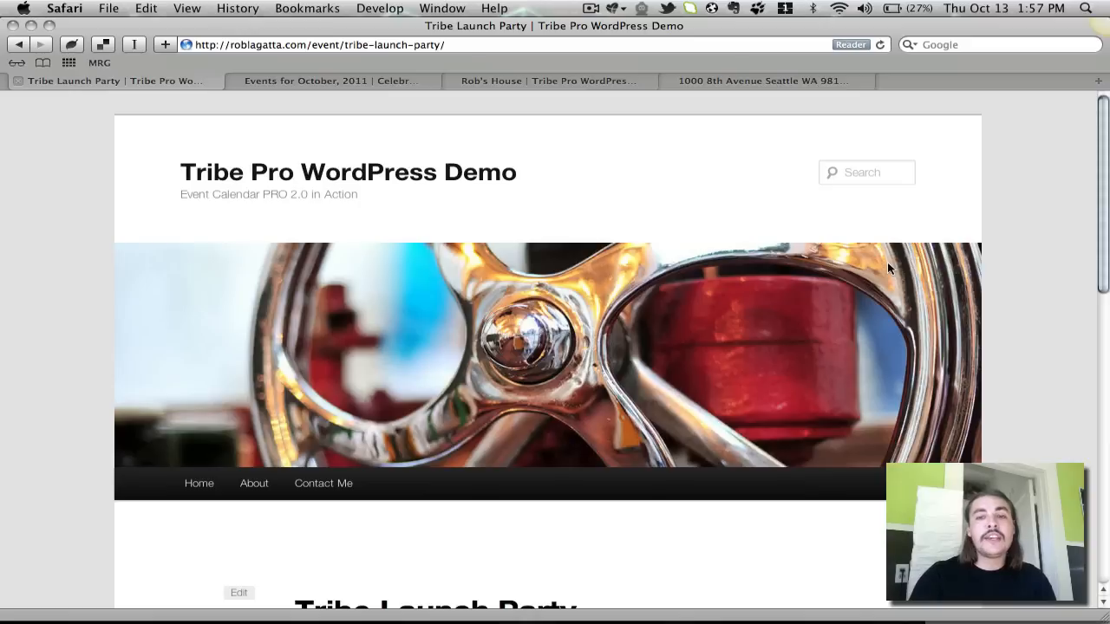
pyautogui.moveTo(323, 48)
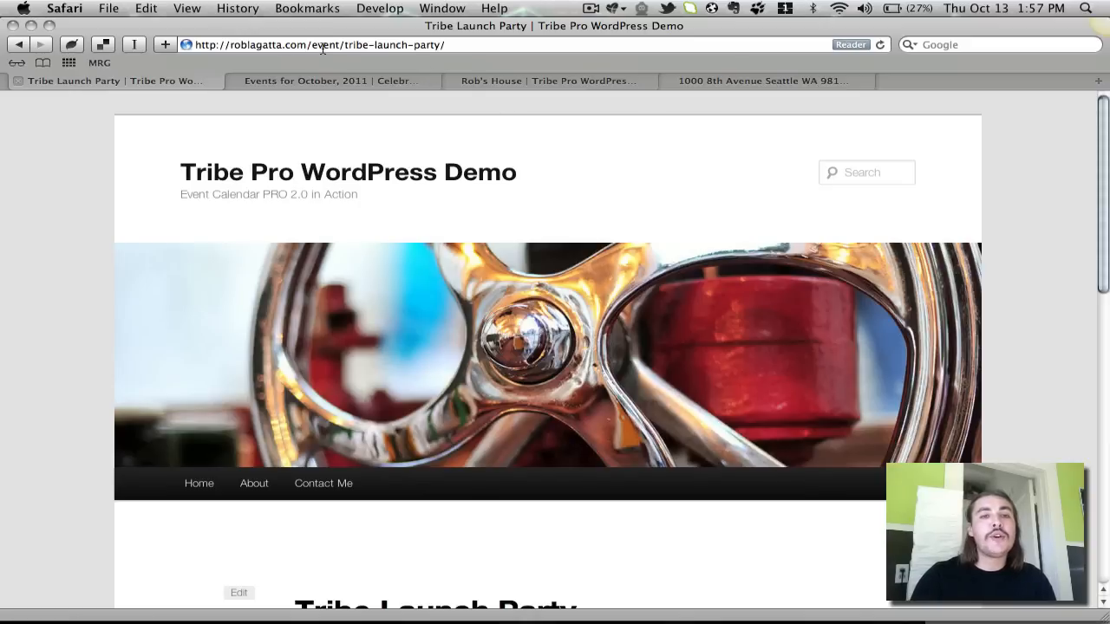
# Return from the Tribe Launch Party page to the WordPress admin dashboard
pyautogui.click(321, 45)
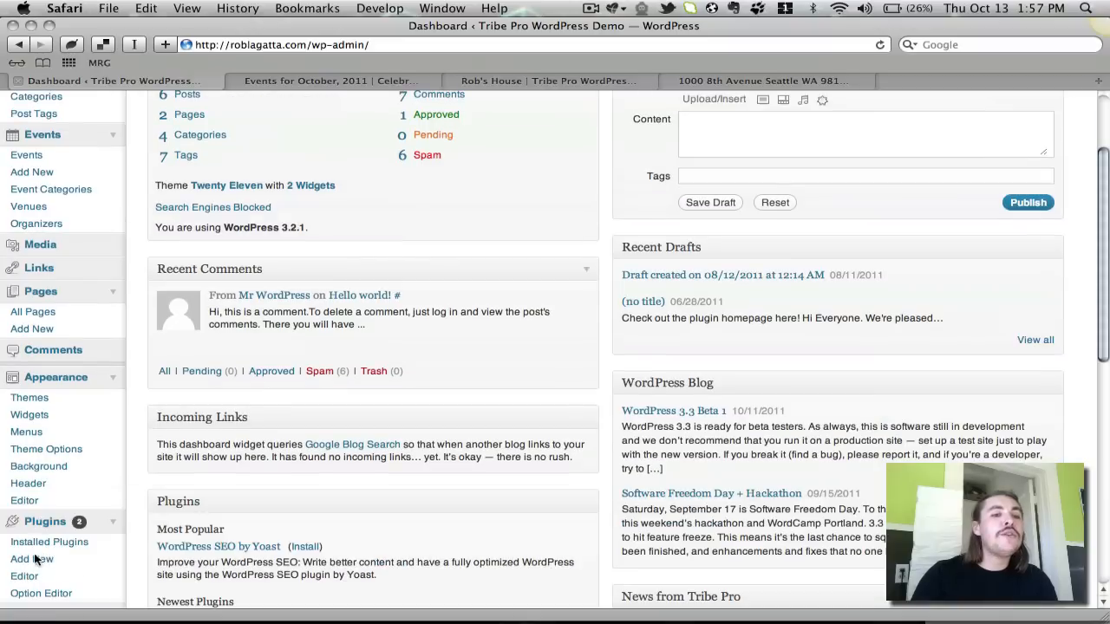
# Go to Appearance > Menus showing the Header menu with Home, About and Contact Me
pyautogui.click(26, 432)
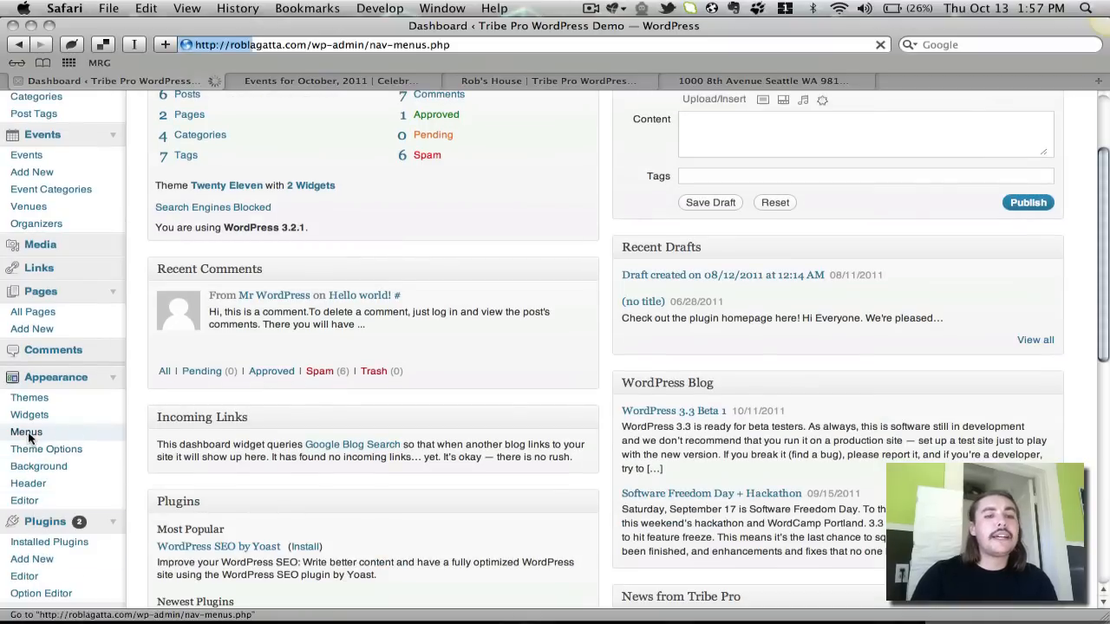
pyautogui.click(26, 430)
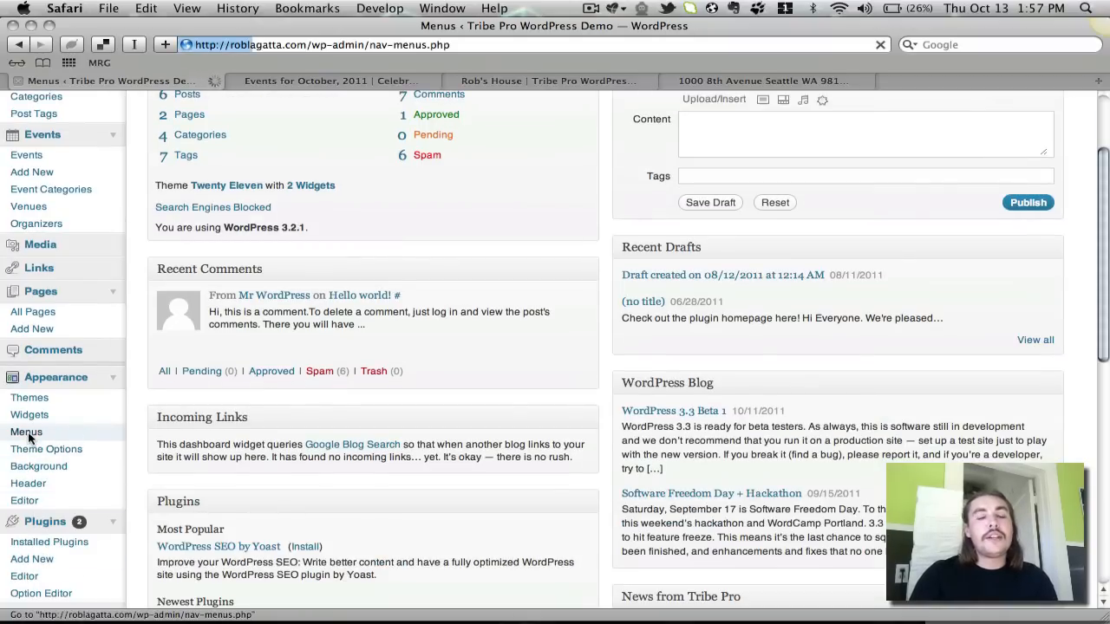
pyautogui.click(26, 432)
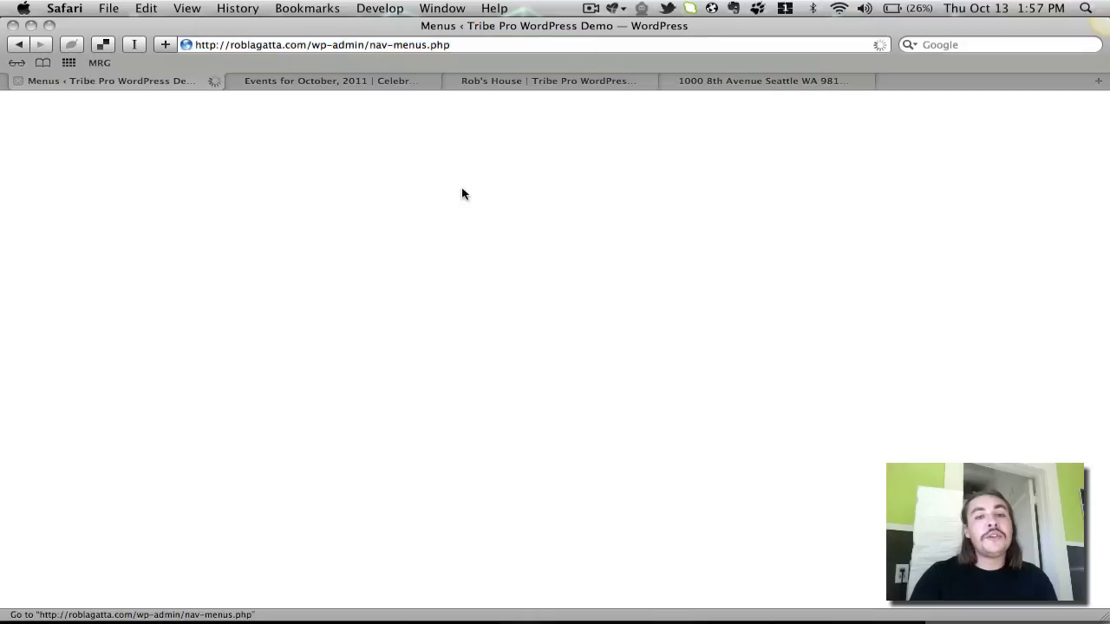
pyautogui.moveTo(680, 263)
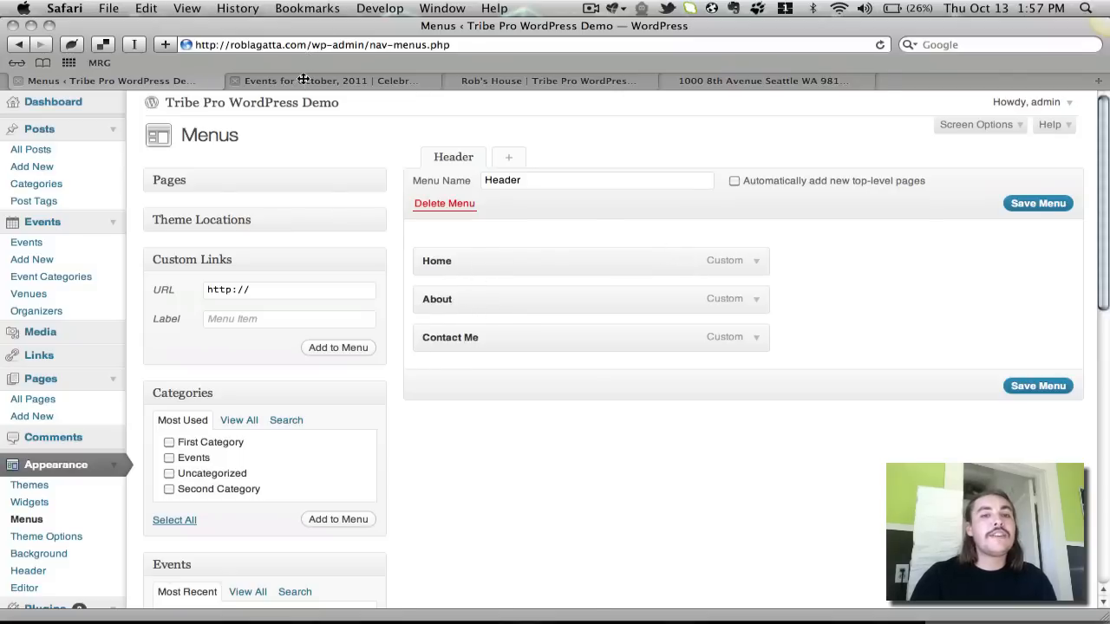
pyautogui.click(330, 82)
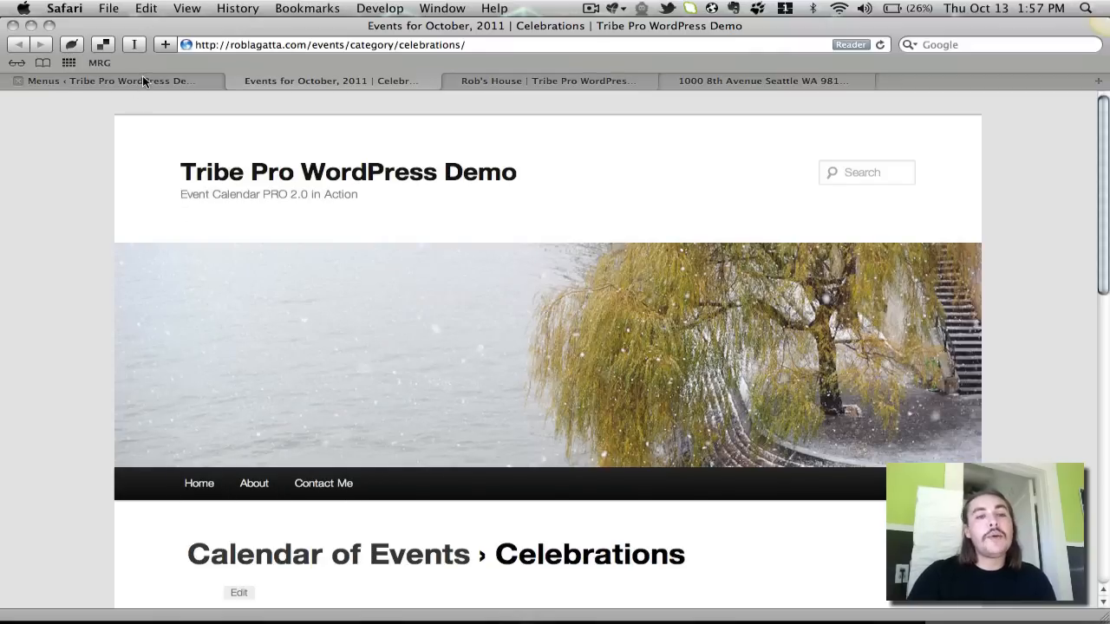
pyautogui.click(113, 82)
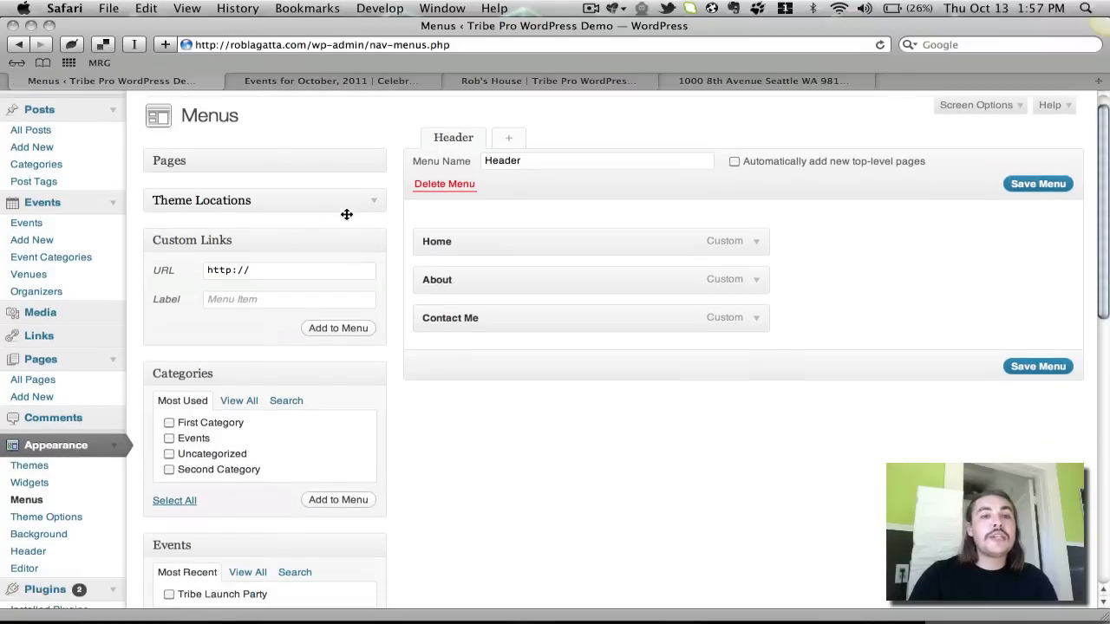
# Add the Tribe Launch Party event as an item at the end of the Header menu
pyautogui.scroll(-3)
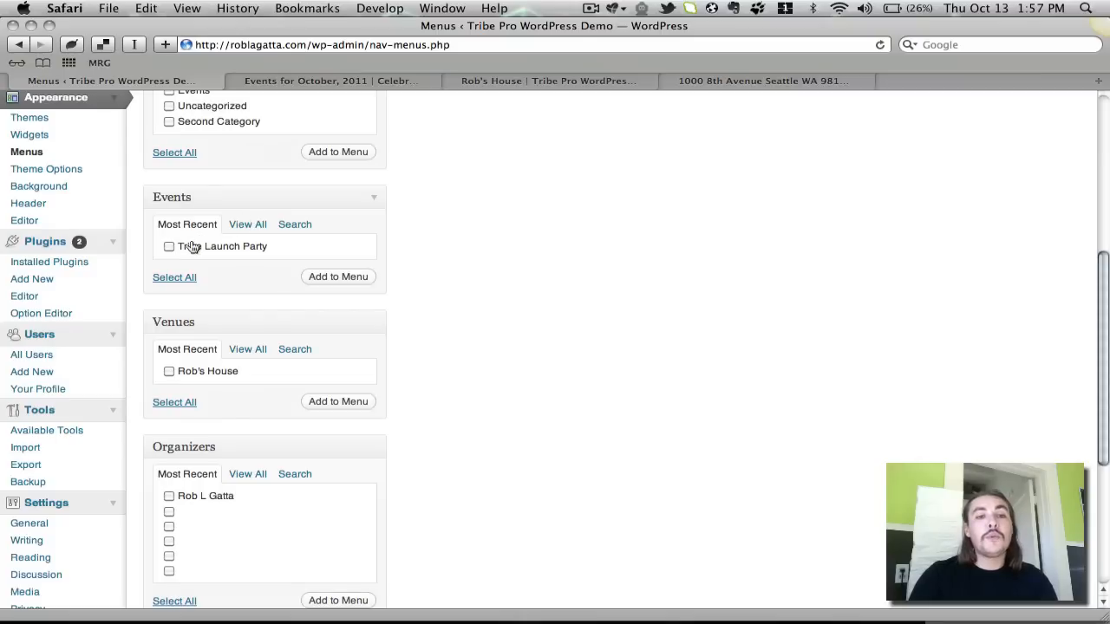
pyautogui.click(170, 246)
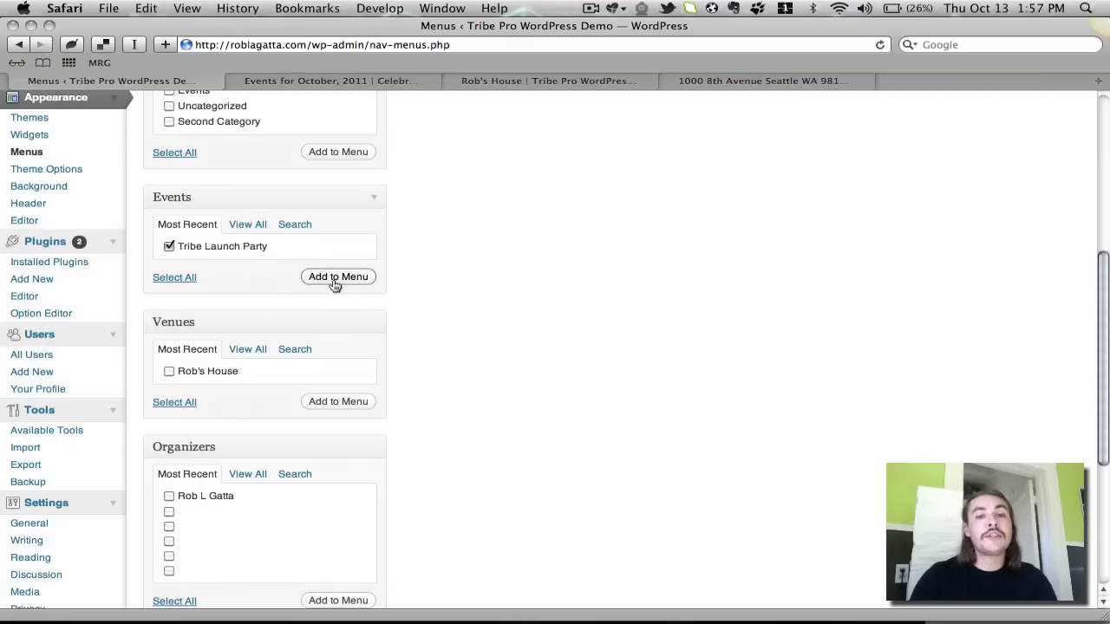
pyautogui.click(337, 277)
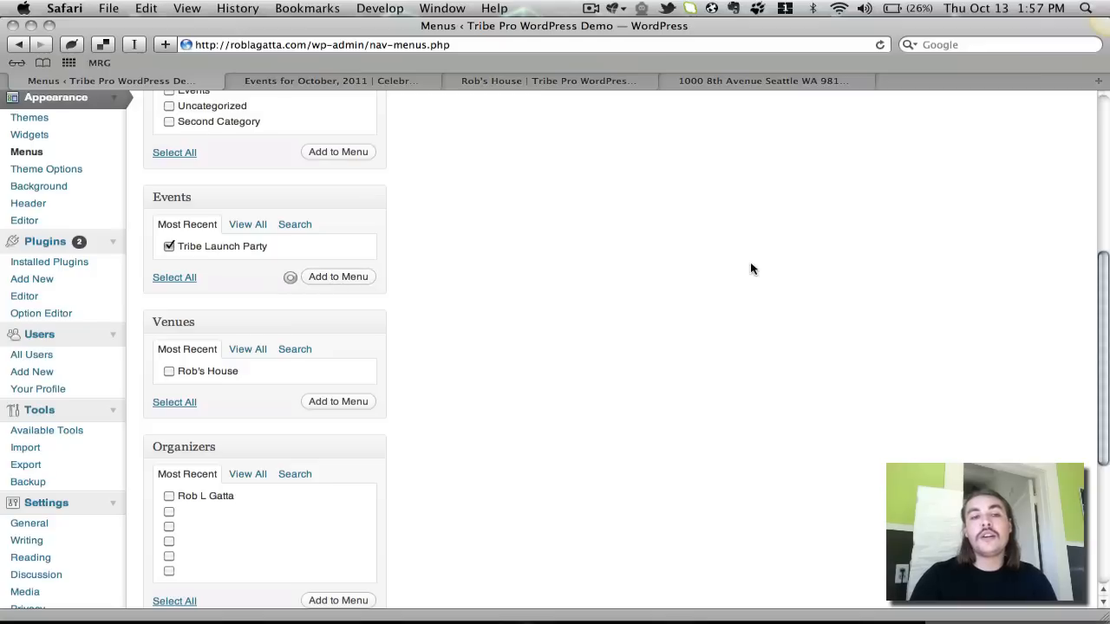
pyautogui.scroll(-3)
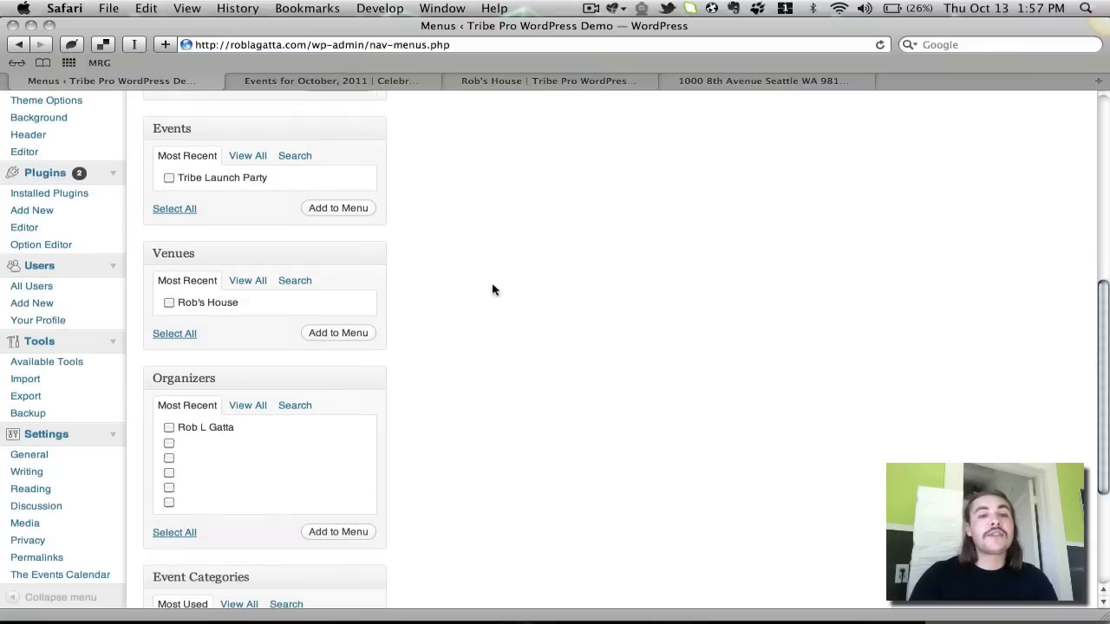
pyautogui.moveTo(223, 285)
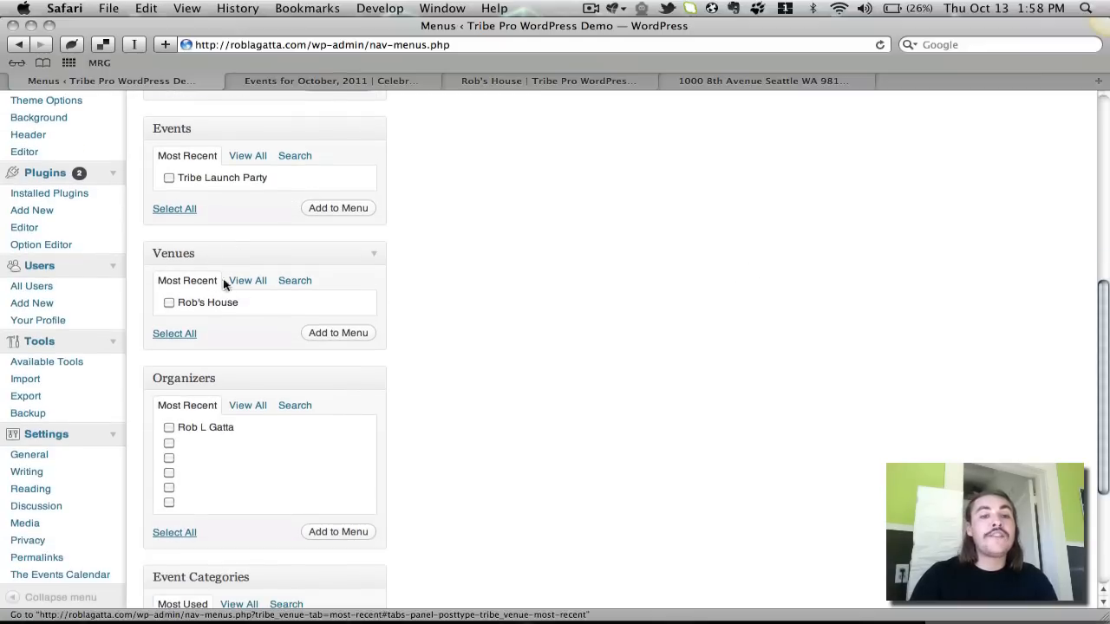
pyautogui.scroll(-3)
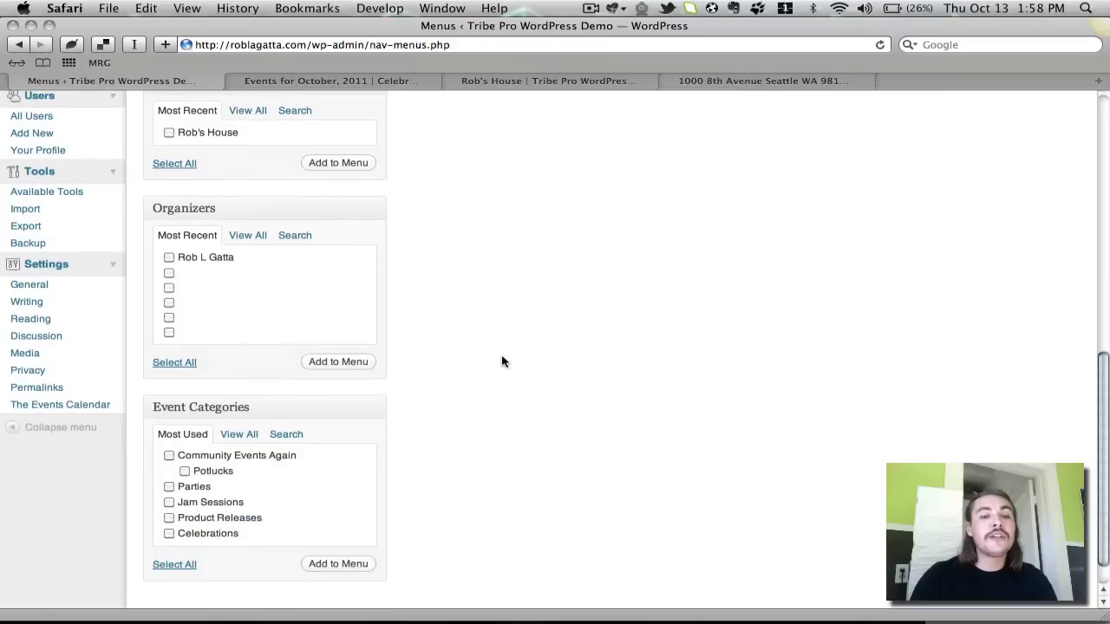
pyautogui.scroll(-3)
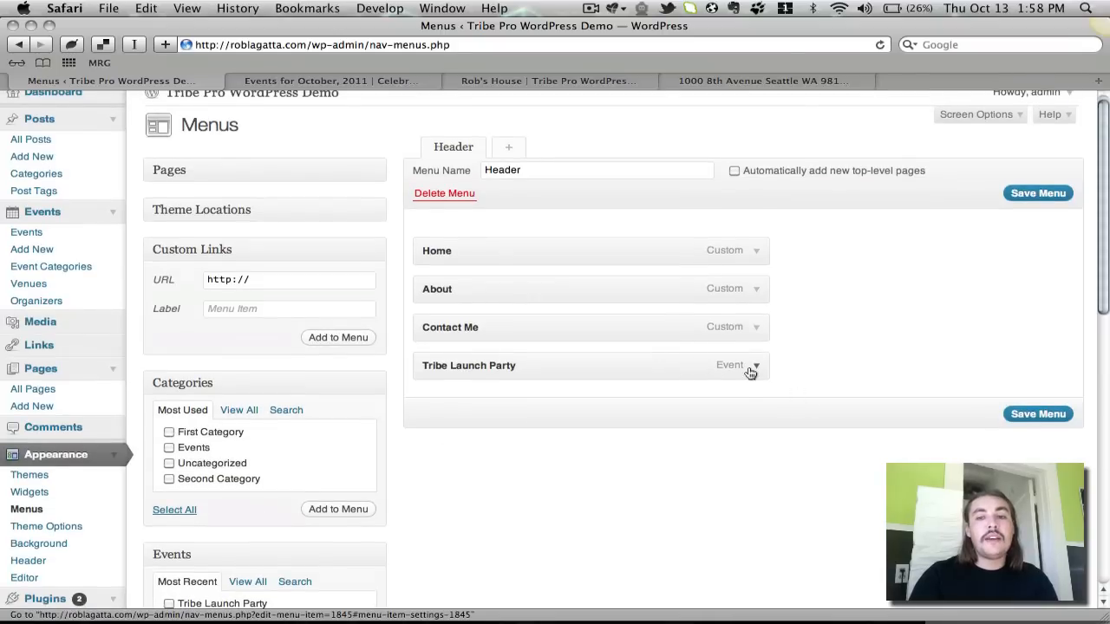
# Relabel the Tribe Launch Party menu item 'Launch Party NEXT SATURDAY!' and save the menu
pyautogui.click(750, 364)
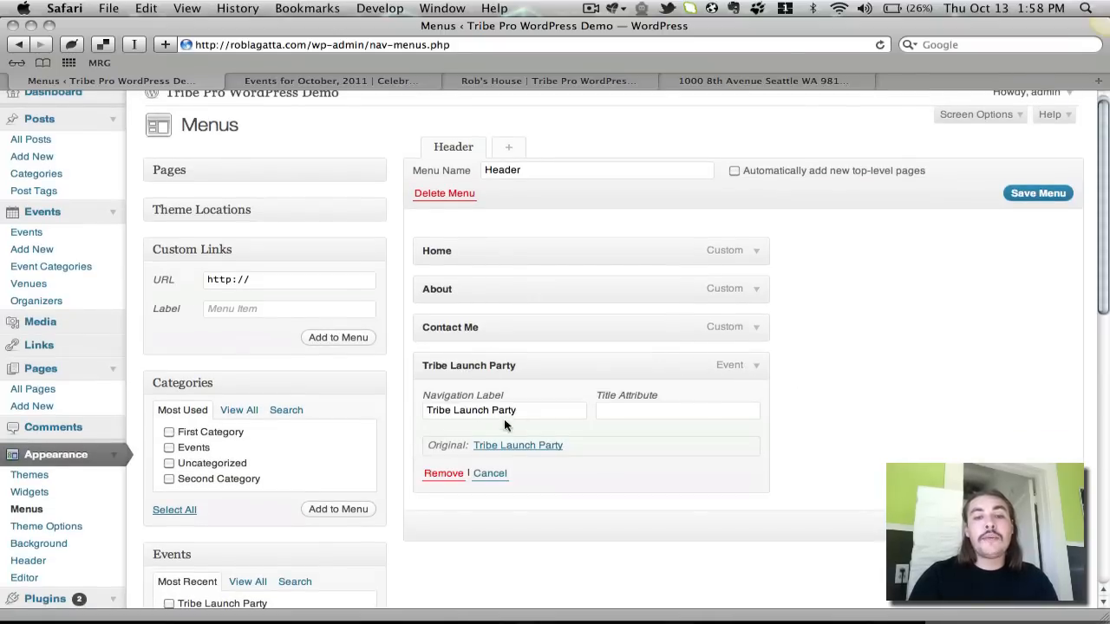
pyautogui.moveTo(517, 444)
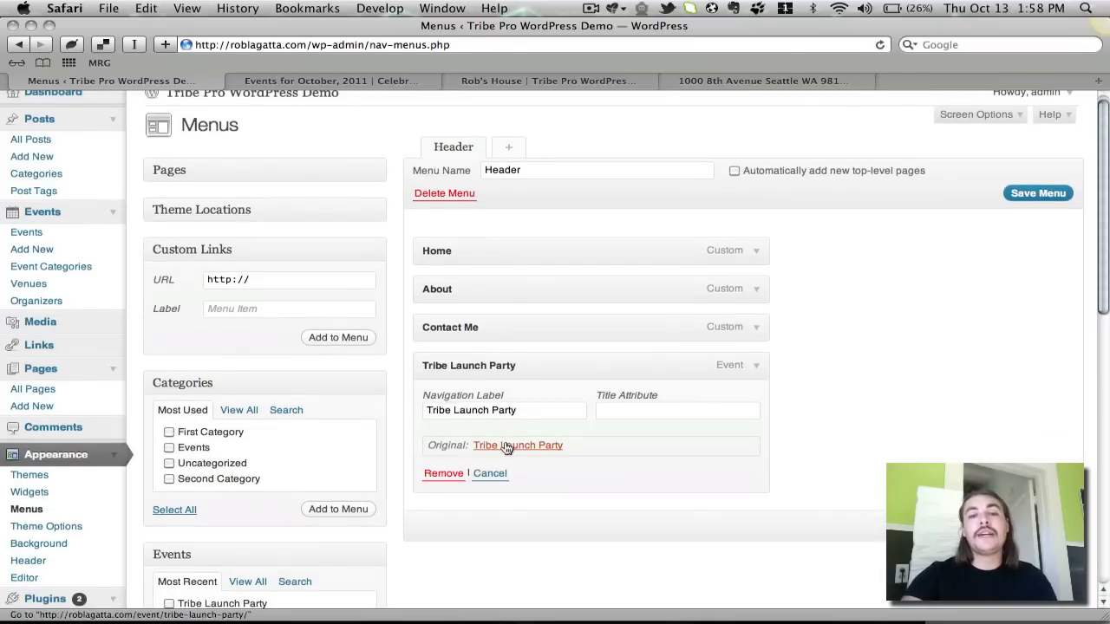
pyautogui.click(503, 409)
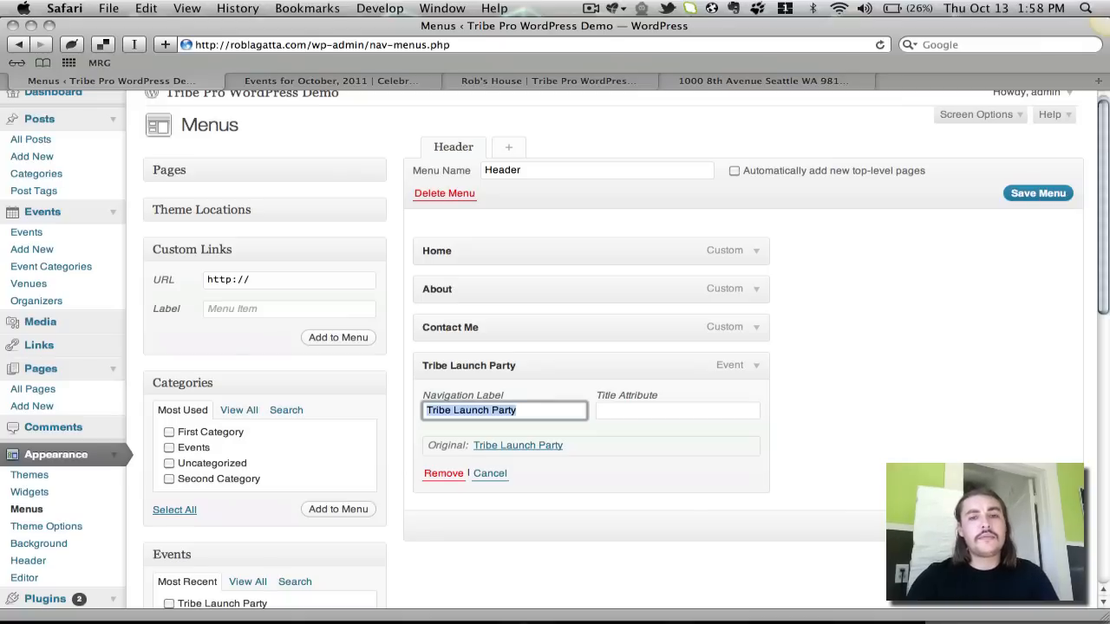
pyautogui.write('Launch Party NEXT SATURDAY!')
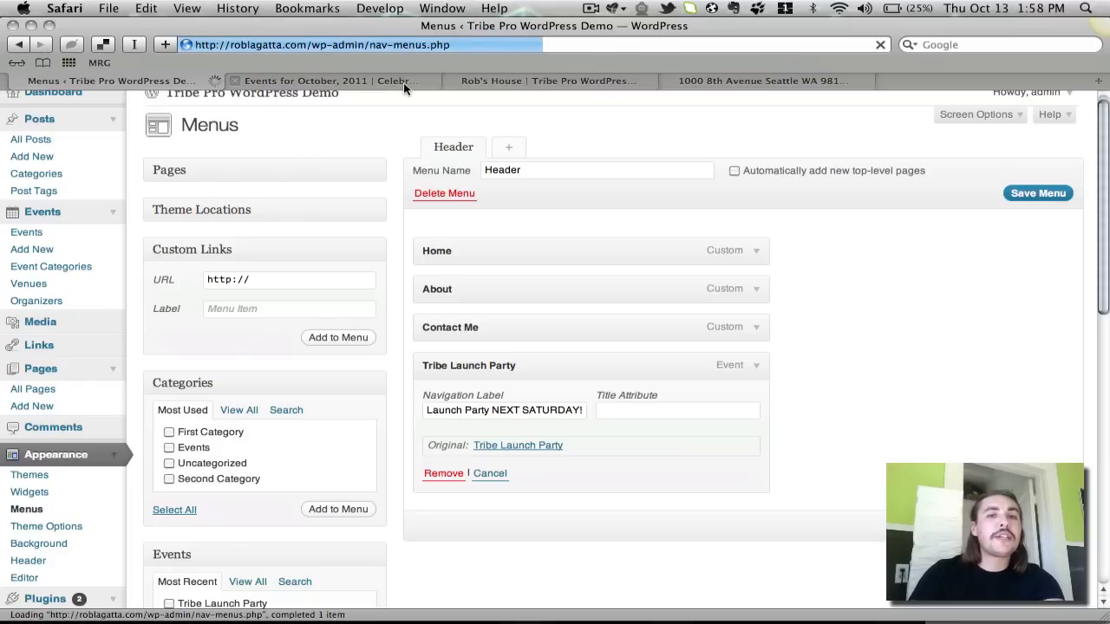
pyautogui.click(326, 81)
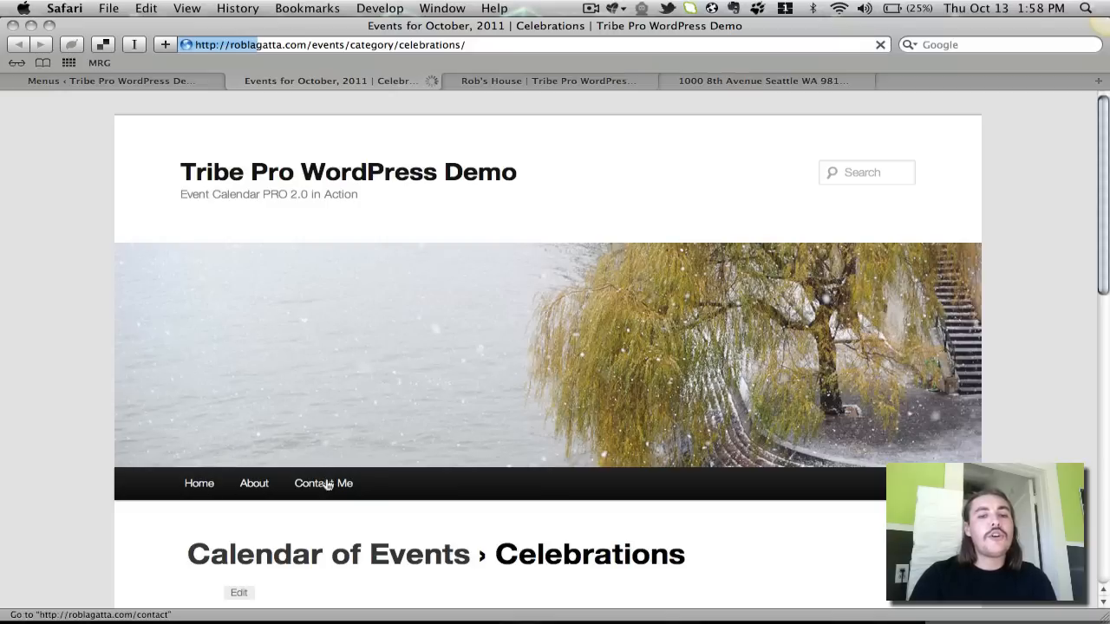
# Follow the new Launch Party NEXT SATURDAY! header link to the Tribe Launch Party event page
pyautogui.click(323, 483)
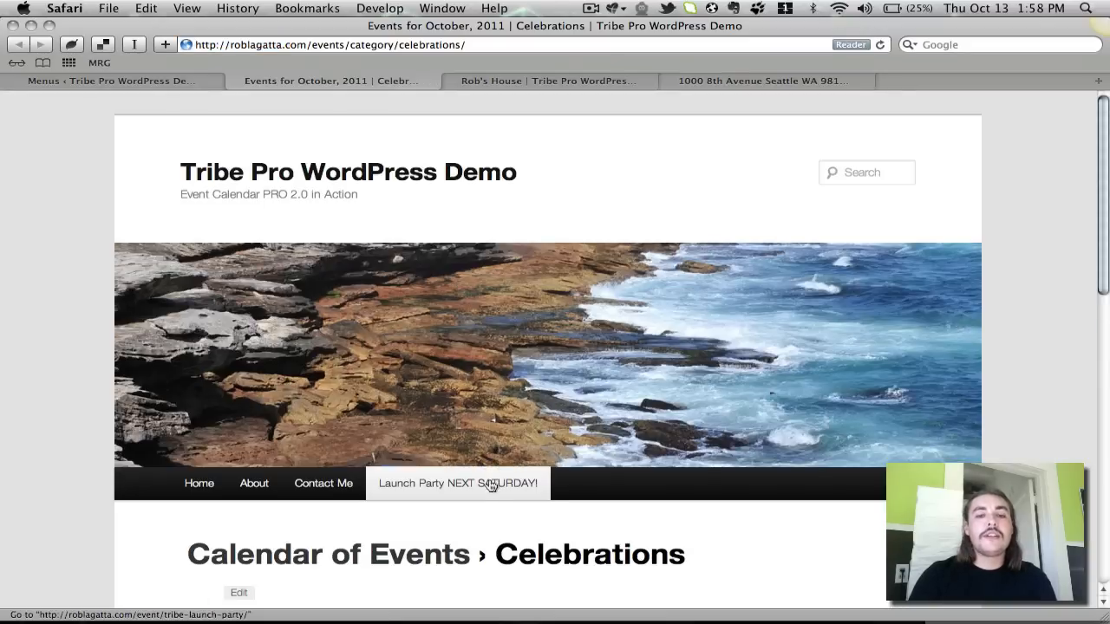
pyautogui.click(458, 482)
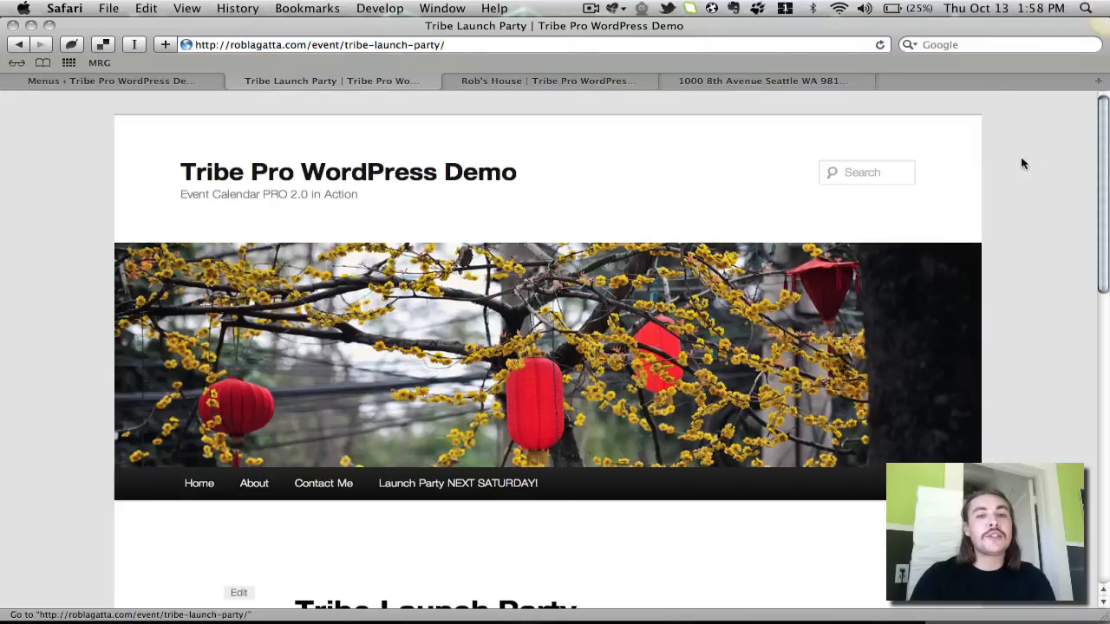
pyautogui.scroll(-3)
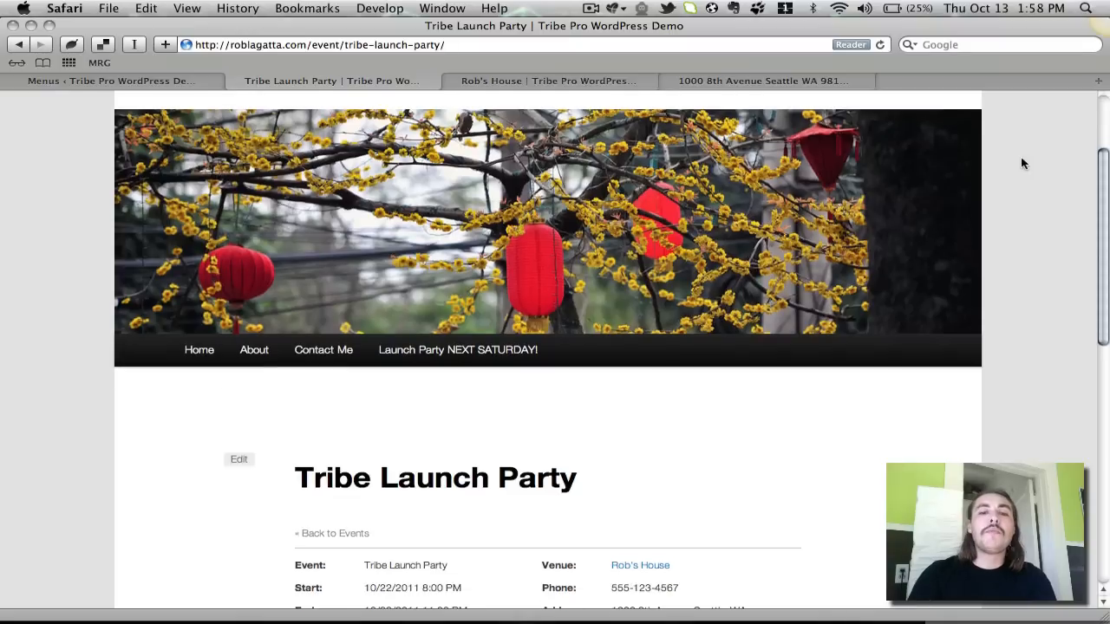
pyautogui.scroll(-3)
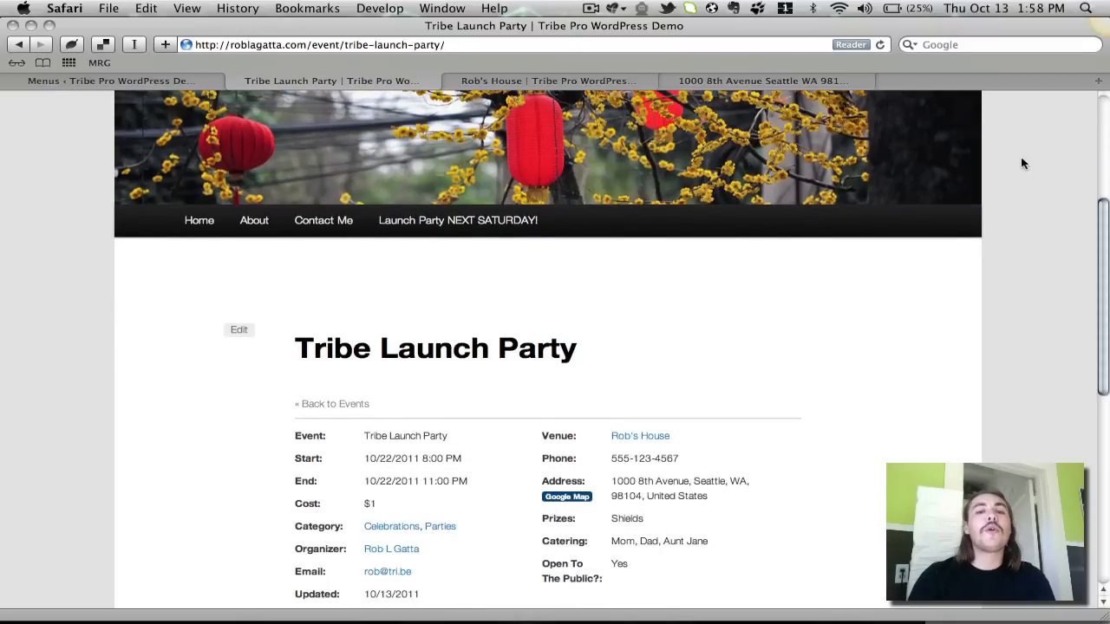
pyautogui.scroll(-3)
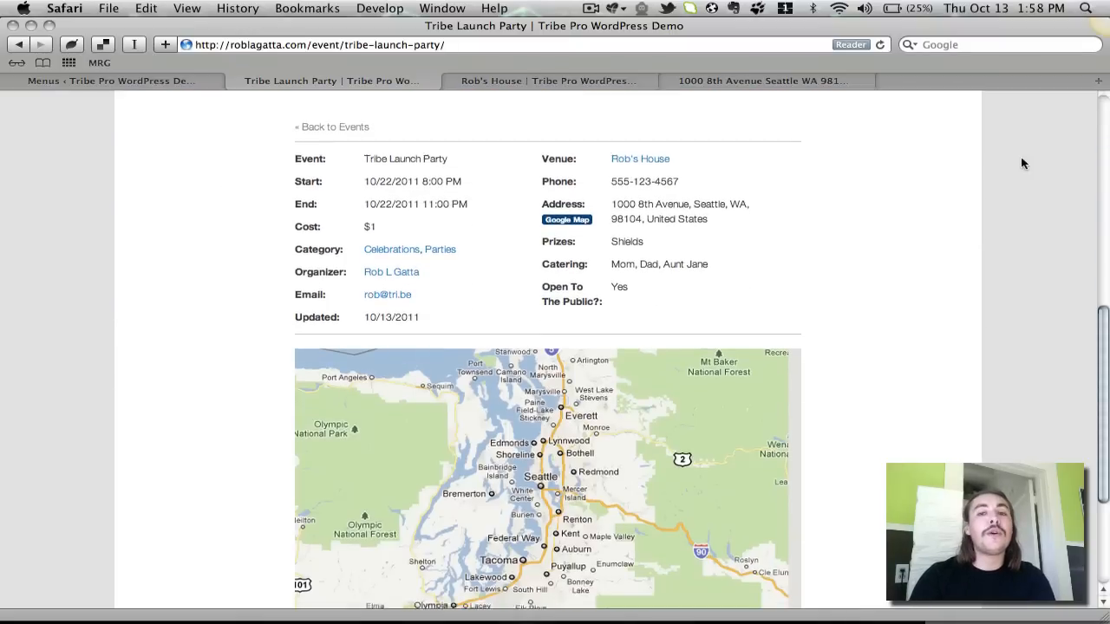
pyautogui.scroll(-3)
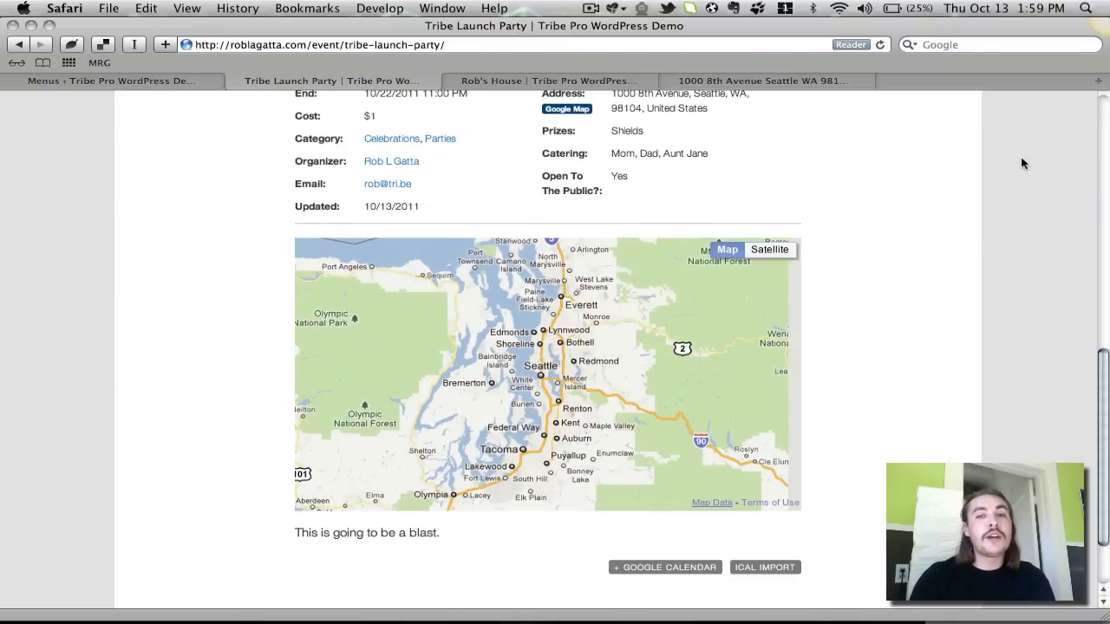